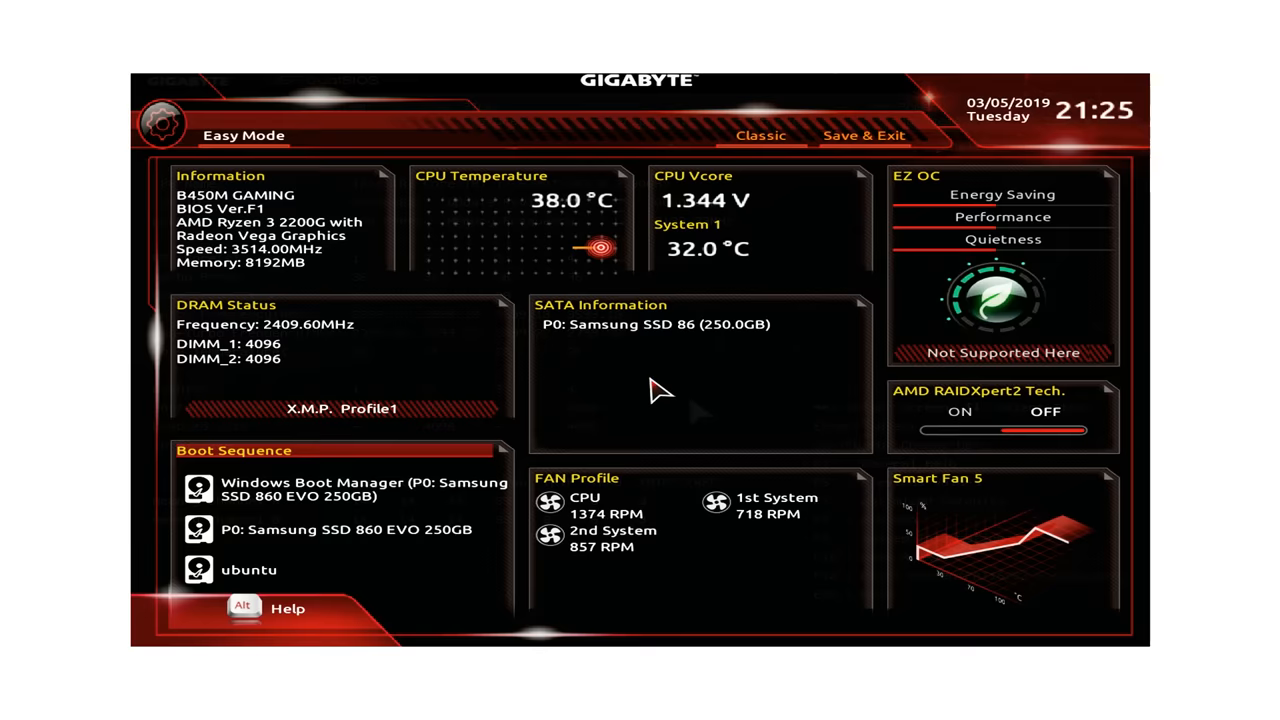
mouse_move(656, 390)
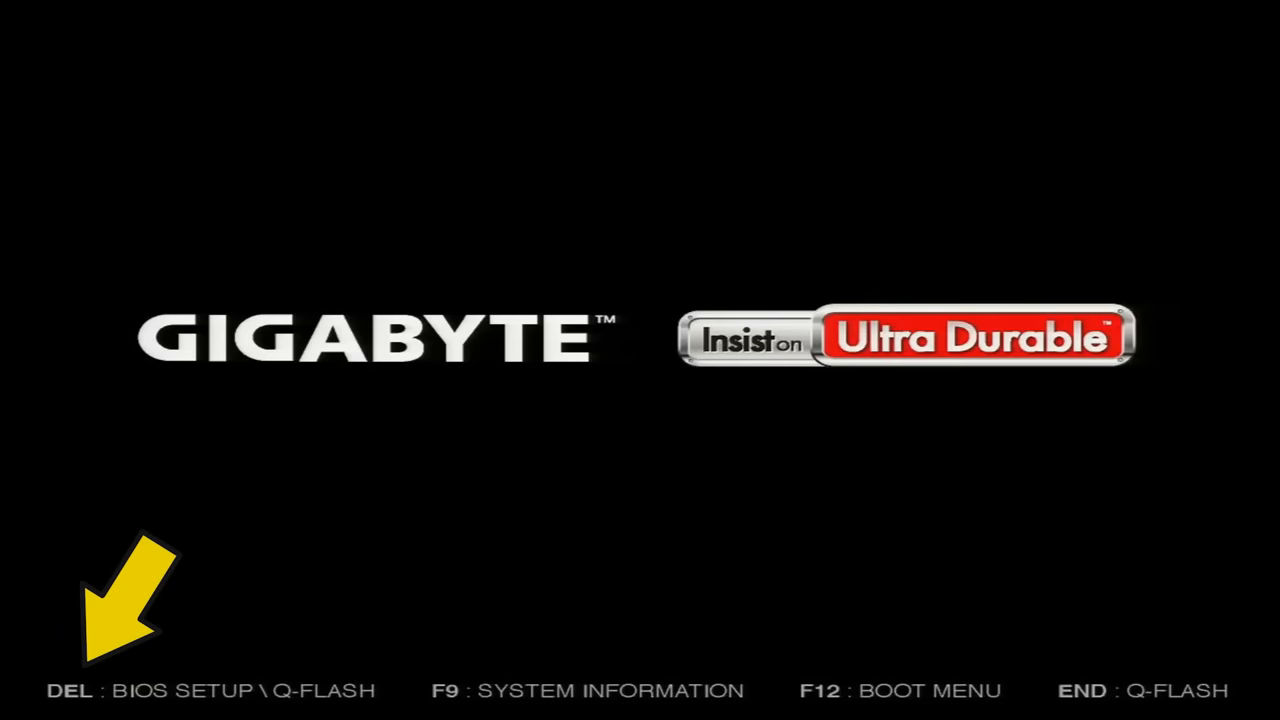
Step: Enter setup with DEL and browse the M.I.T., System Information and Chipset pages
key(Delete)
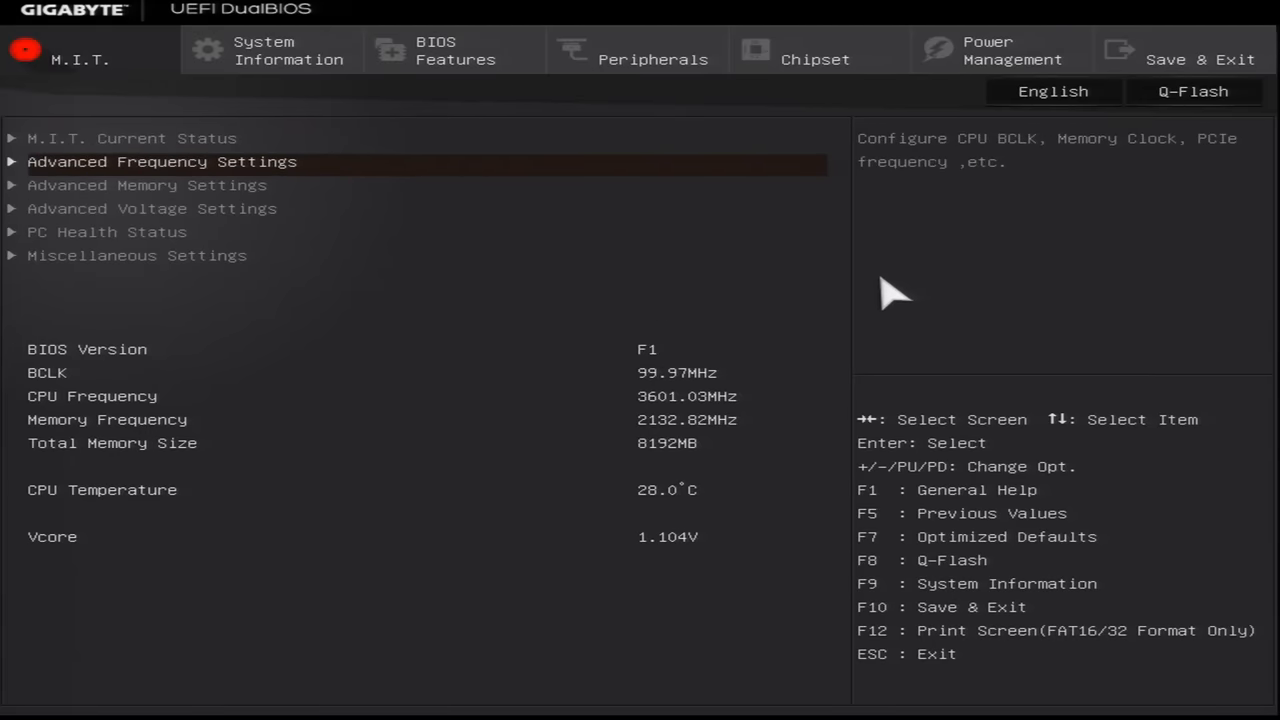
click(160, 160)
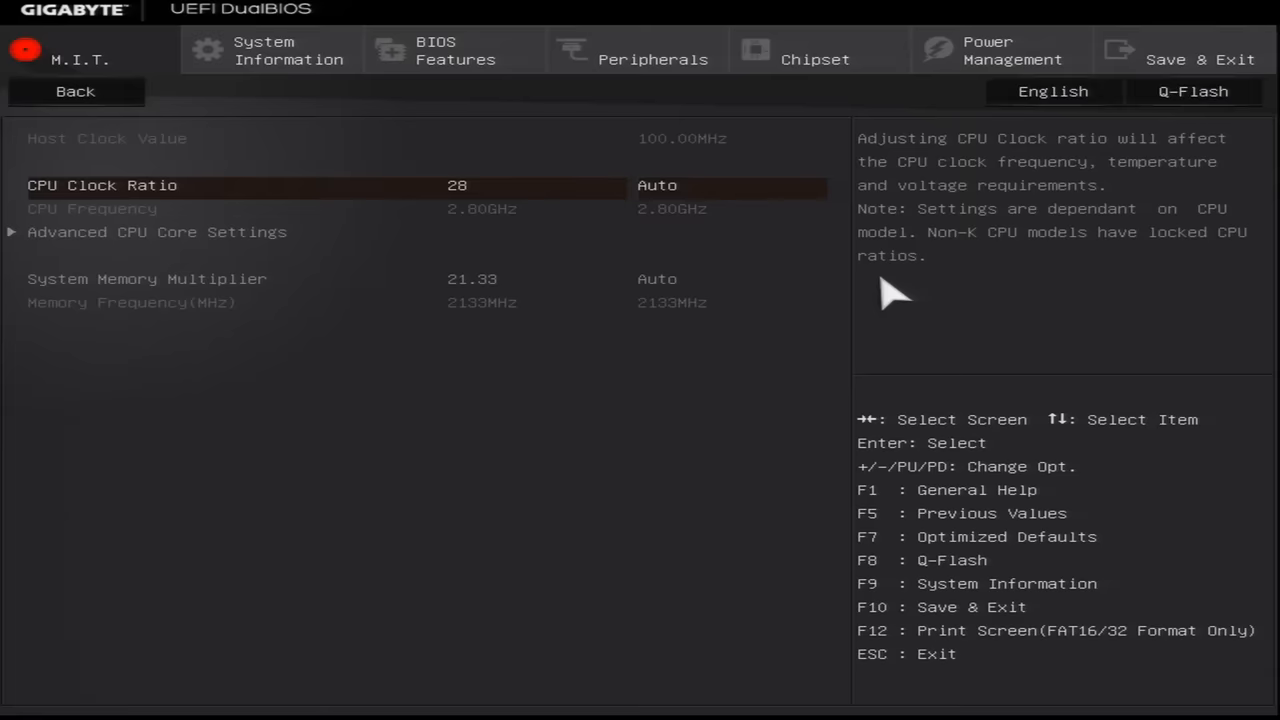
click(76, 92)
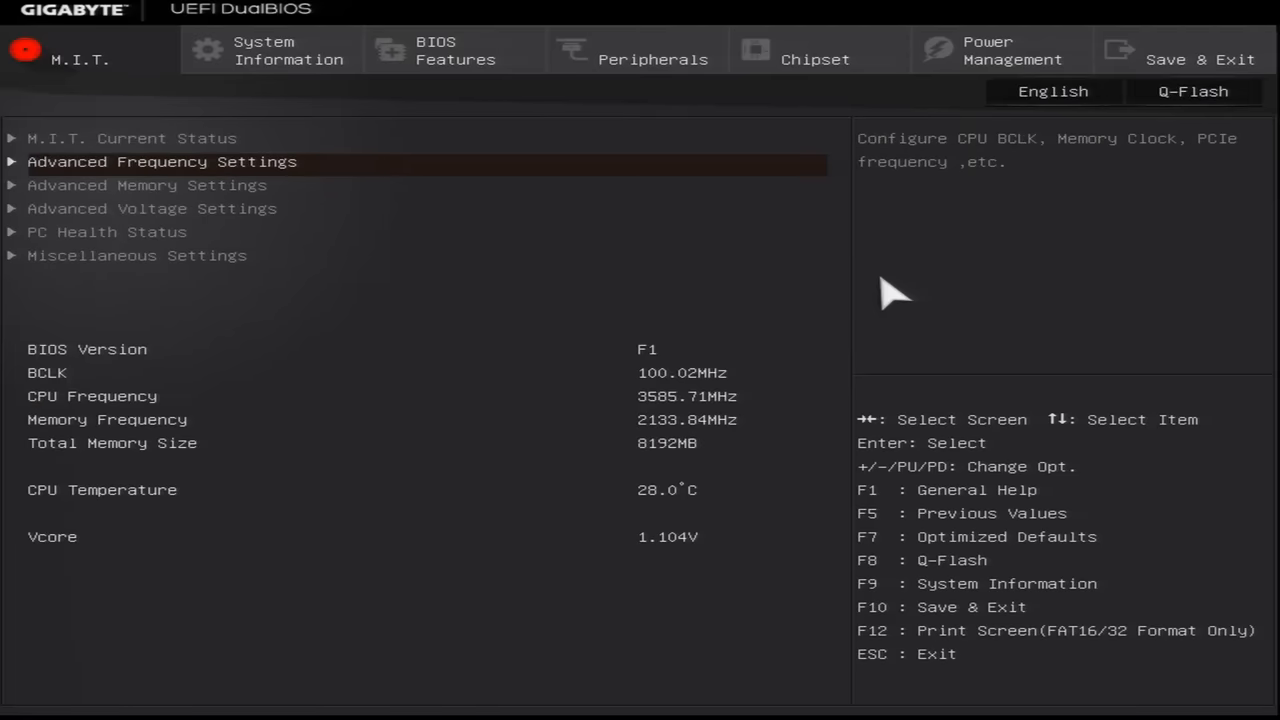
click(288, 50)
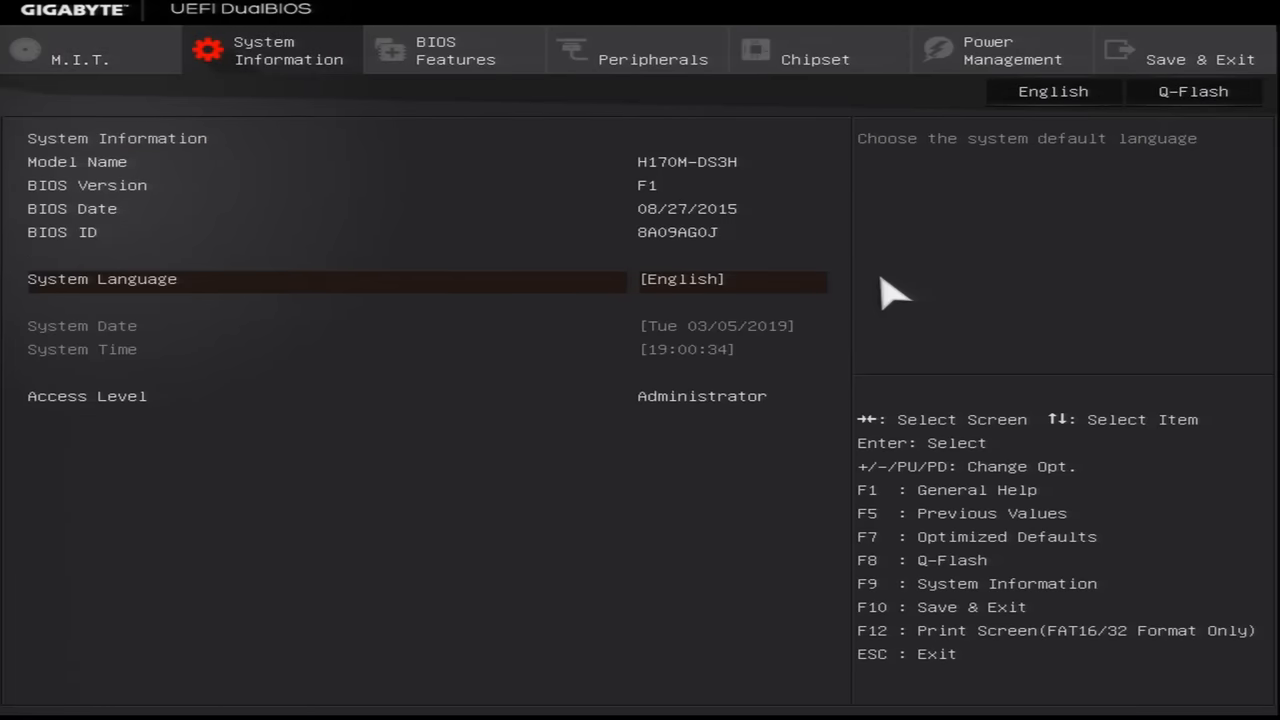
click(456, 50)
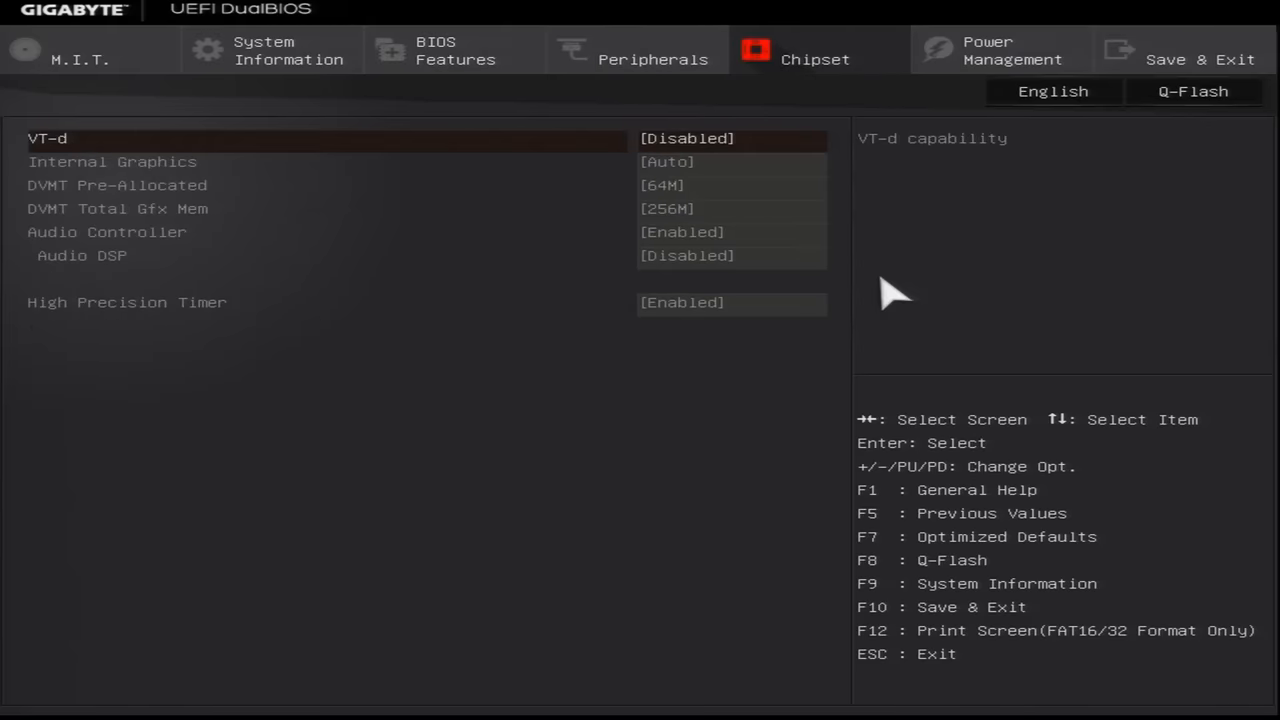
Step: Choose Exit Without Saving and answer the quit-without-saving confirmation
click(1002, 50)
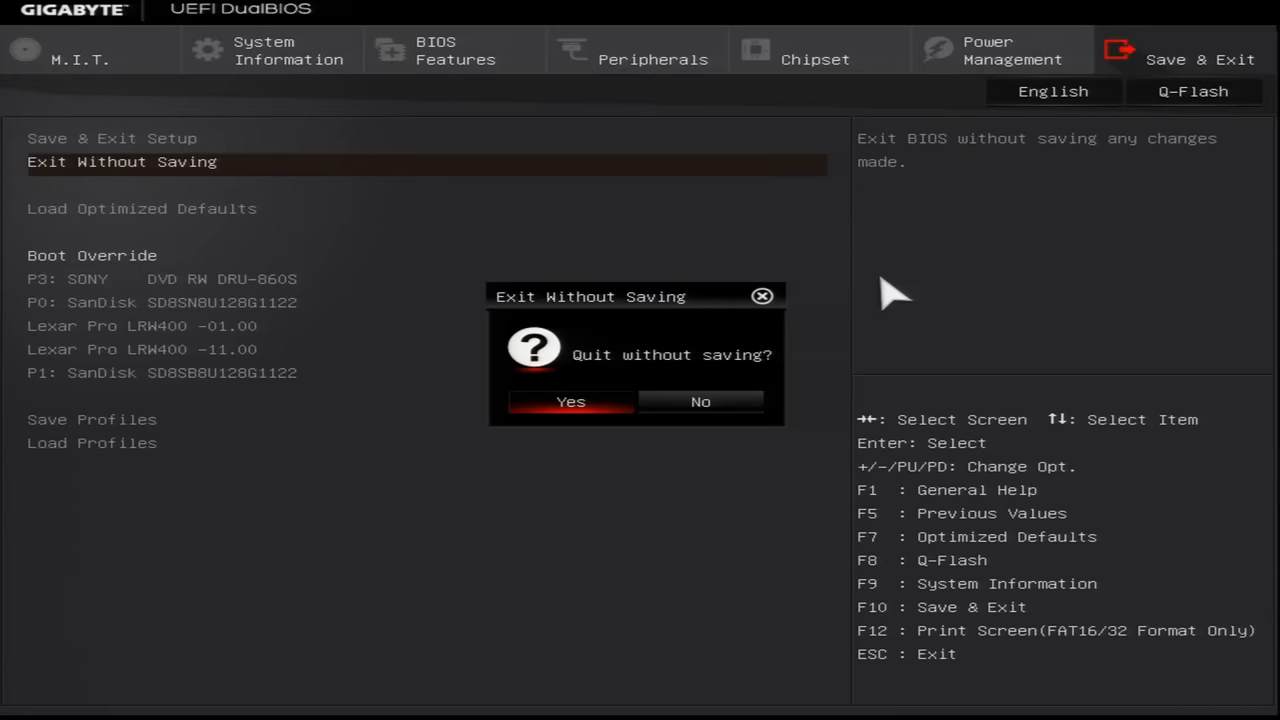
click(570, 400)
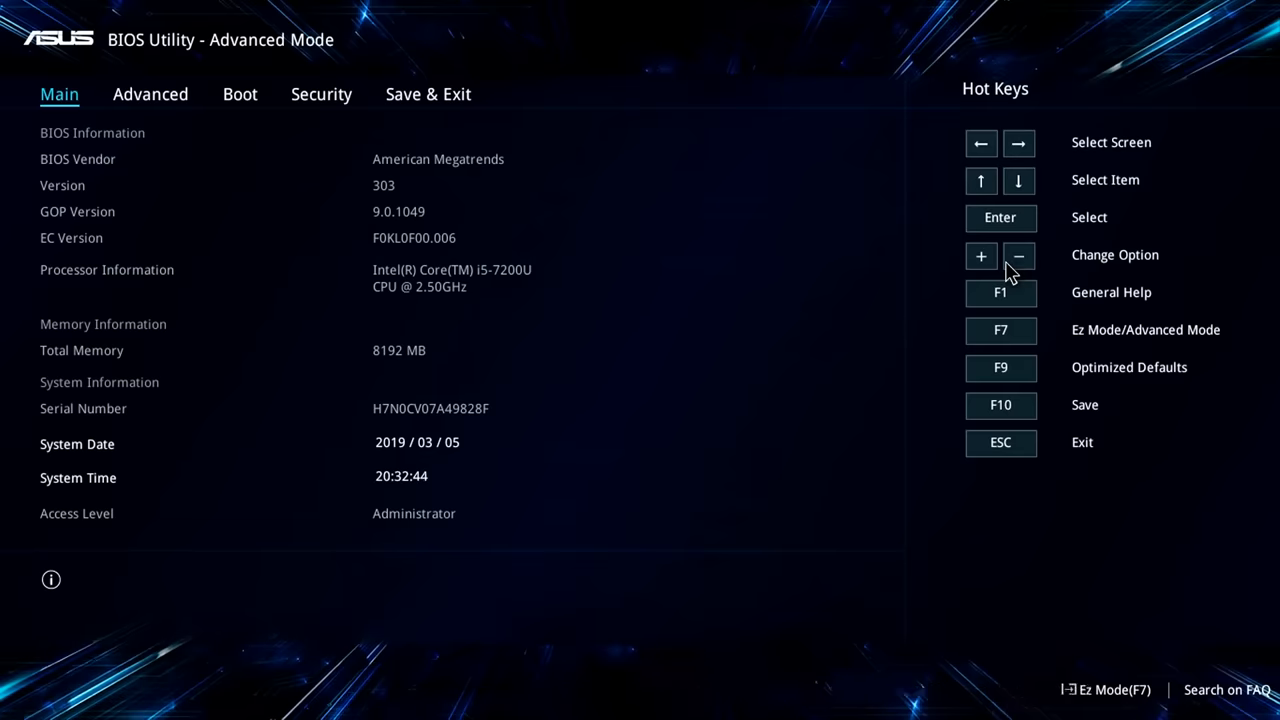
Step: Browse the Advanced and Boot pages, then choose Discard Changes and Exit and answer the prompt
click(150, 94)
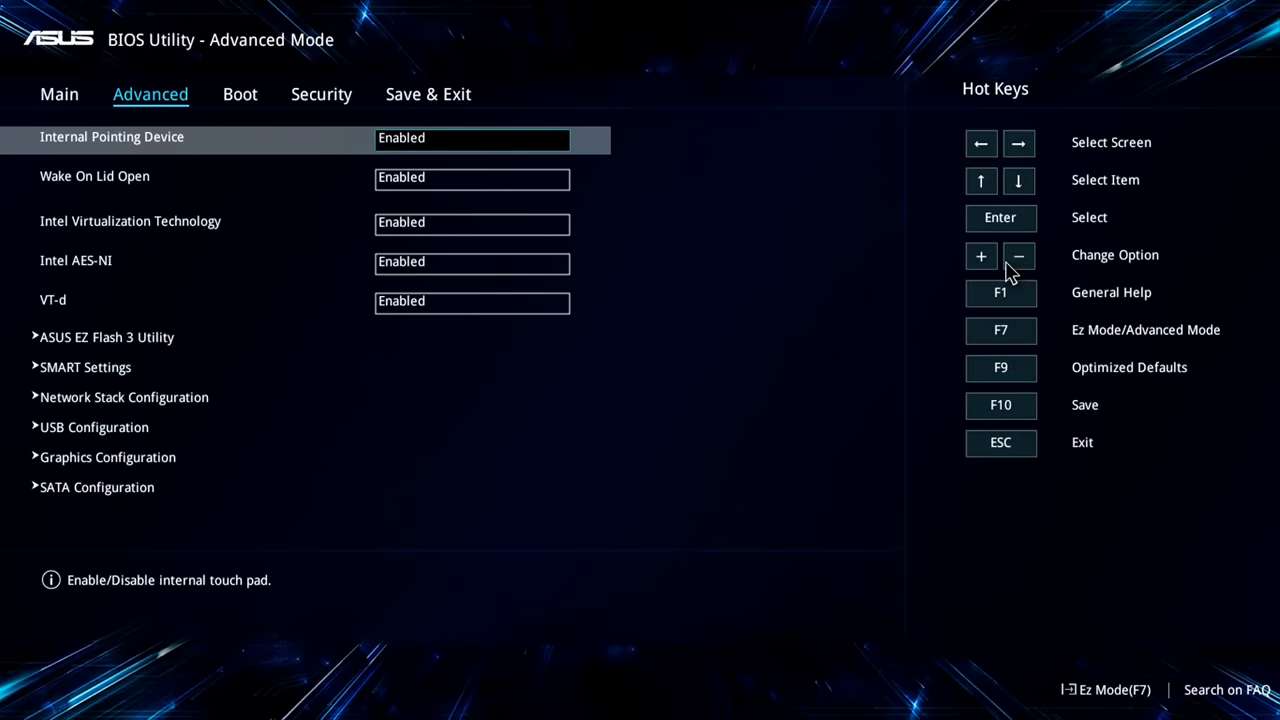
click(240, 94)
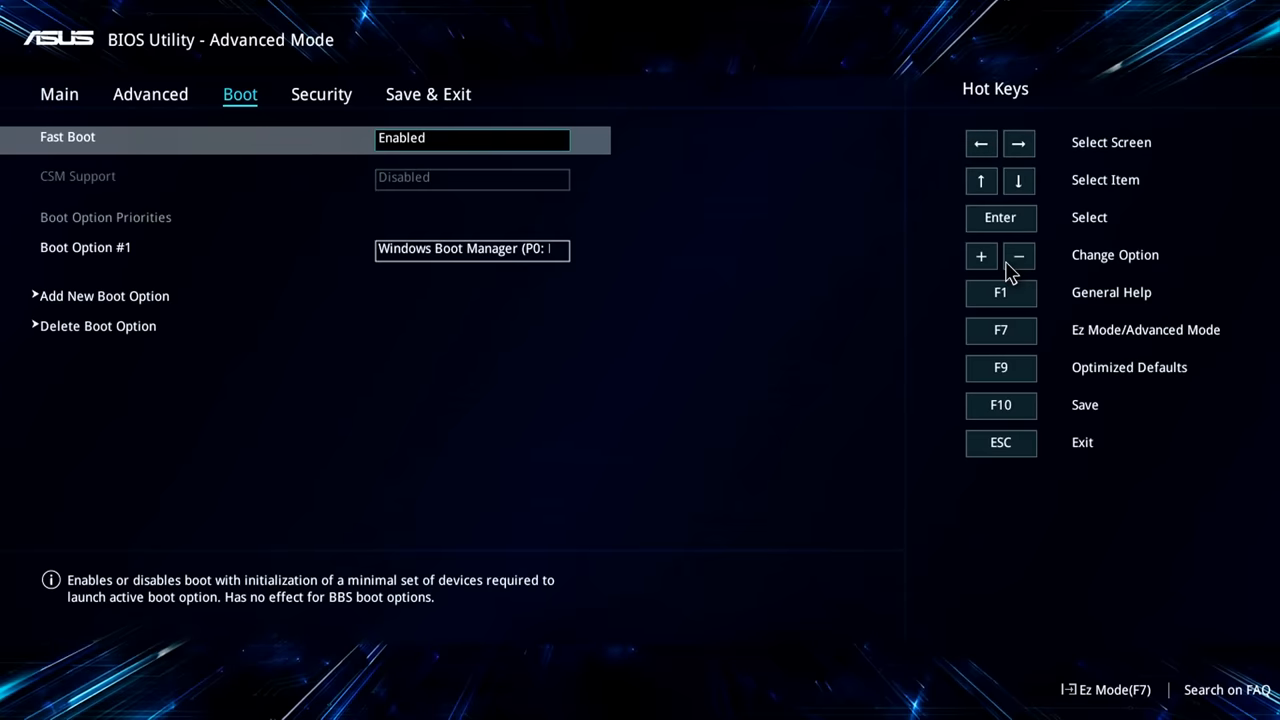
click(428, 94)
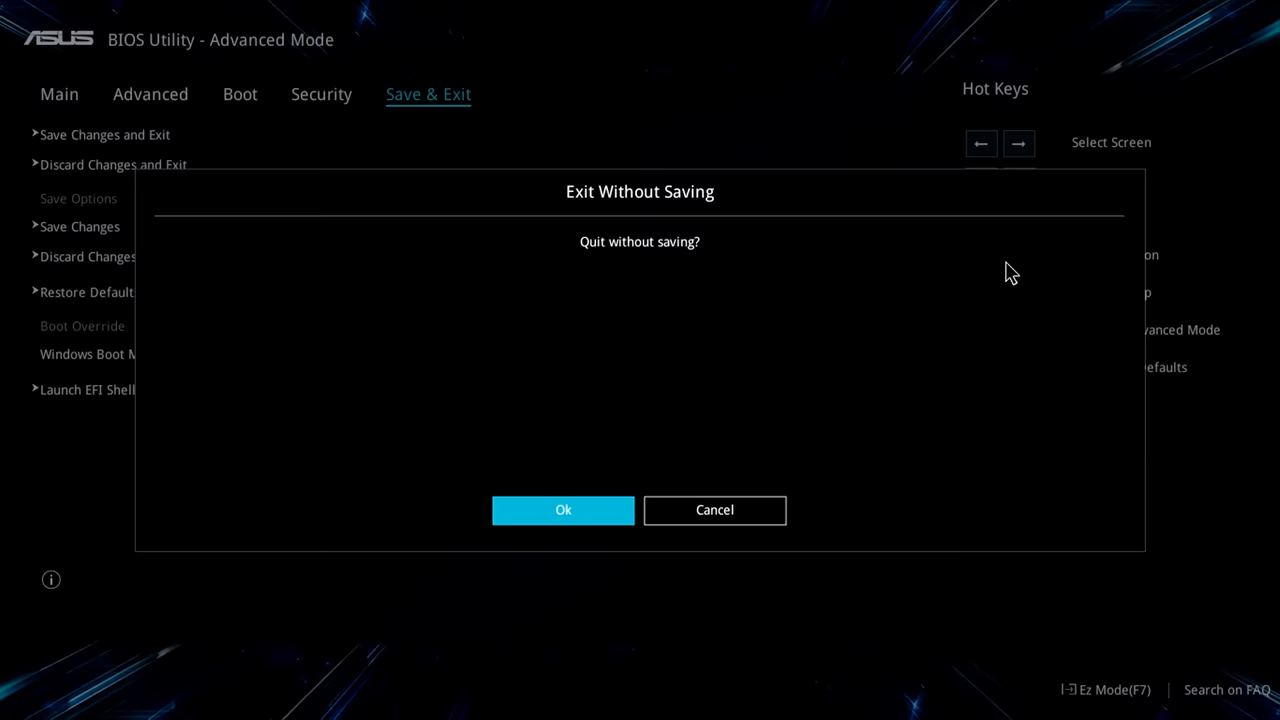
click(564, 510)
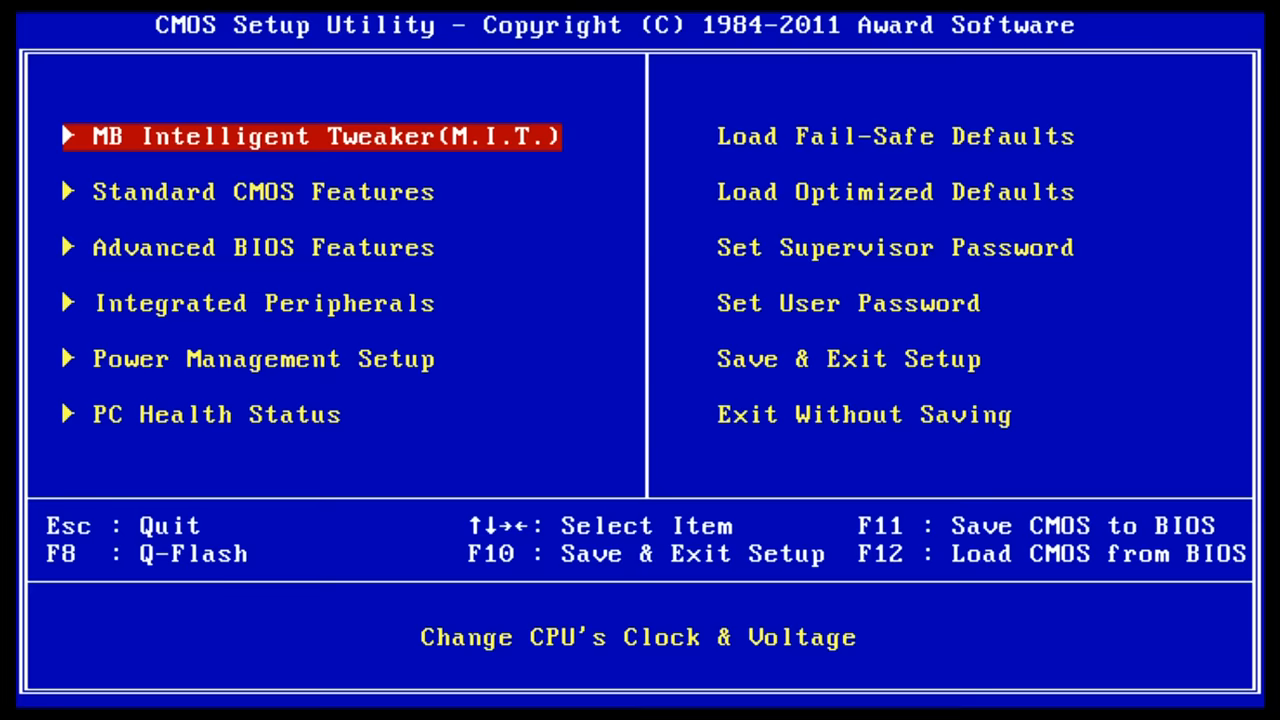
key(down)
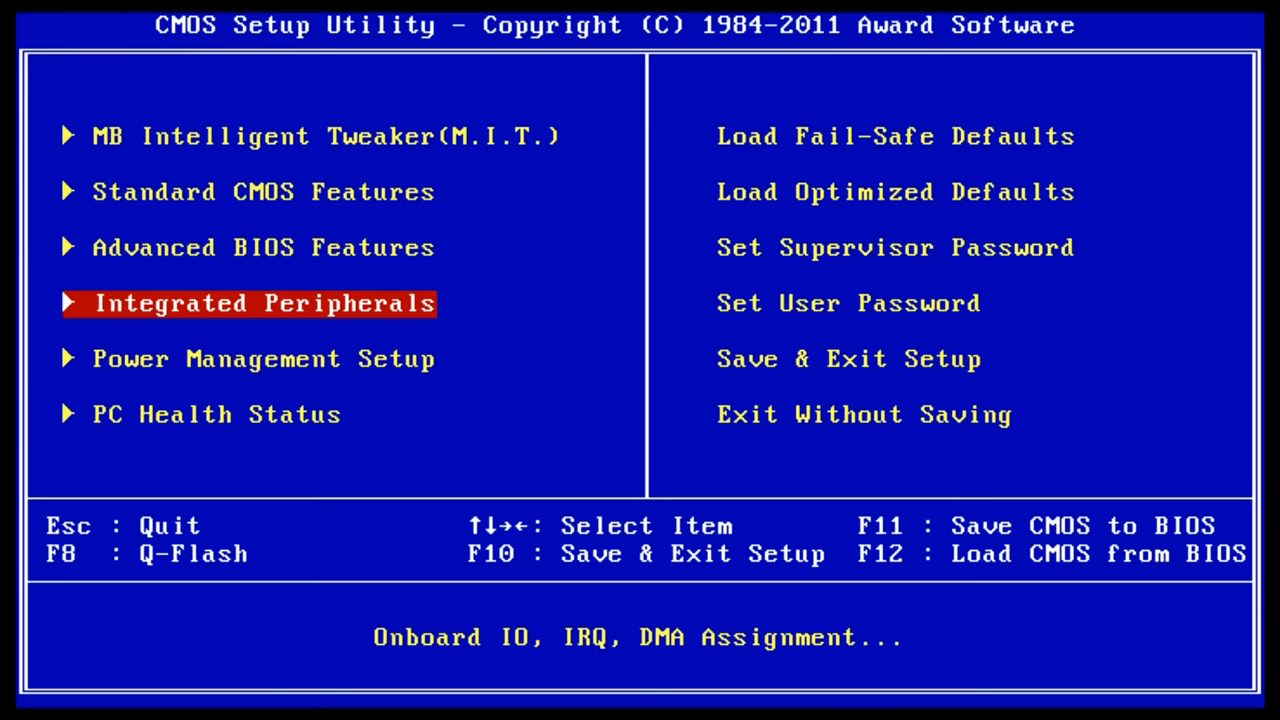
key(Down)
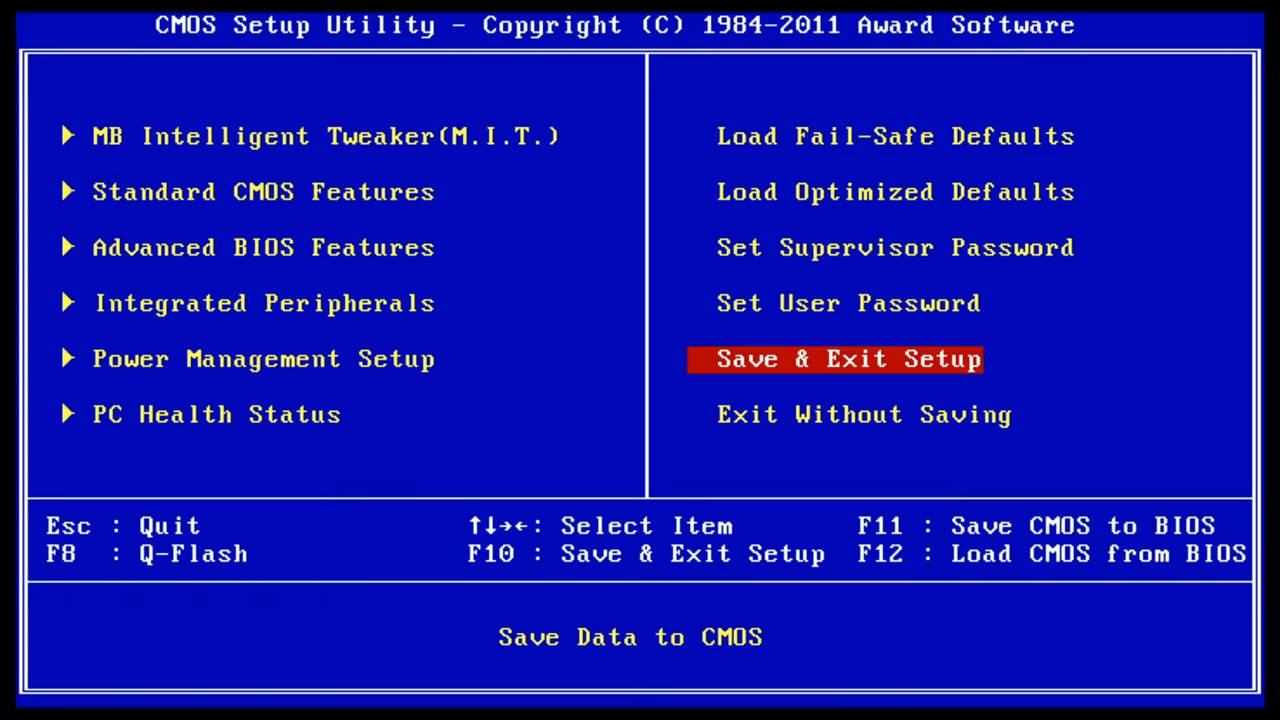
key(Down)
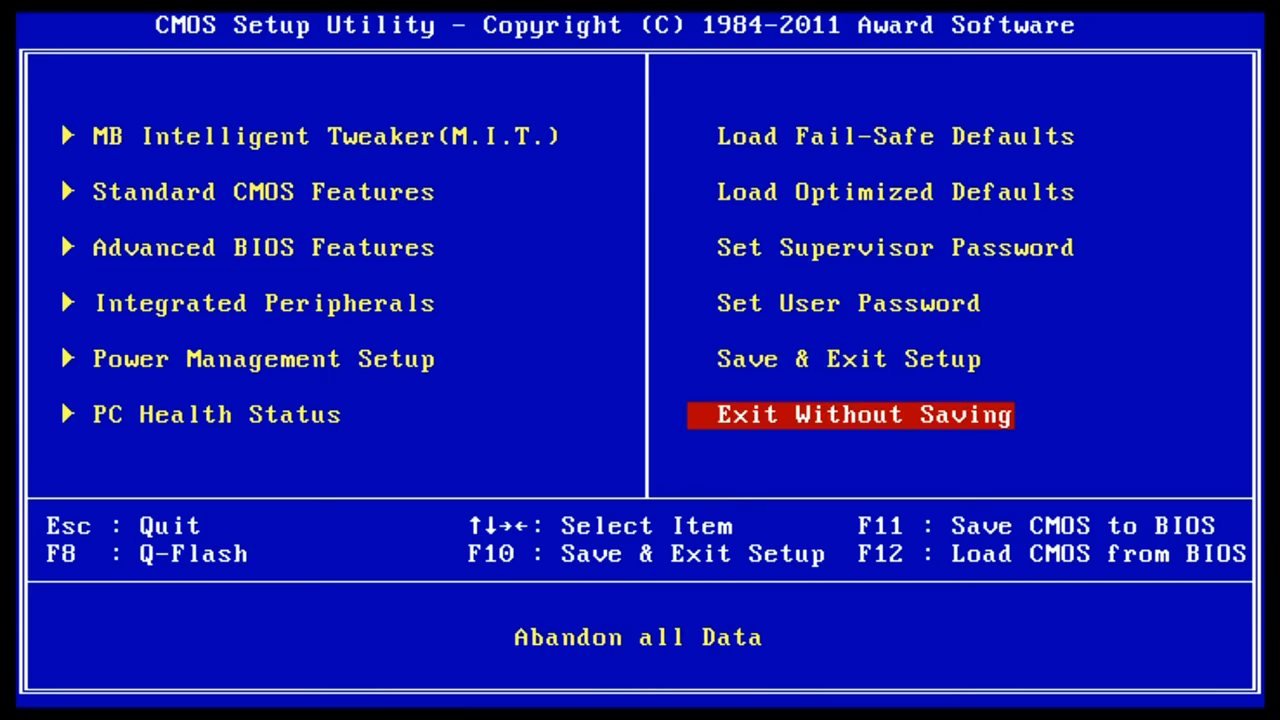
click(848, 414)
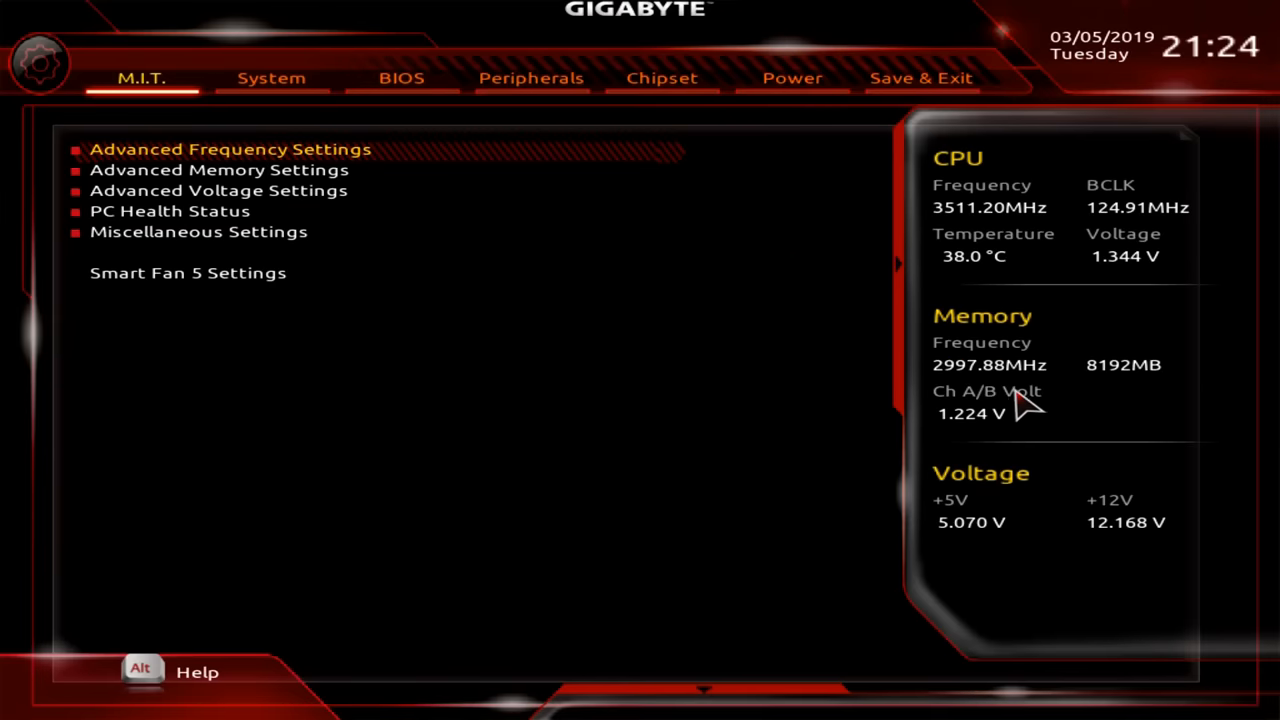
mouse_move(730, 430)
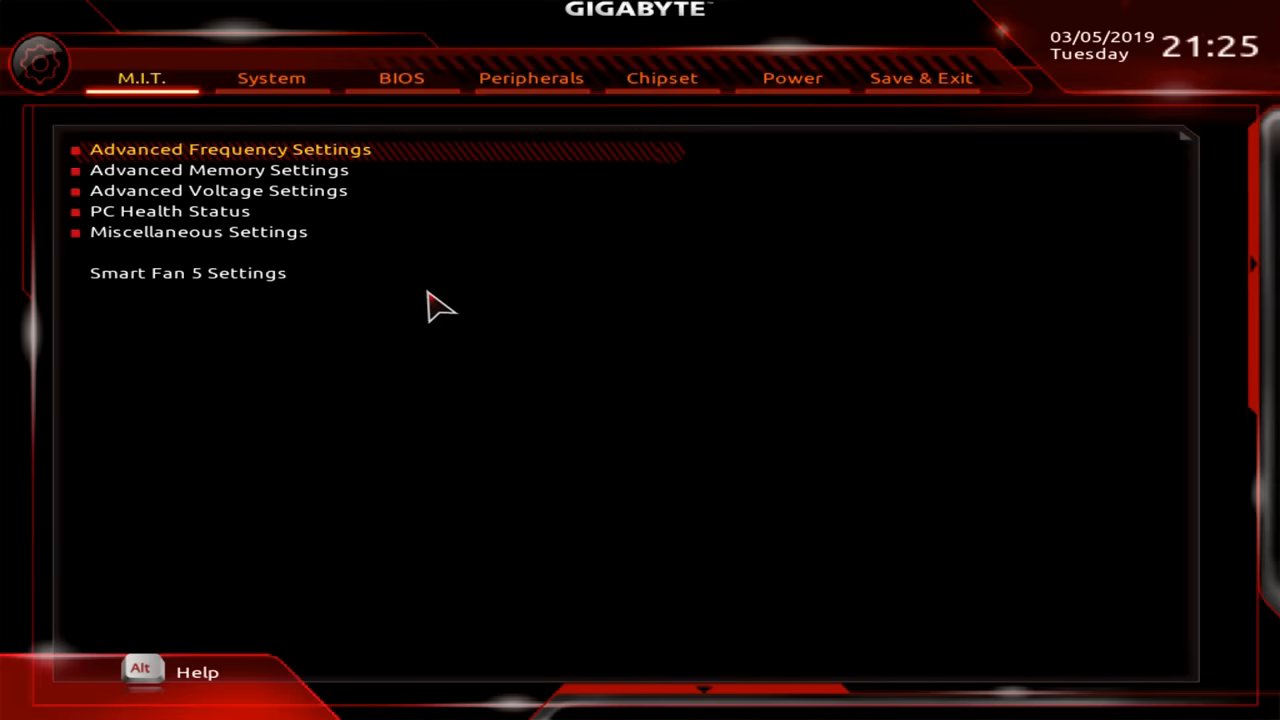
mouse_move(416, 252)
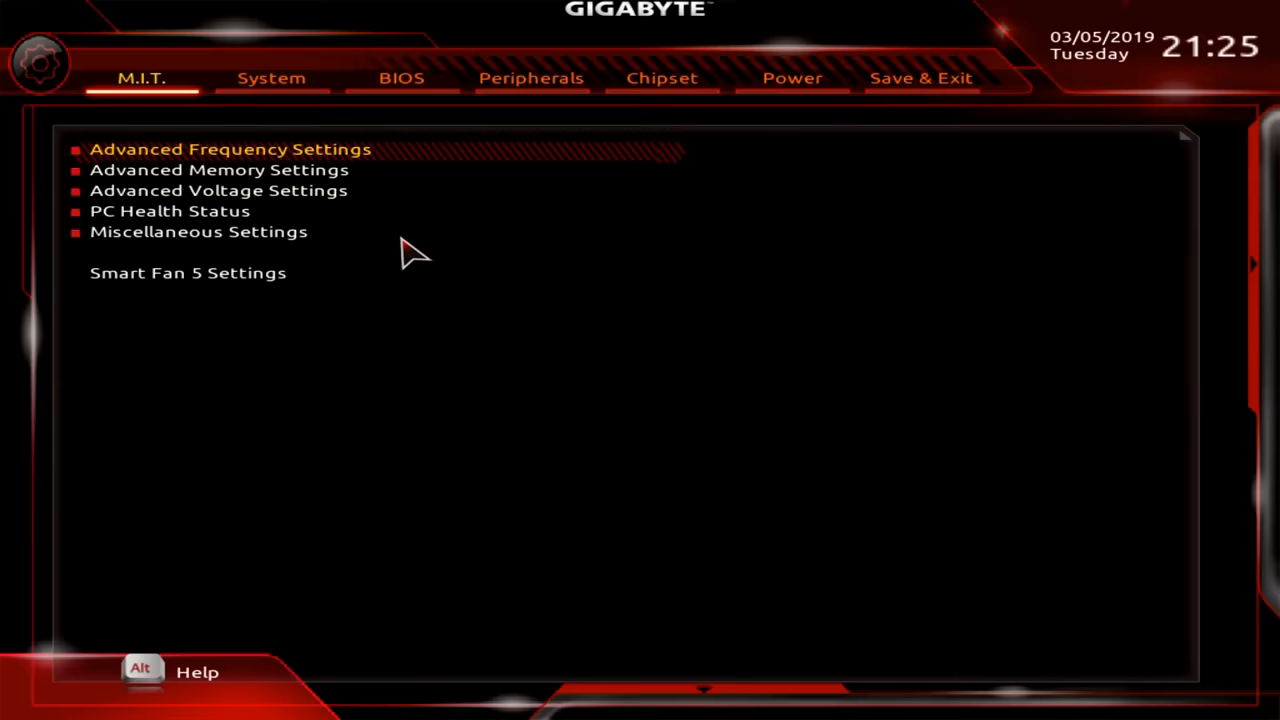
Step: View the BIOS boot and password page, then switch to the Easy Mode dashboard
click(400, 78)
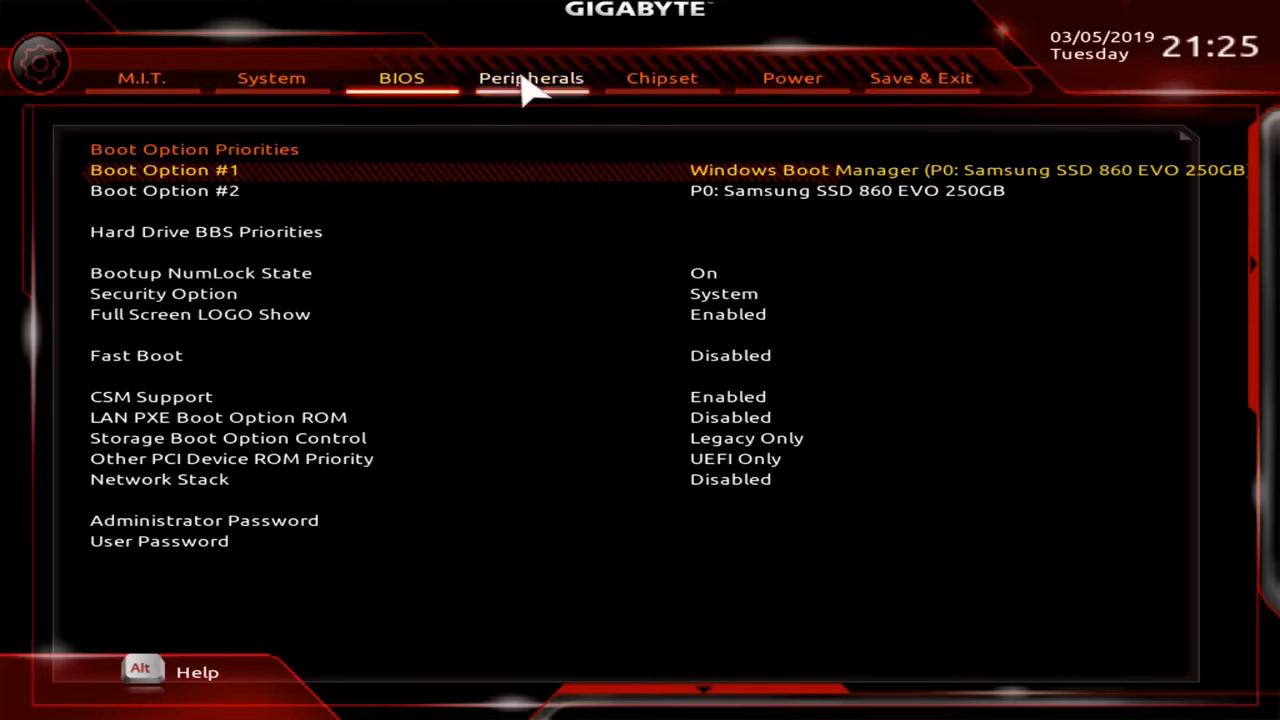
click(660, 78)
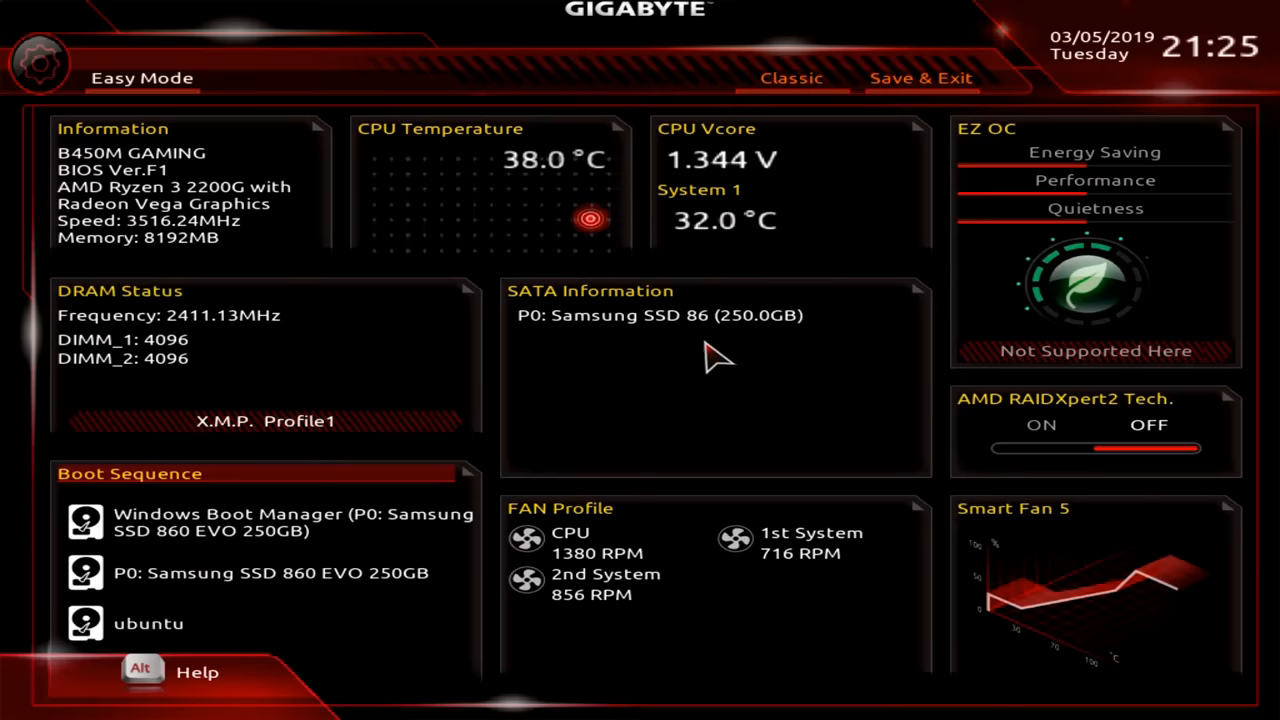
mouse_move(660, 400)
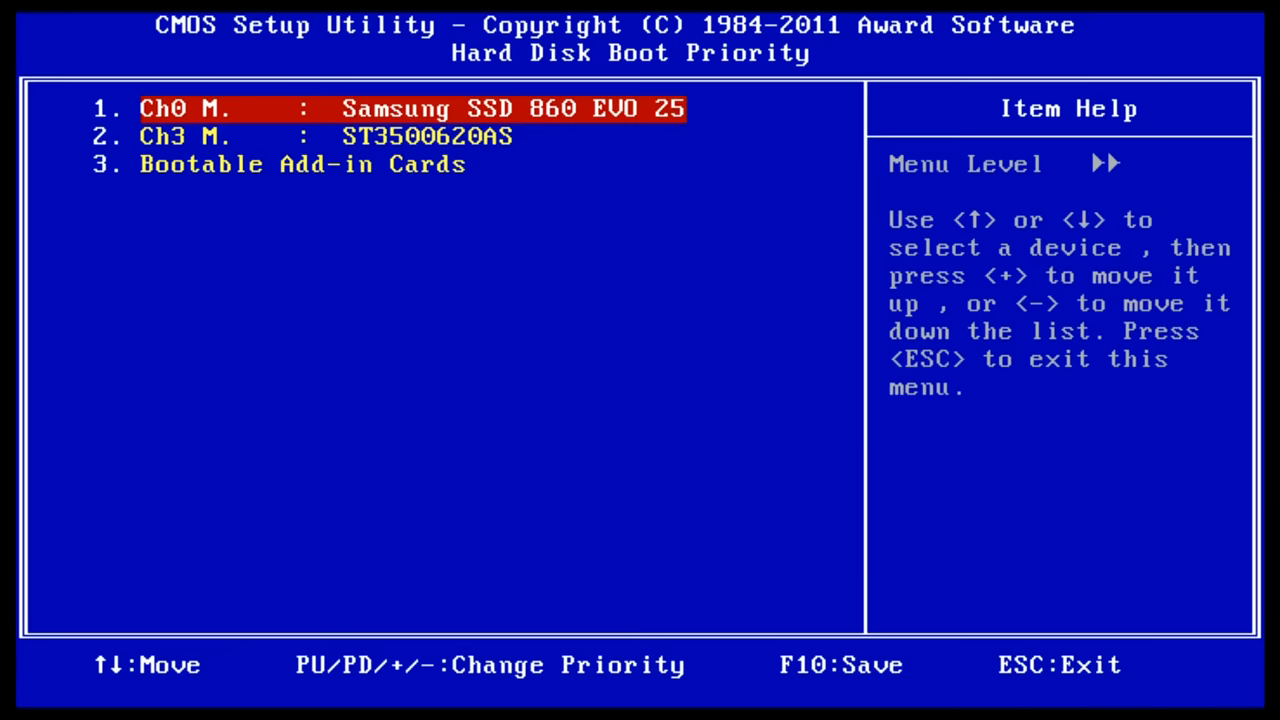
Step: Move between the Samsung SSD and ST3500620AS in Hard Disk Boot Priority, then leave the list
key(Down)
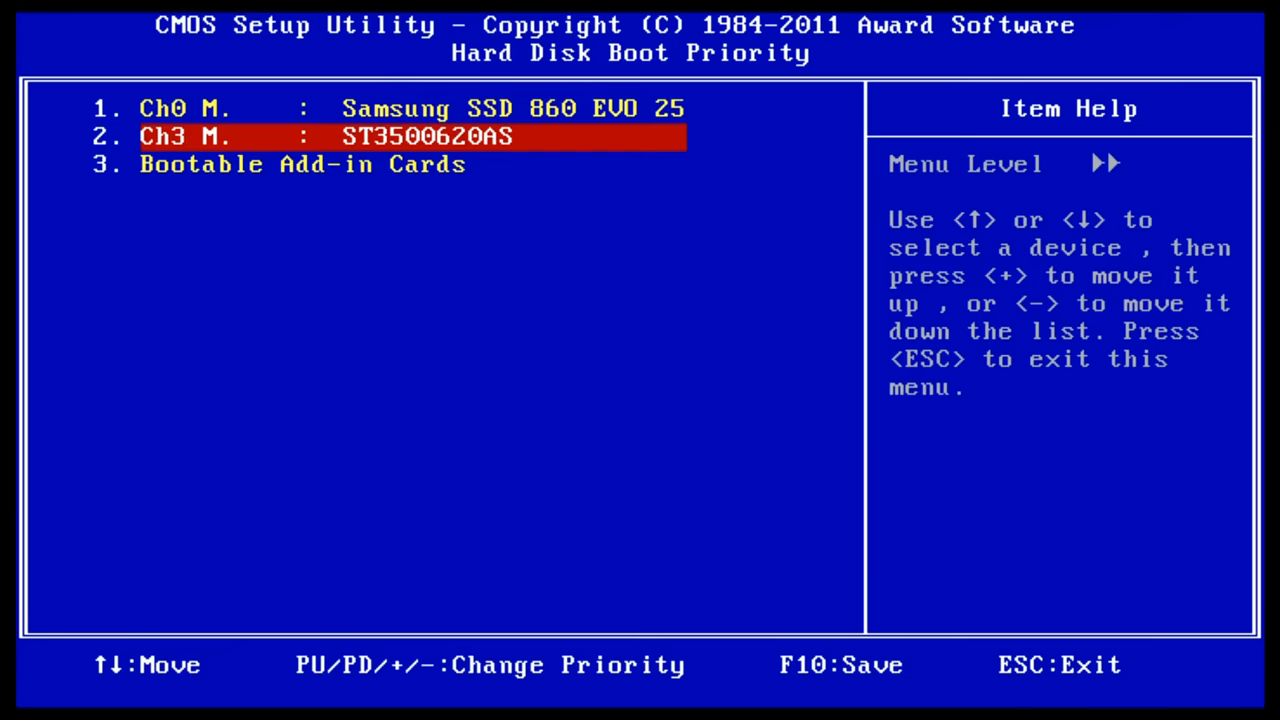
key(up)
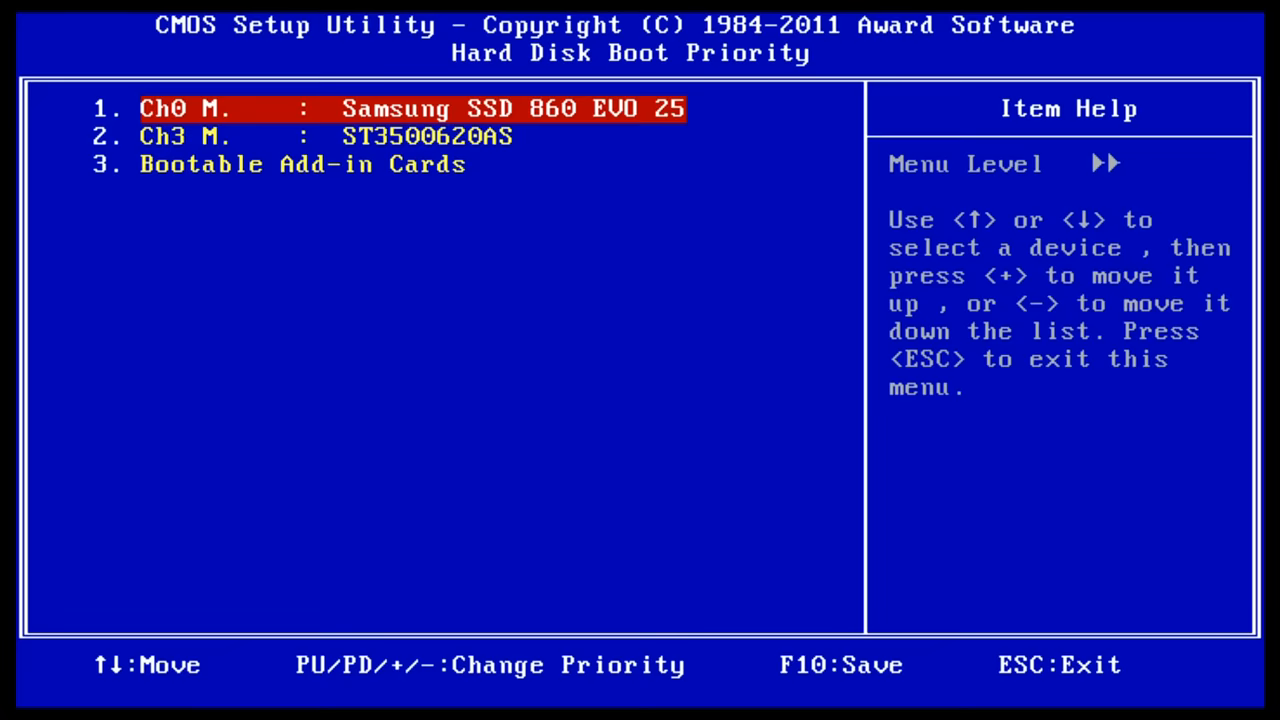
key(Escape)
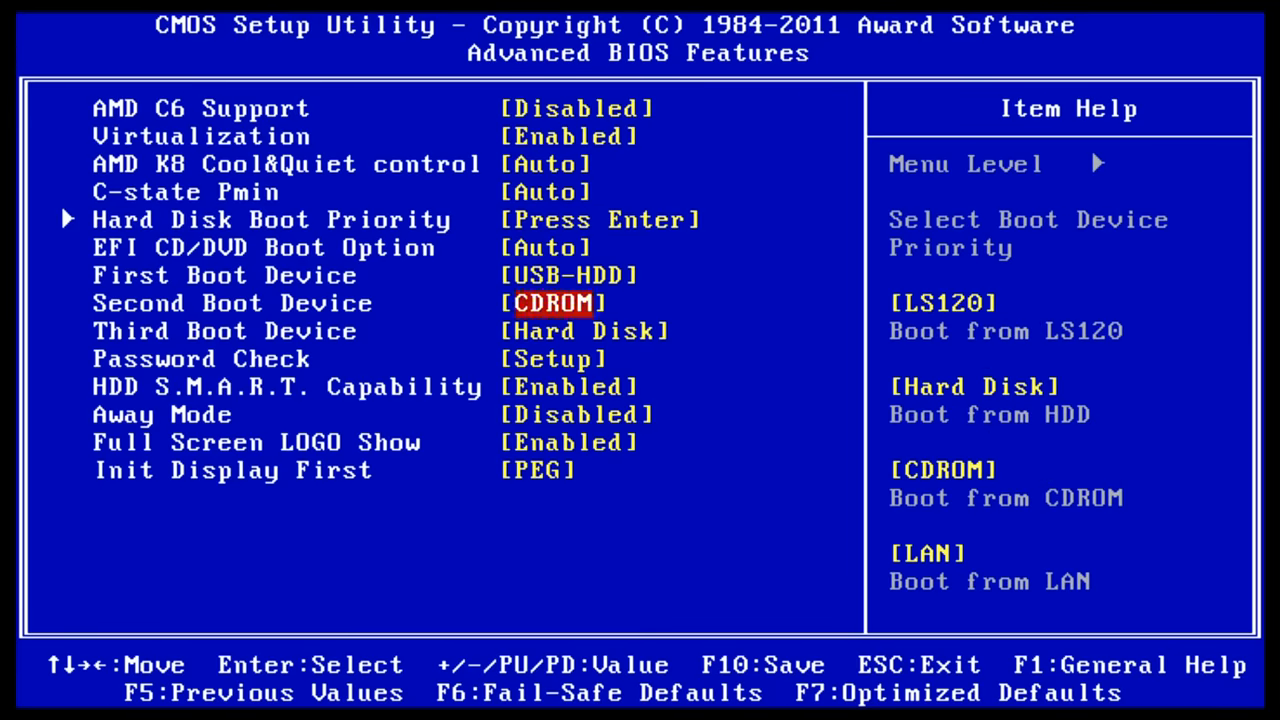
Step: Set the boot order to USB-HDD first, CDROM second and Hard Disk third
key(down)
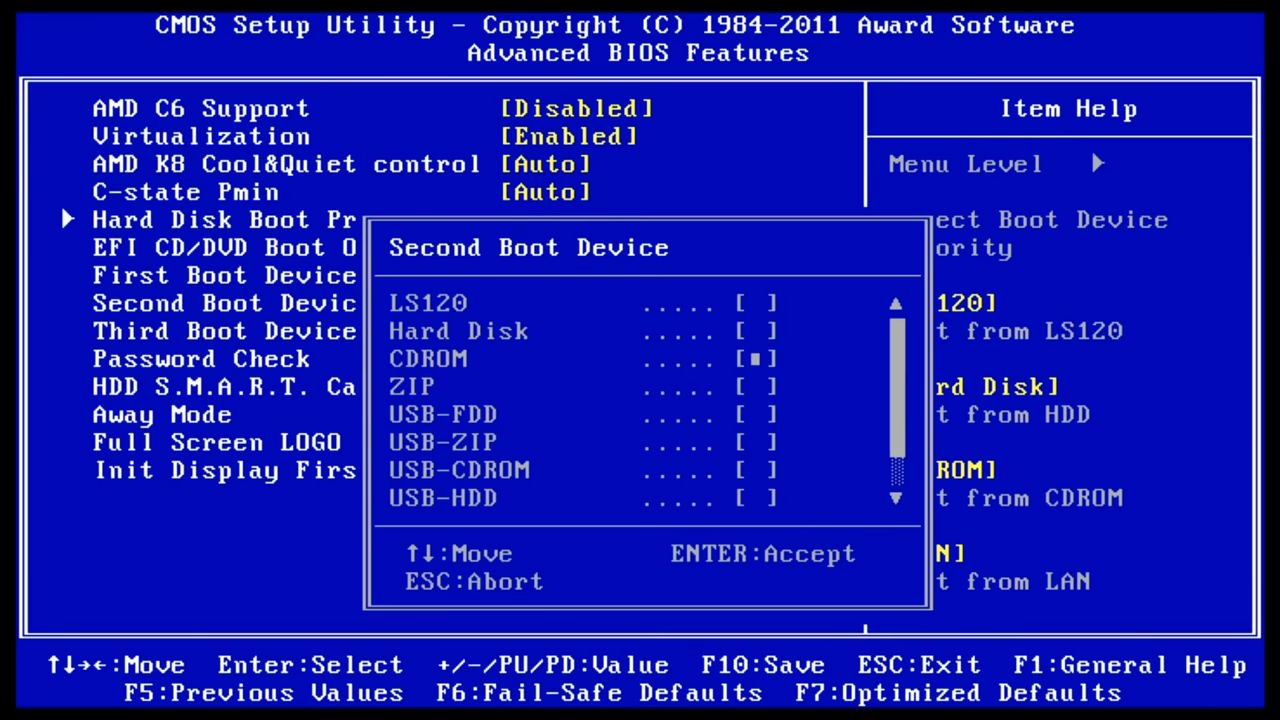
key(enter)
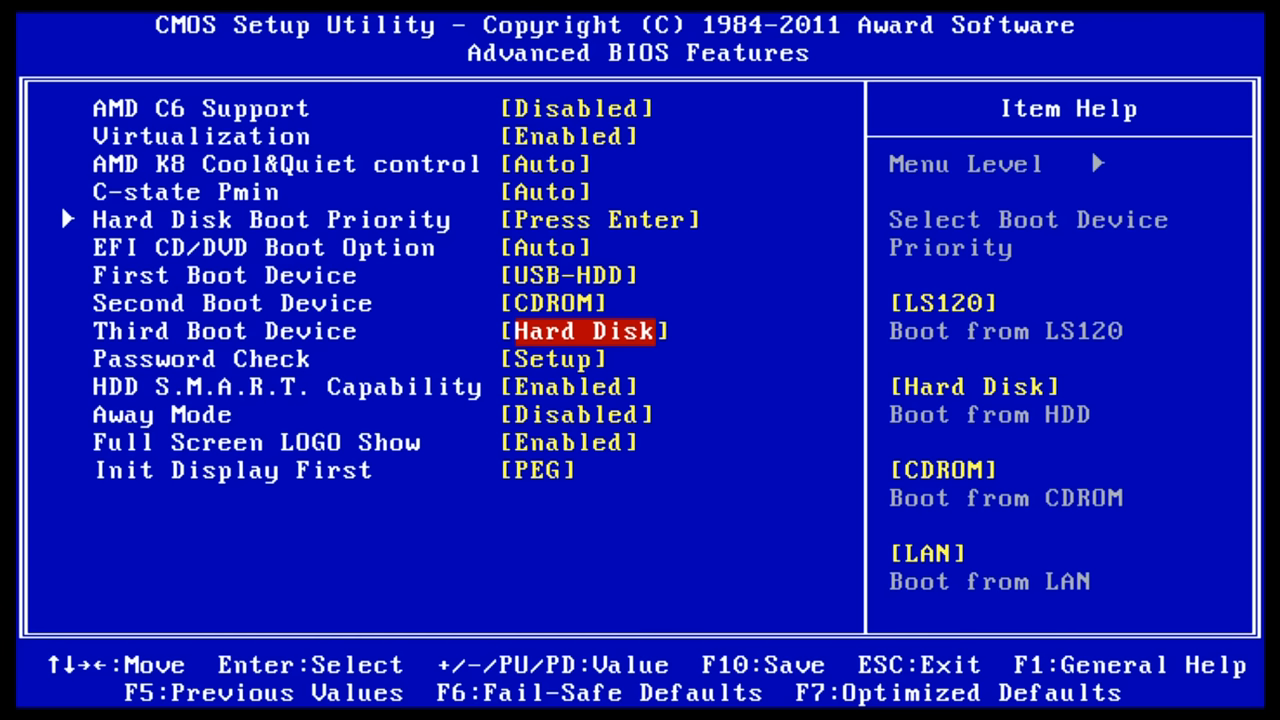
key(up)
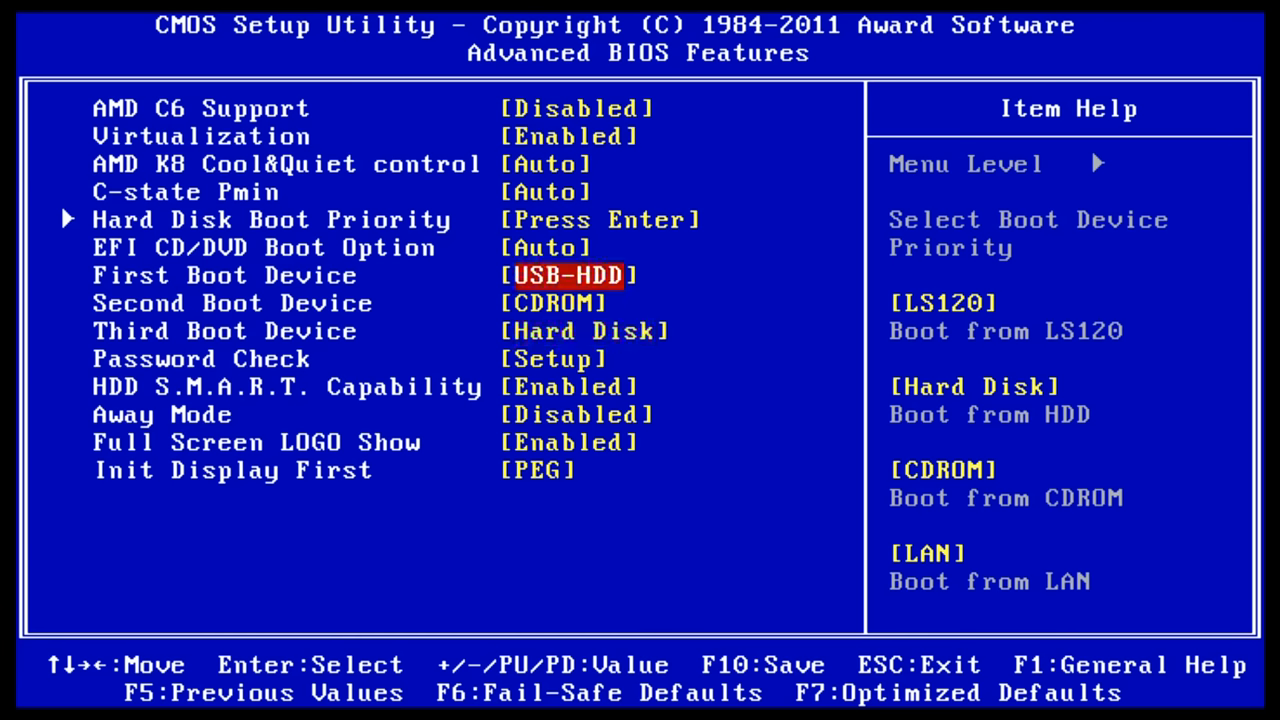
key(Down)
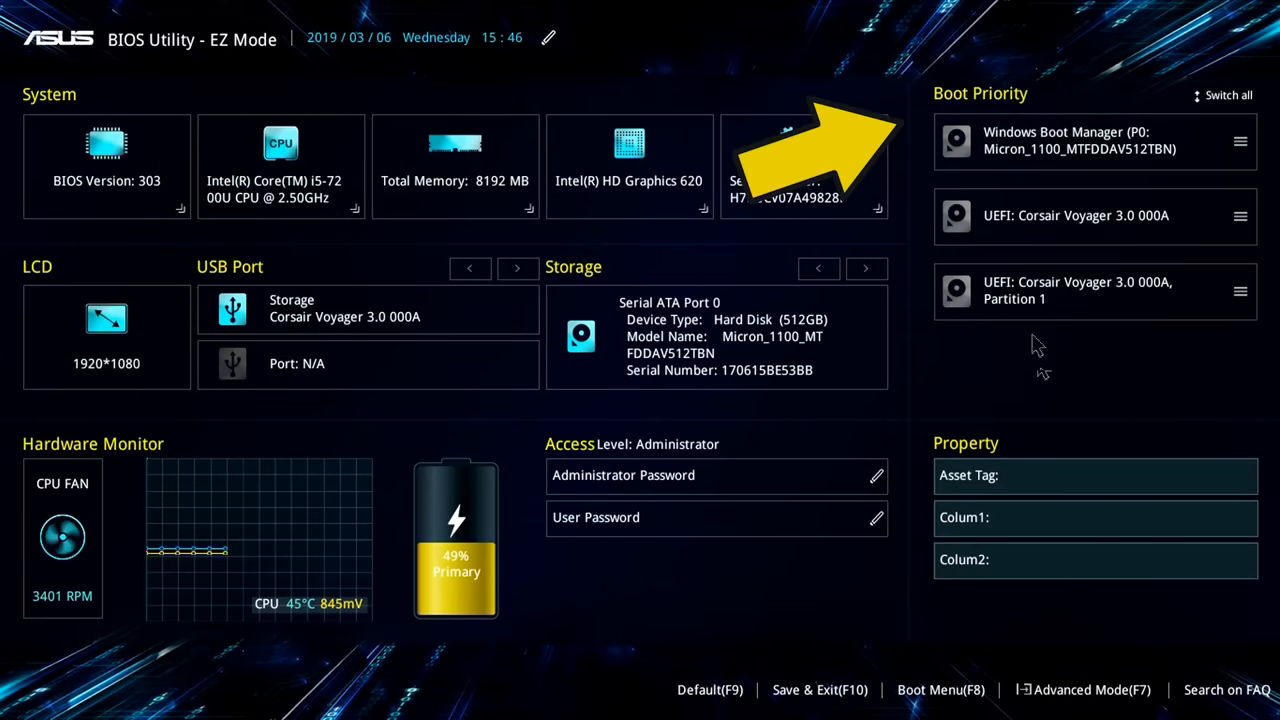
mouse_move(1060, 384)
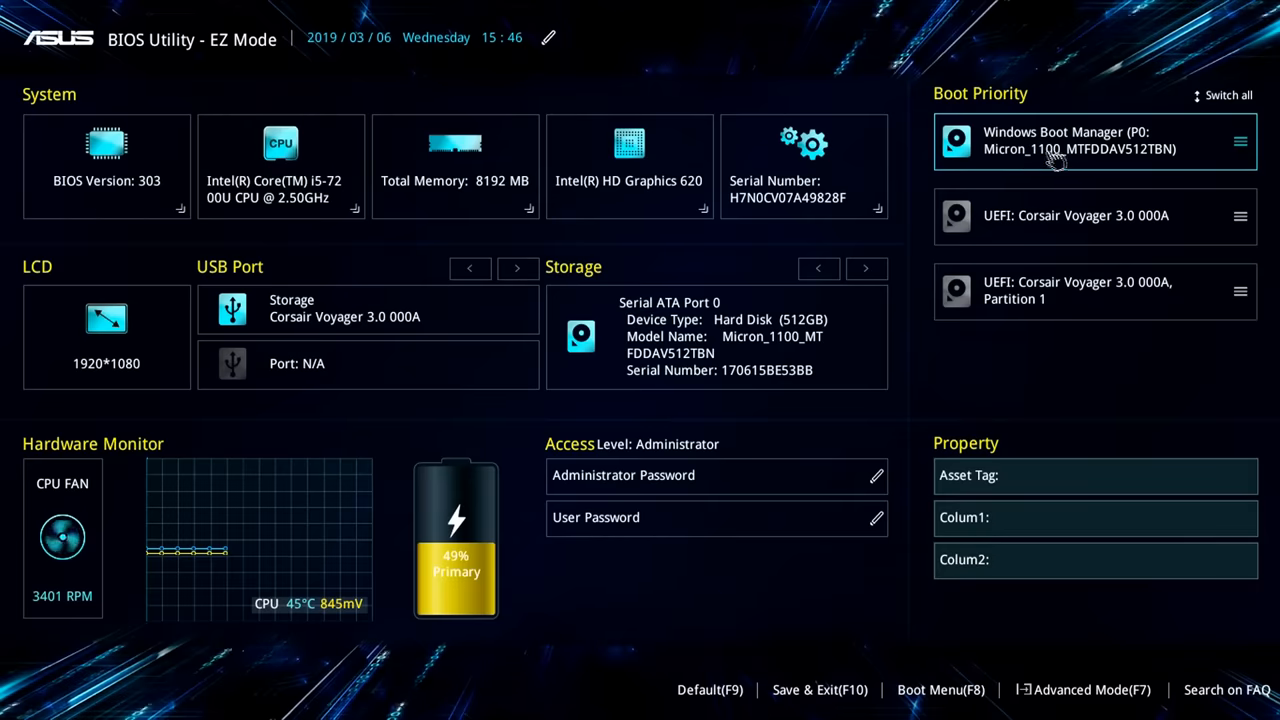
mouse_move(1064, 156)
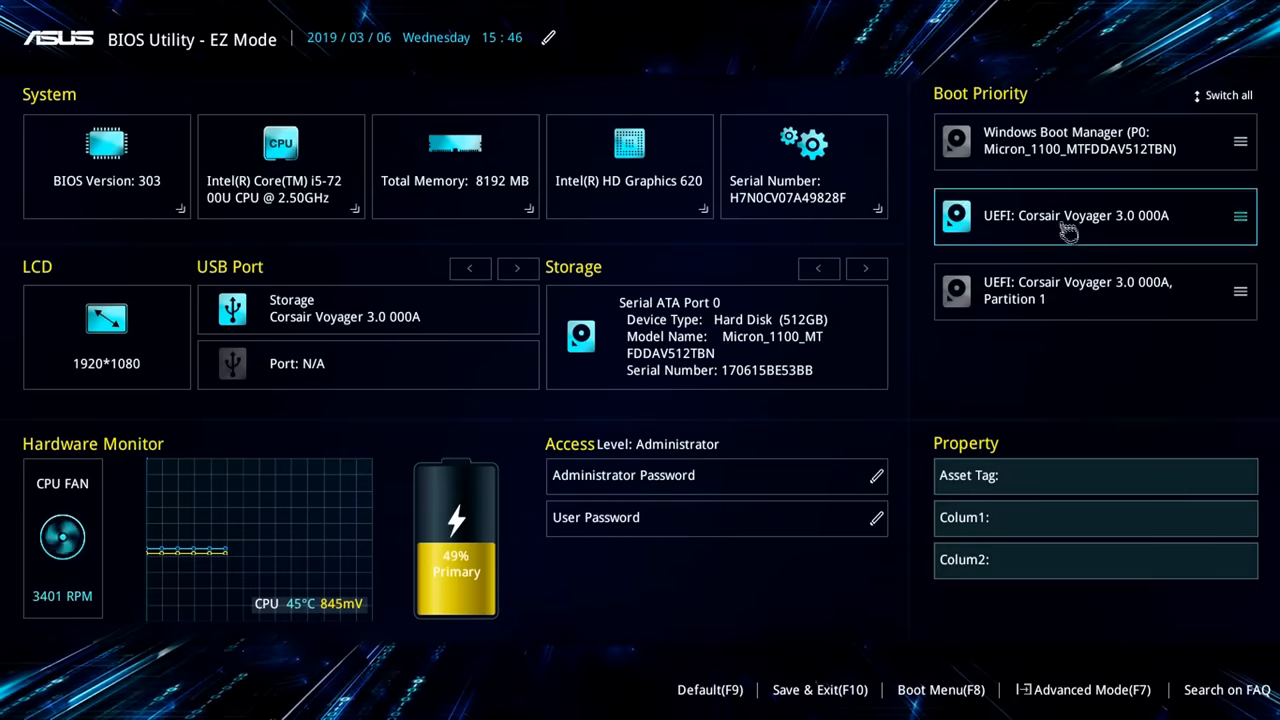
mouse_move(1072, 390)
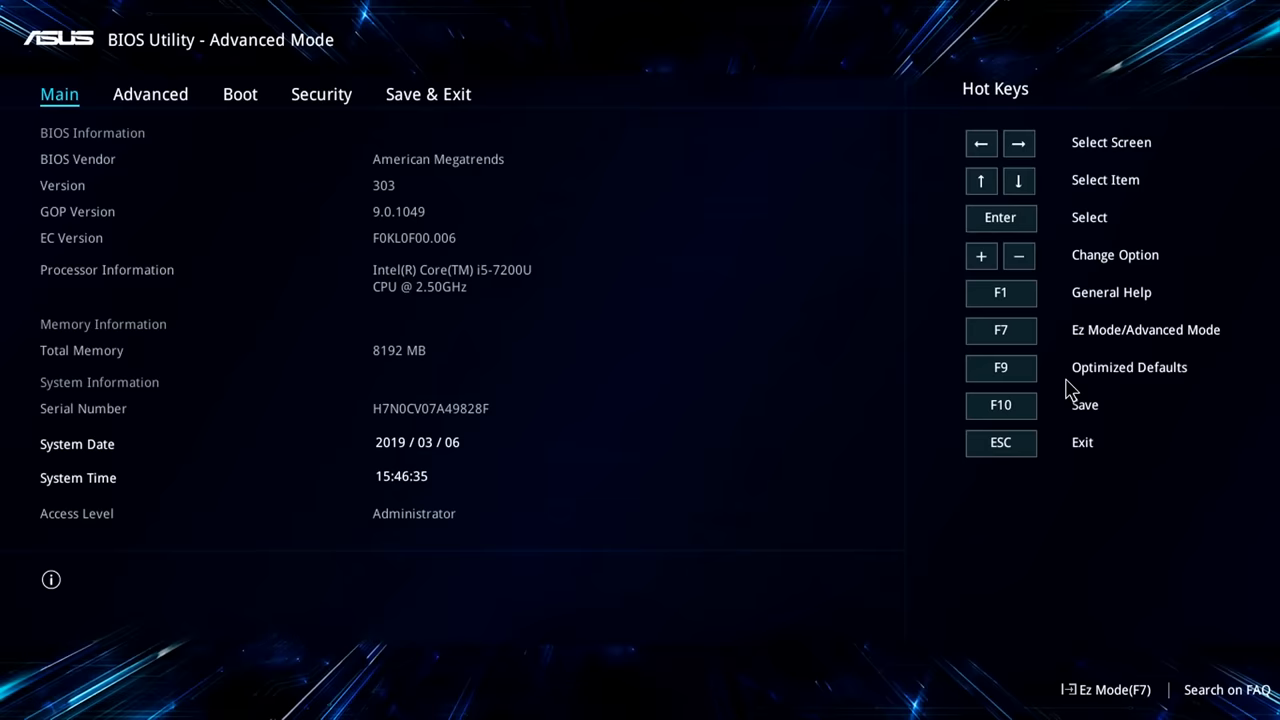
Step: Make the Corsair Voyager drive Boot Option #1, then move to the Security settings
click(150, 94)
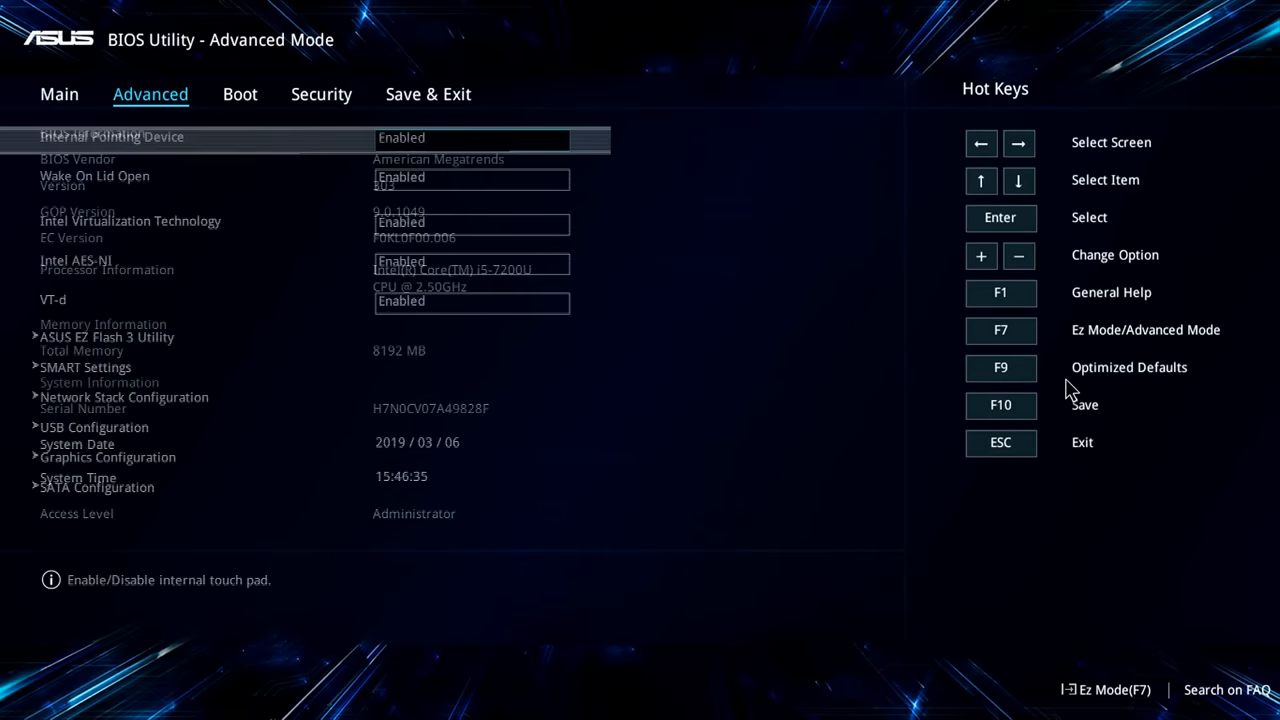
click(240, 94)
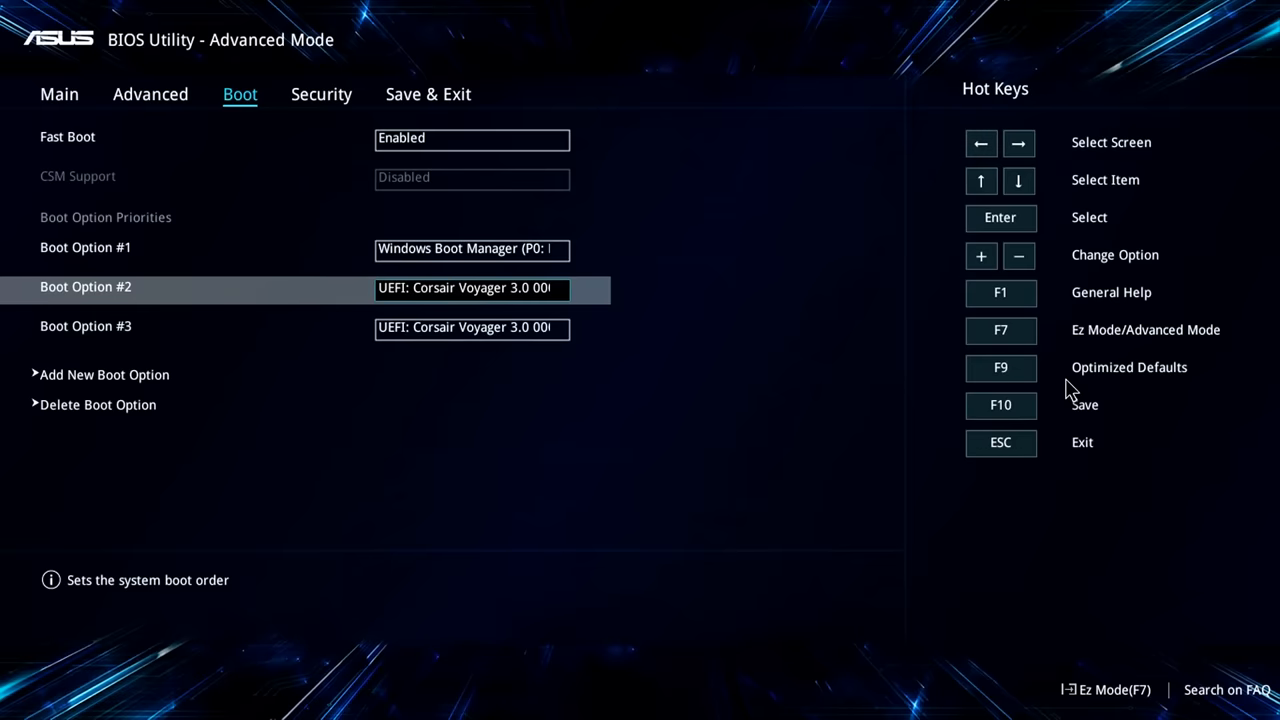
click(472, 248)
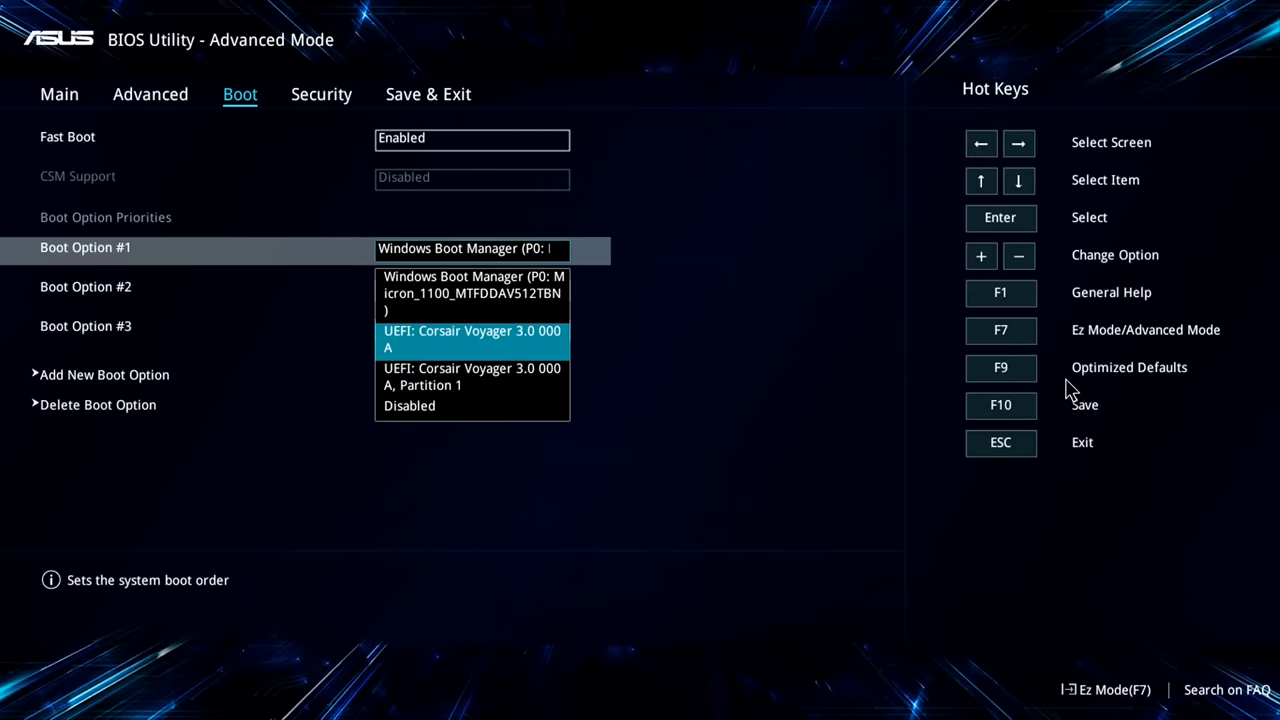
click(472, 338)
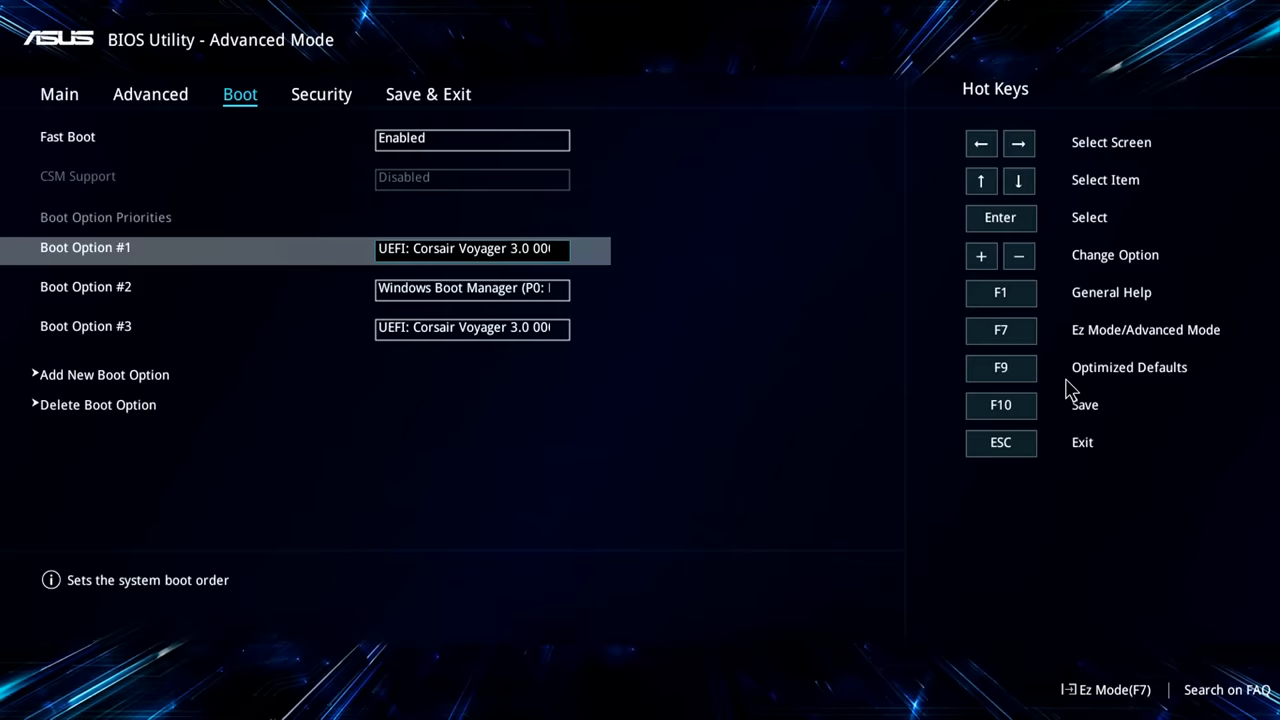
click(320, 94)
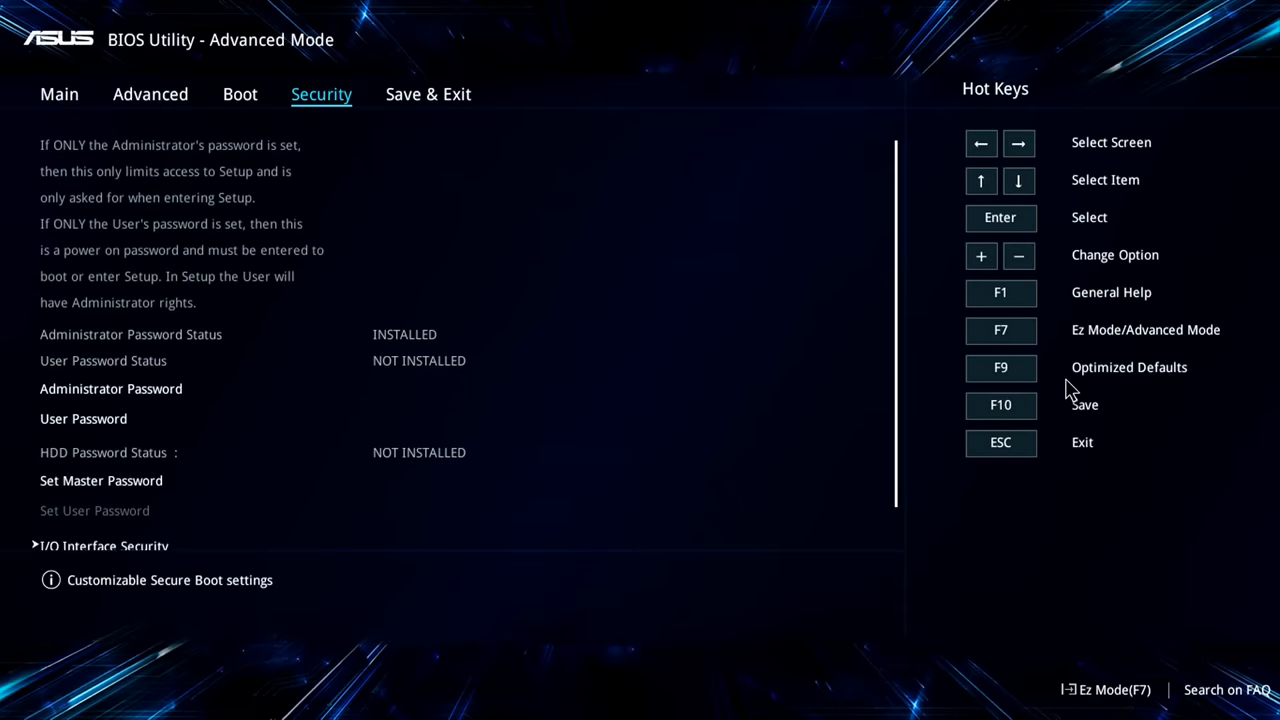
Step: In Secure Boot, choose the Secure Boot Control value from Enabled or Disabled
scroll(down, 3)
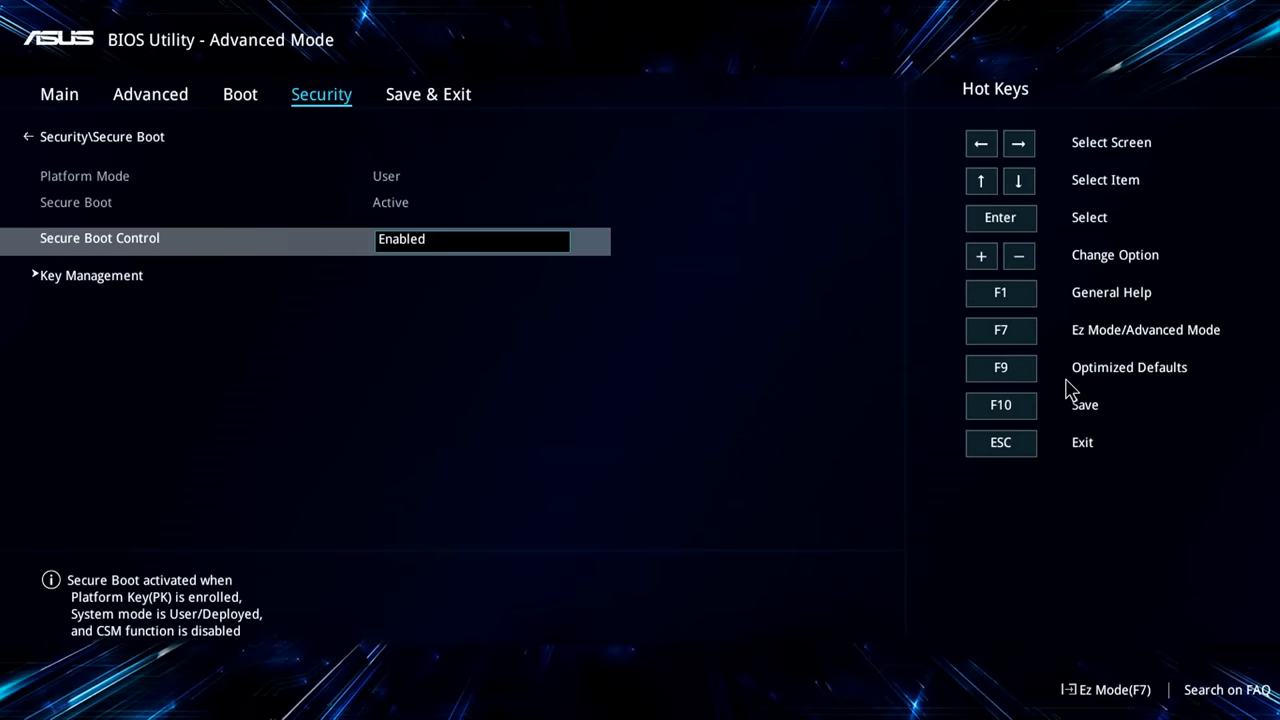
click(472, 240)
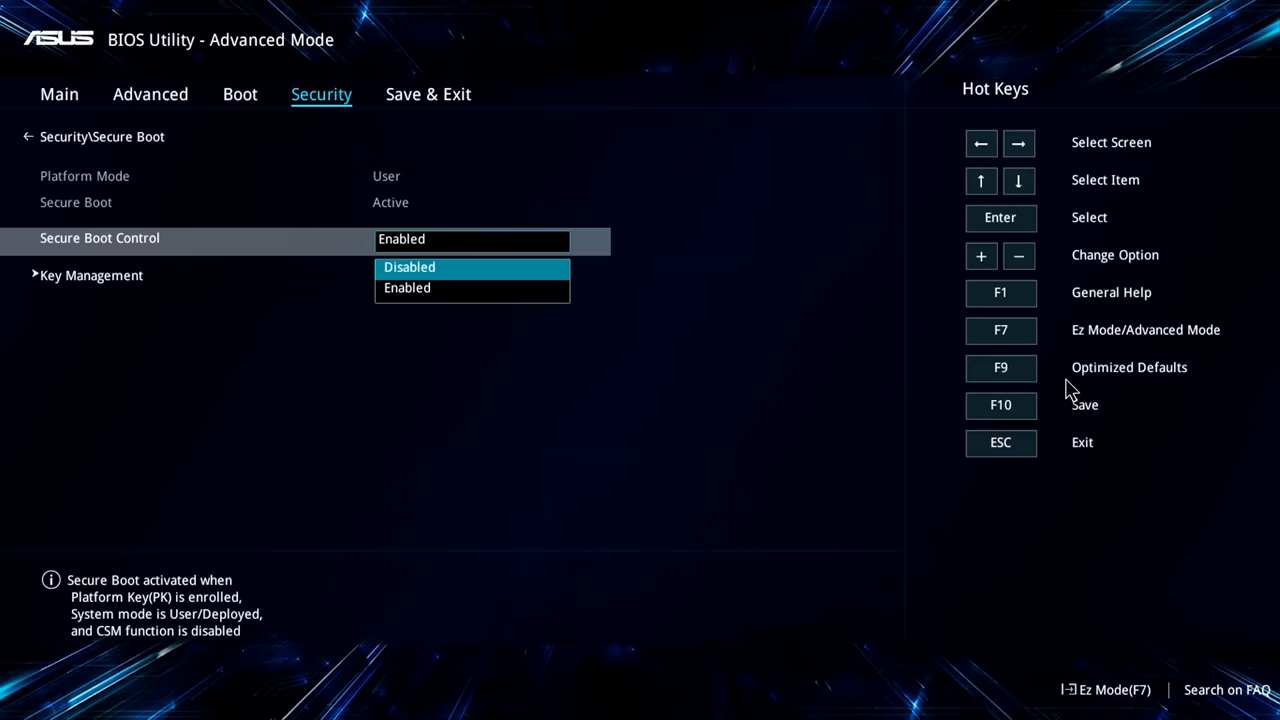
click(408, 268)
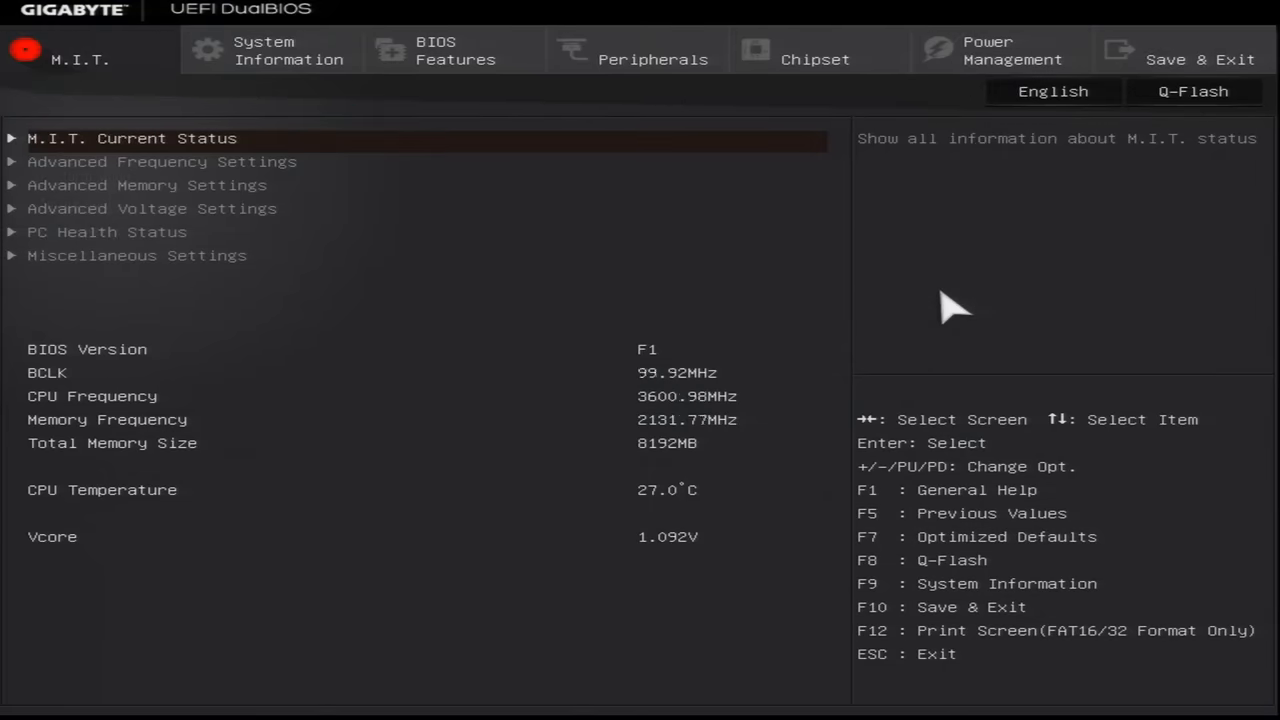
Step: On the BIOS Features page, pick an option for Windows 8/10 Features
click(454, 50)
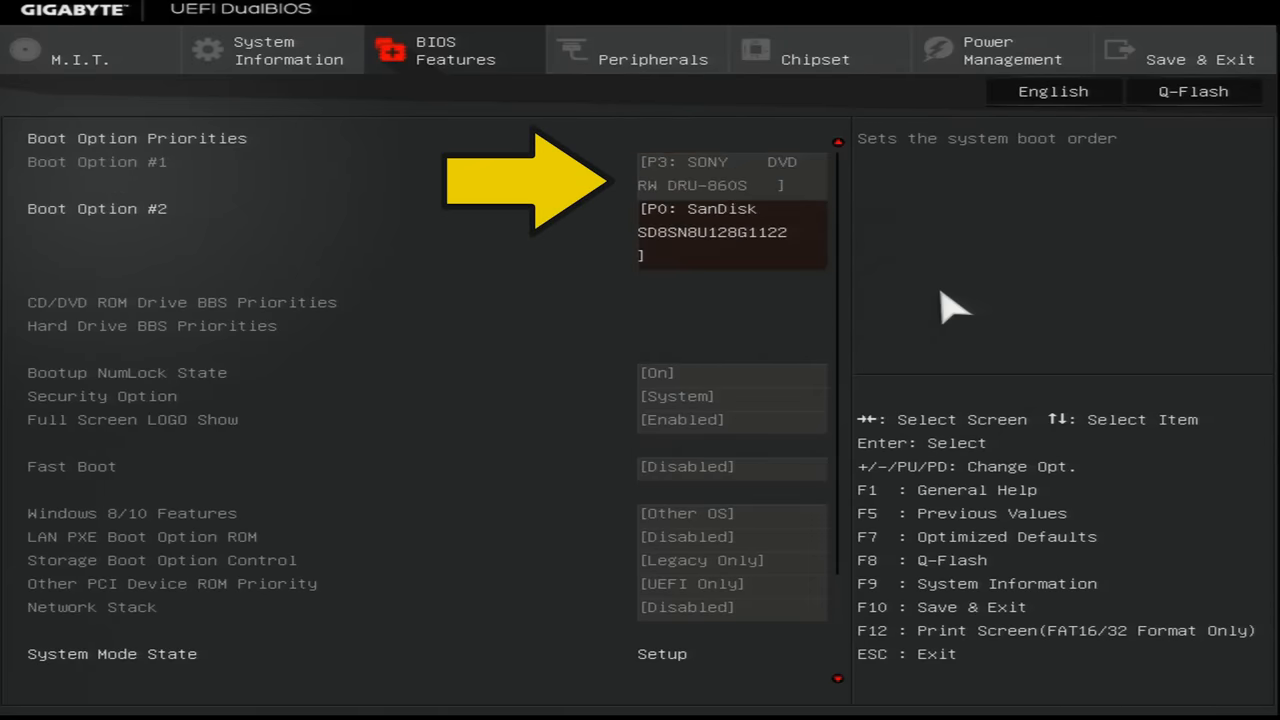
key(Down)
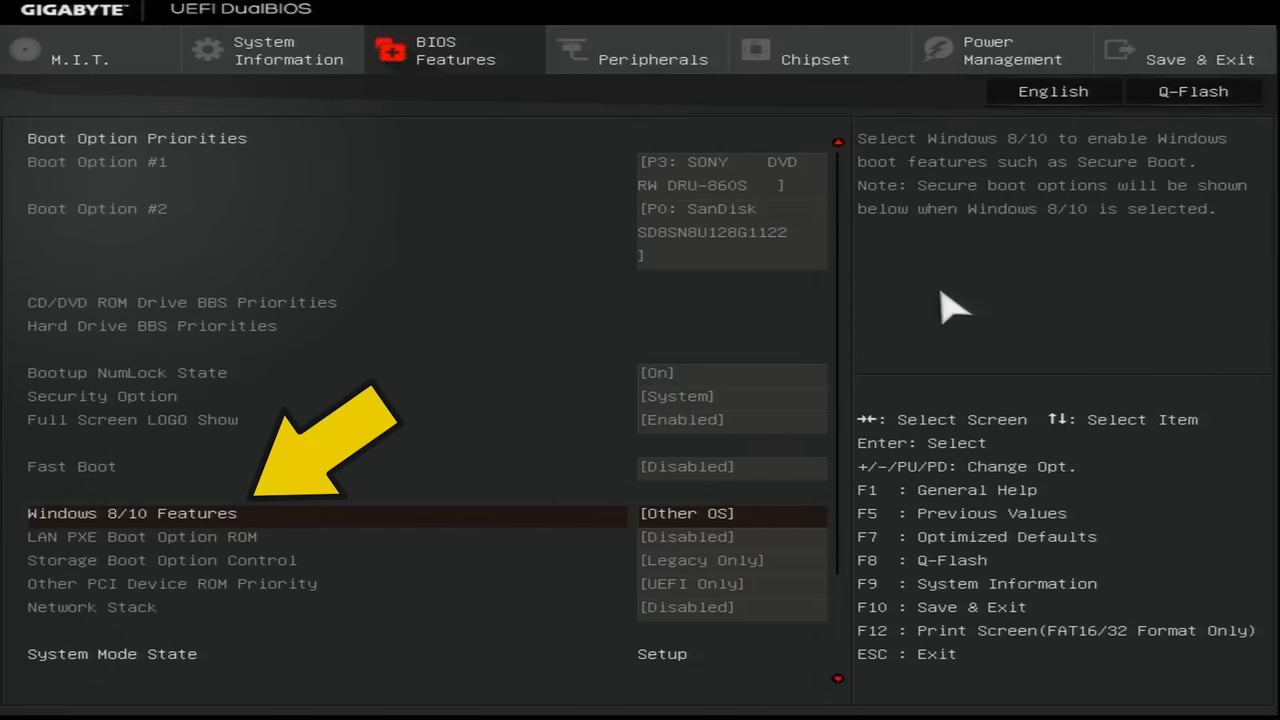
click(688, 512)
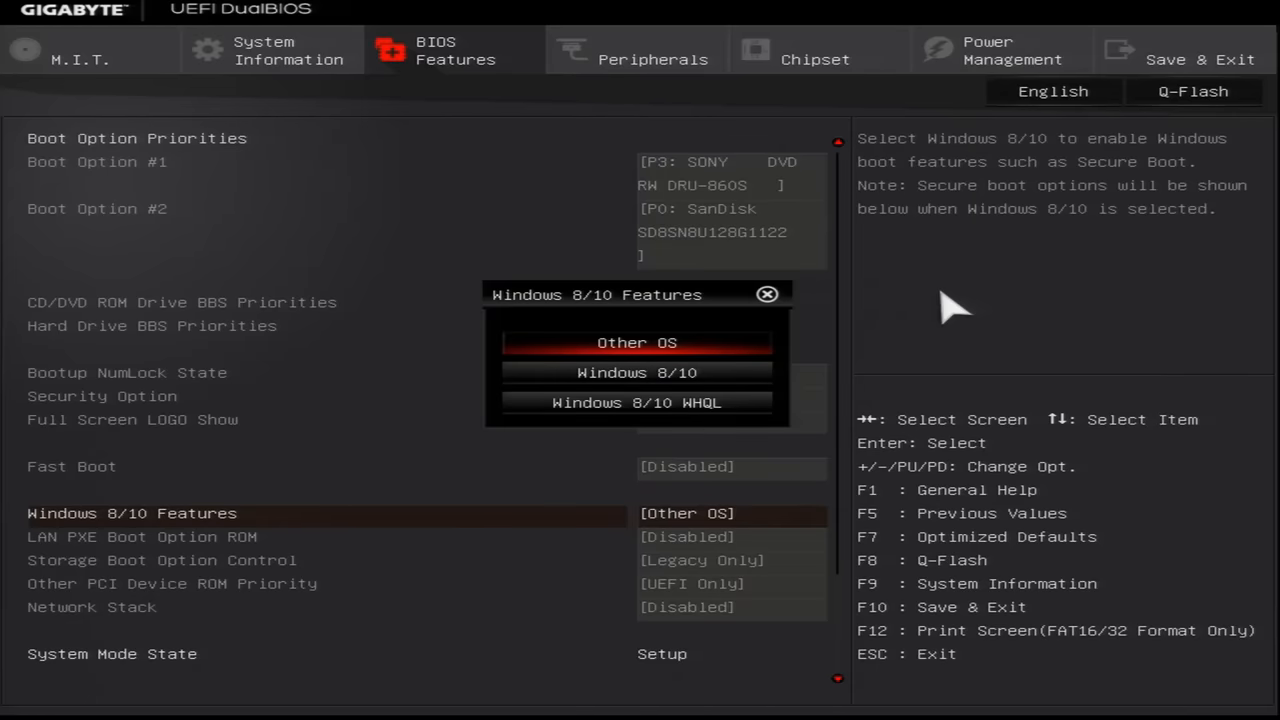
click(636, 342)
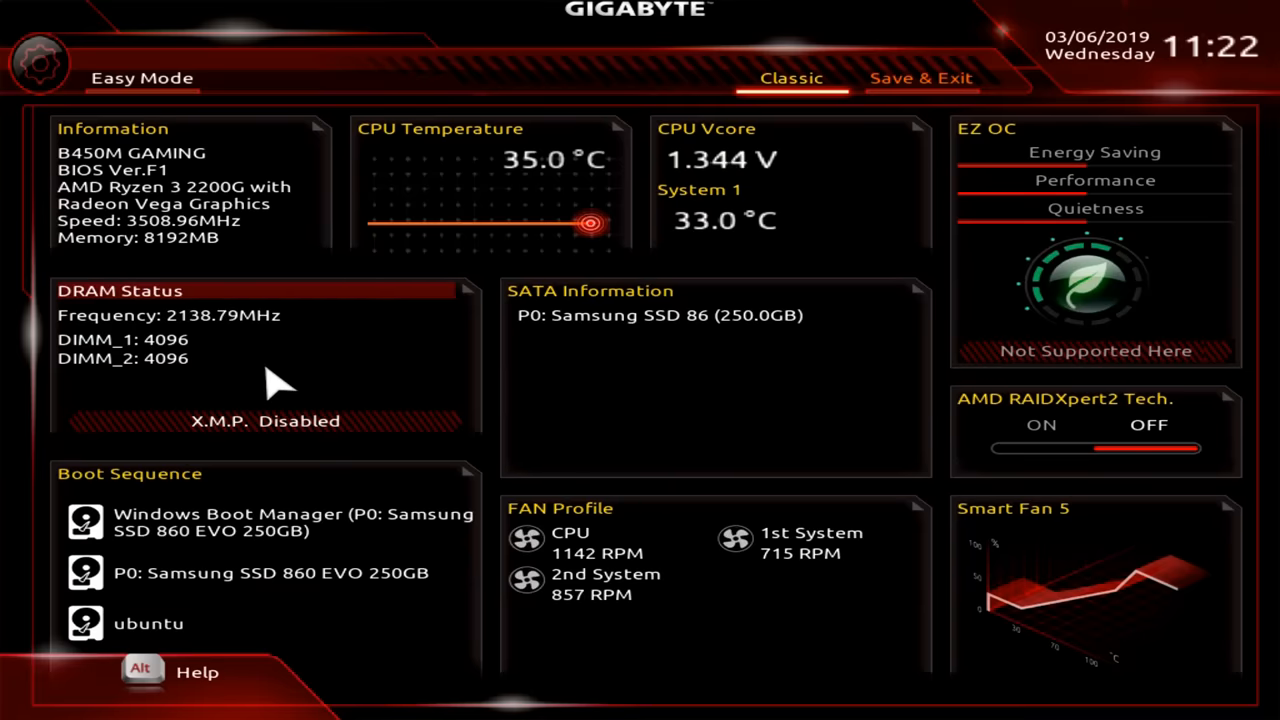
Step: In M.I.T. Advanced Memory Settings, set Extreme Memory Profile to Profile1 for 2400MHz
click(790, 78)
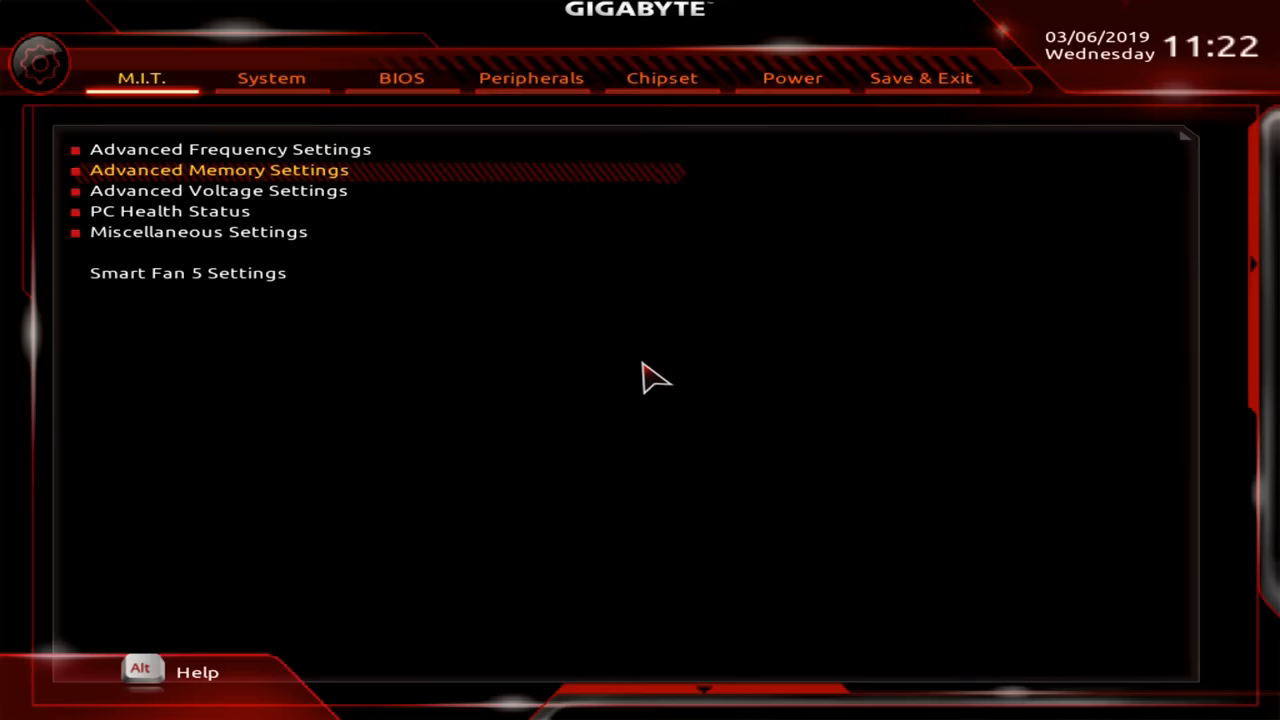
mouse_move(556, 470)
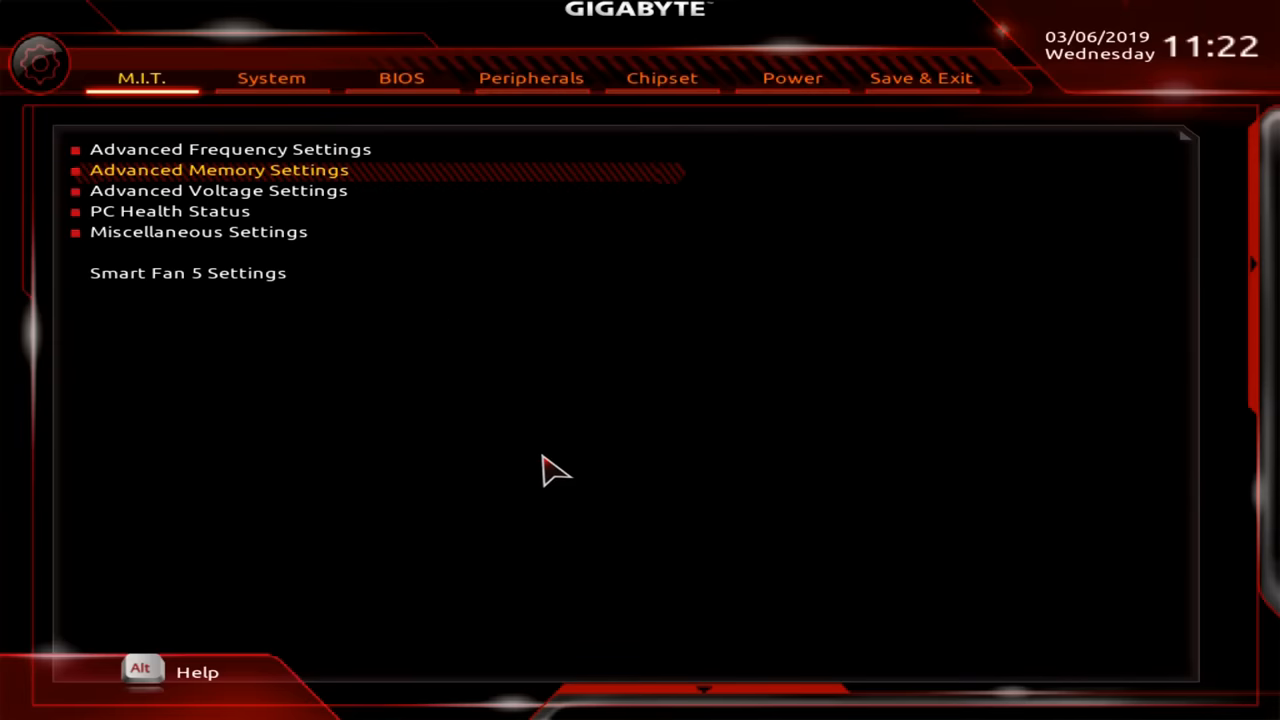
mouse_move(384, 190)
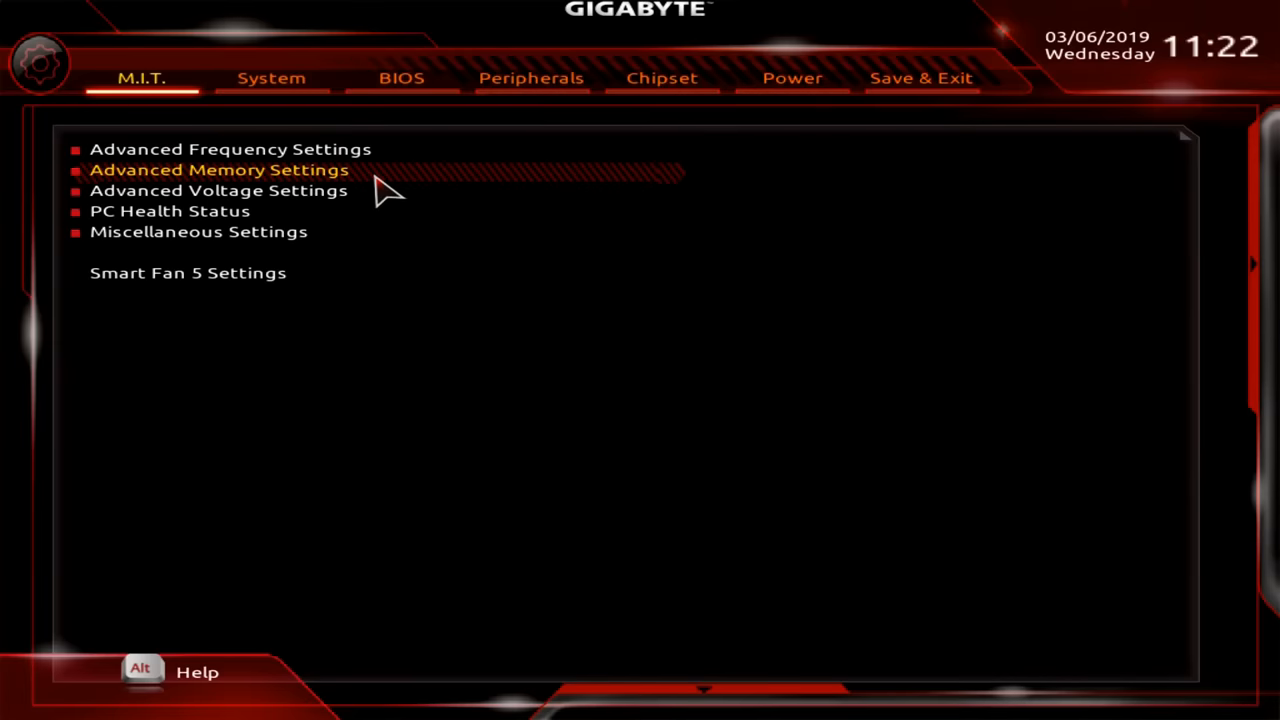
click(218, 168)
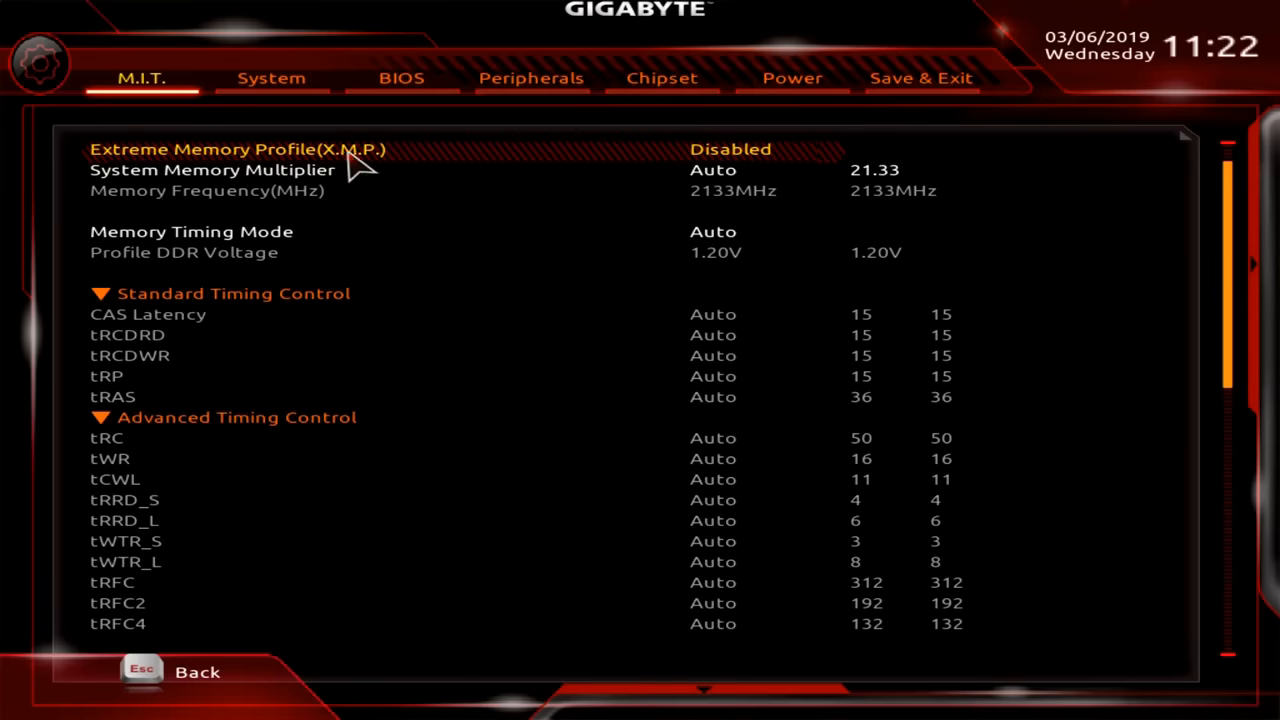
mouse_move(756, 168)
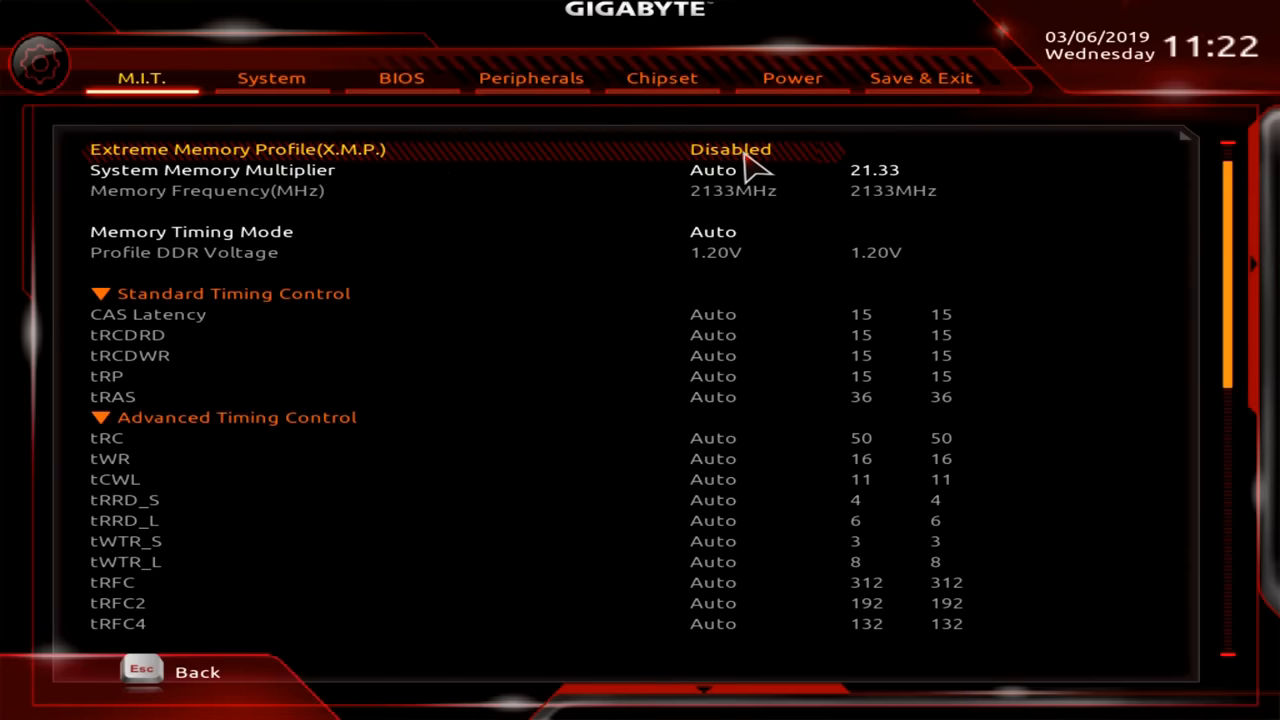
mouse_move(796, 170)
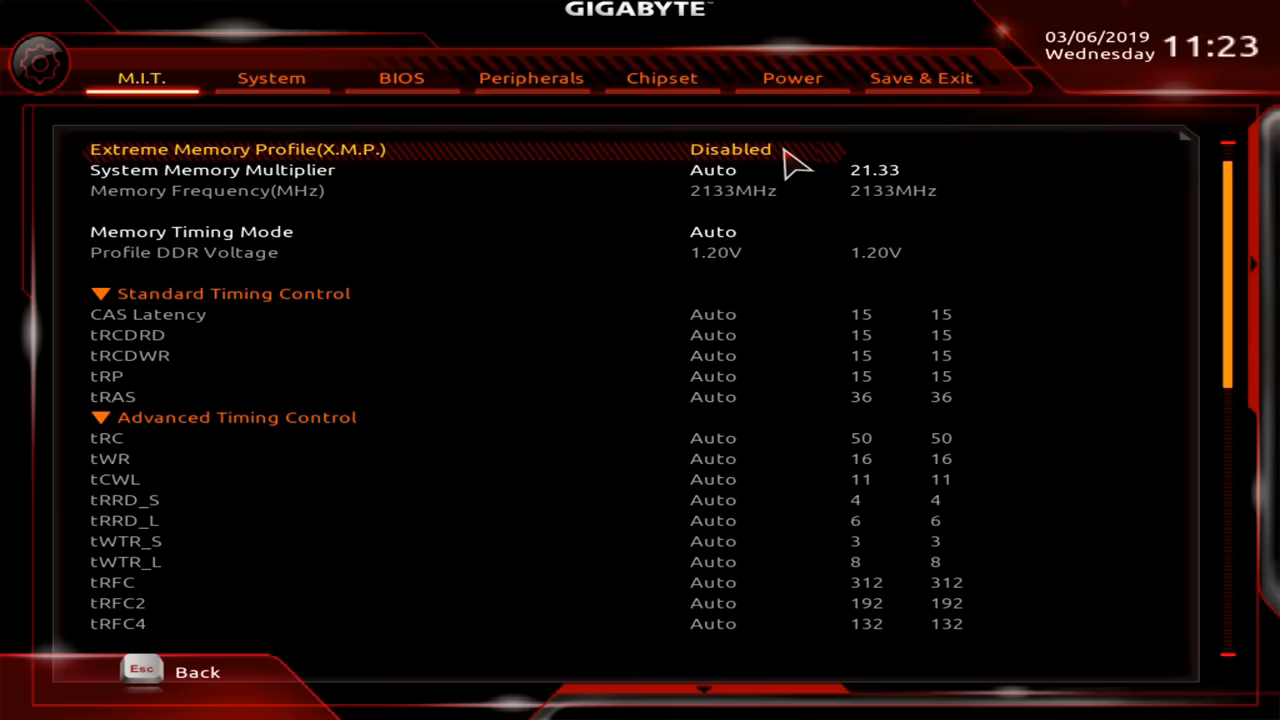
mouse_move(416, 176)
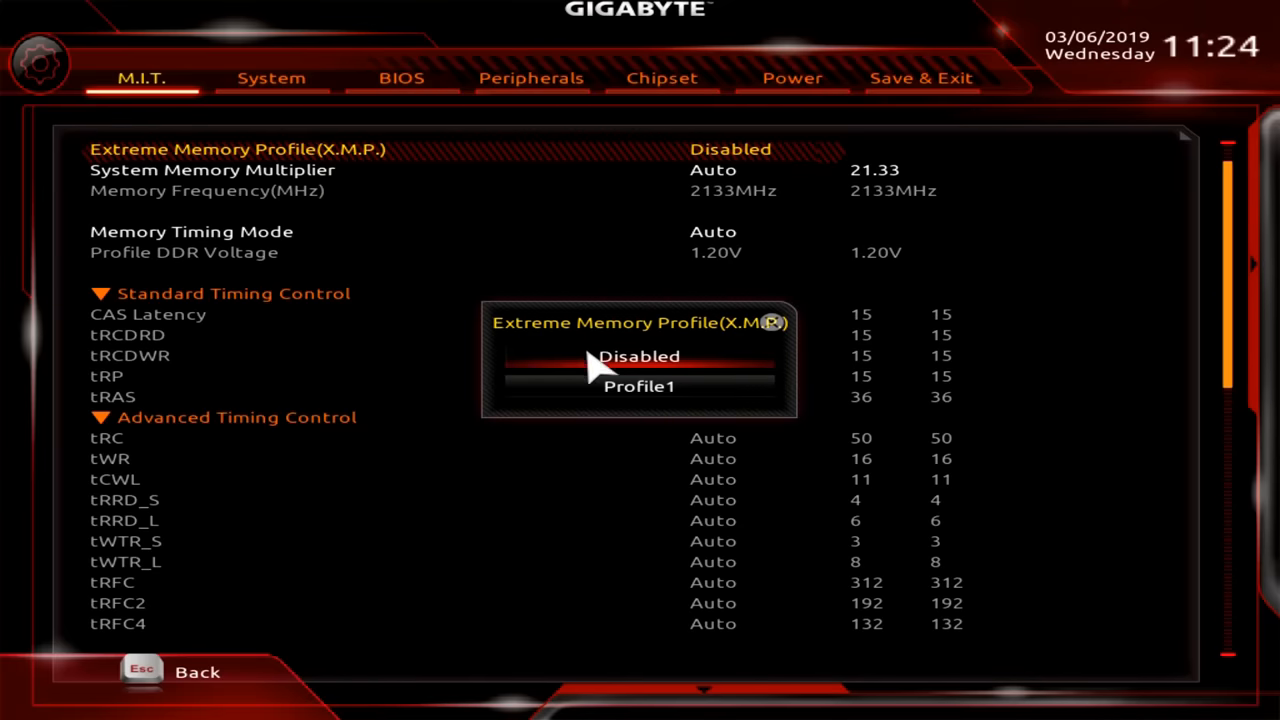
click(640, 386)
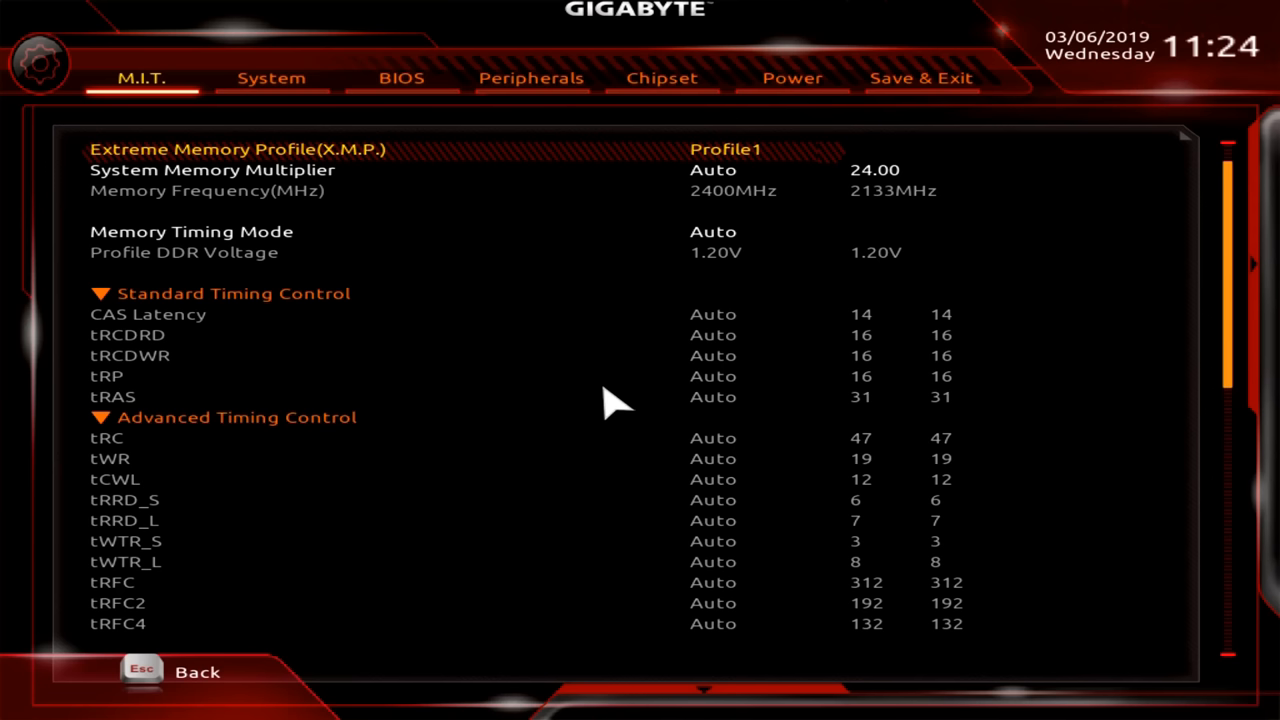
mouse_move(750, 216)
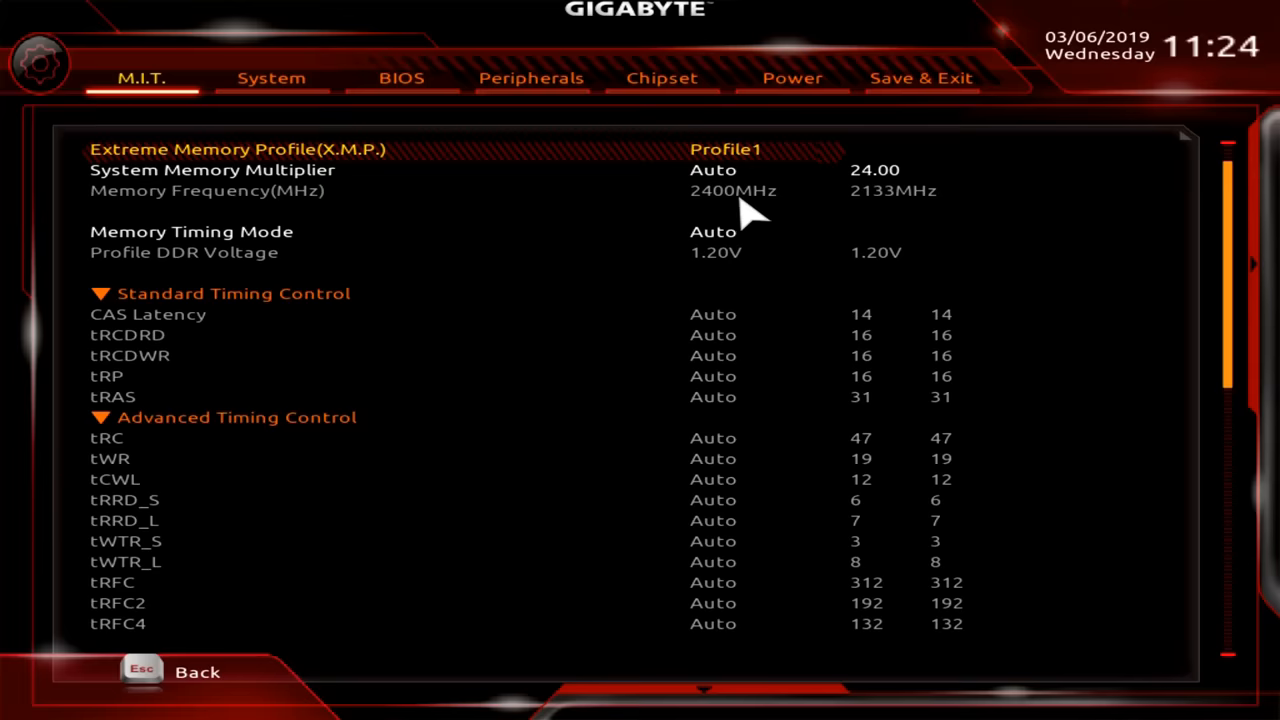
Step: Save & Exit Setup with Yes, then recheck Advanced Memory Settings shows 2400MHz after reset
click(920, 78)
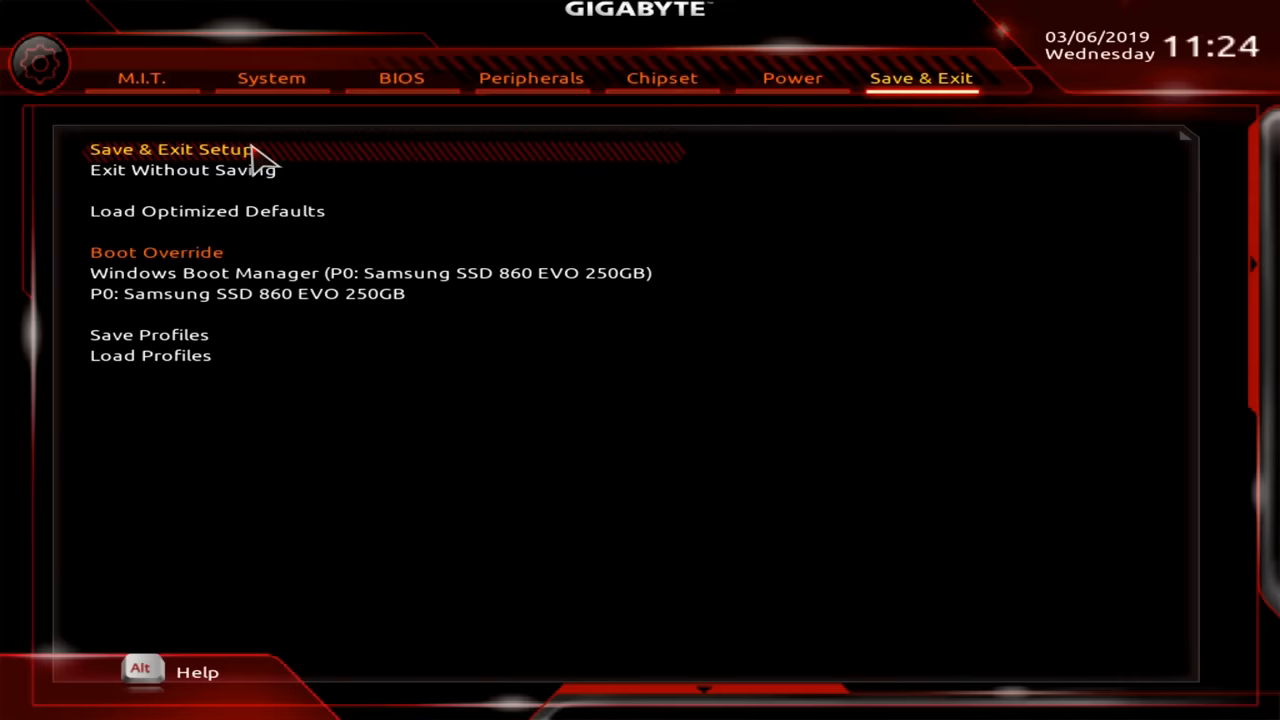
click(172, 148)
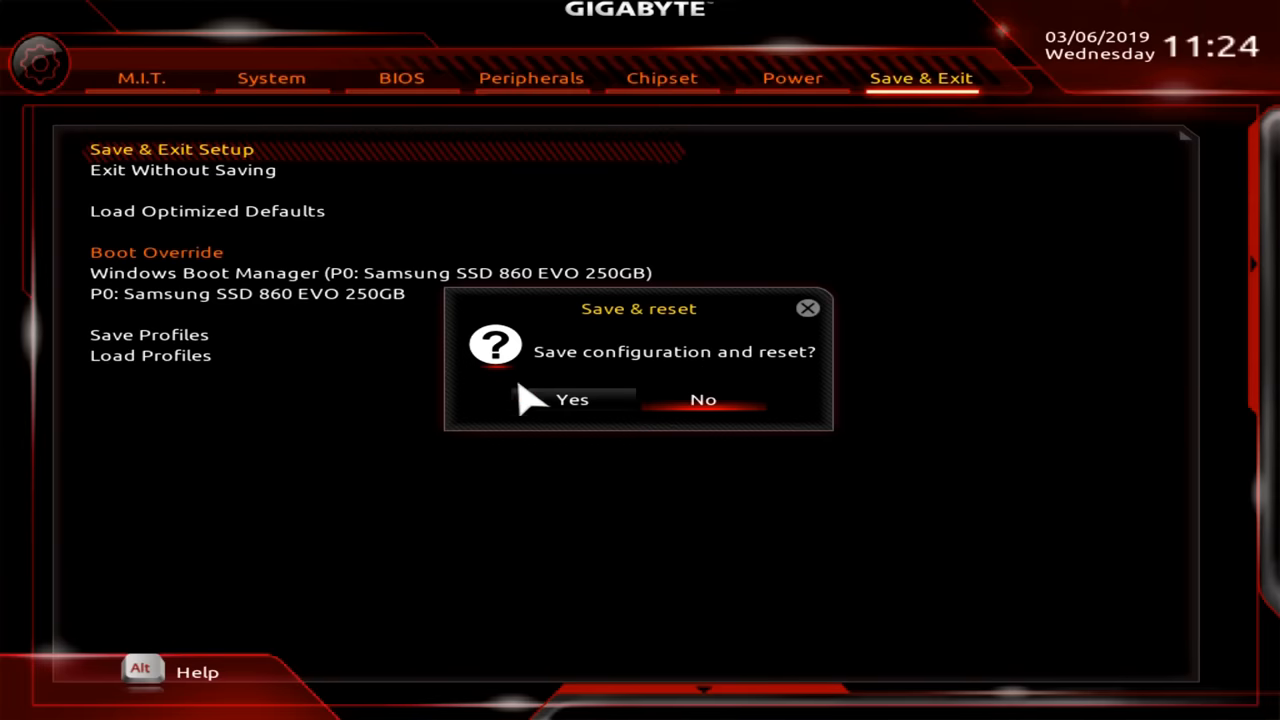
click(704, 400)
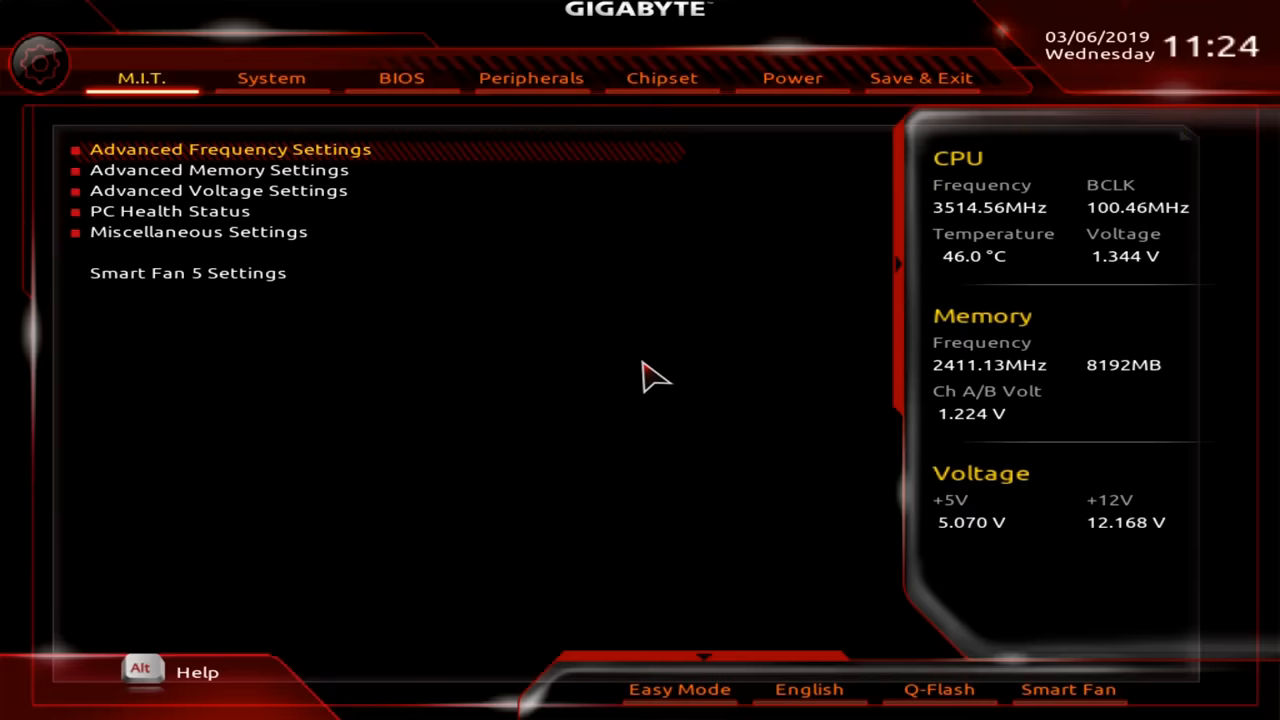
mouse_move(430, 336)
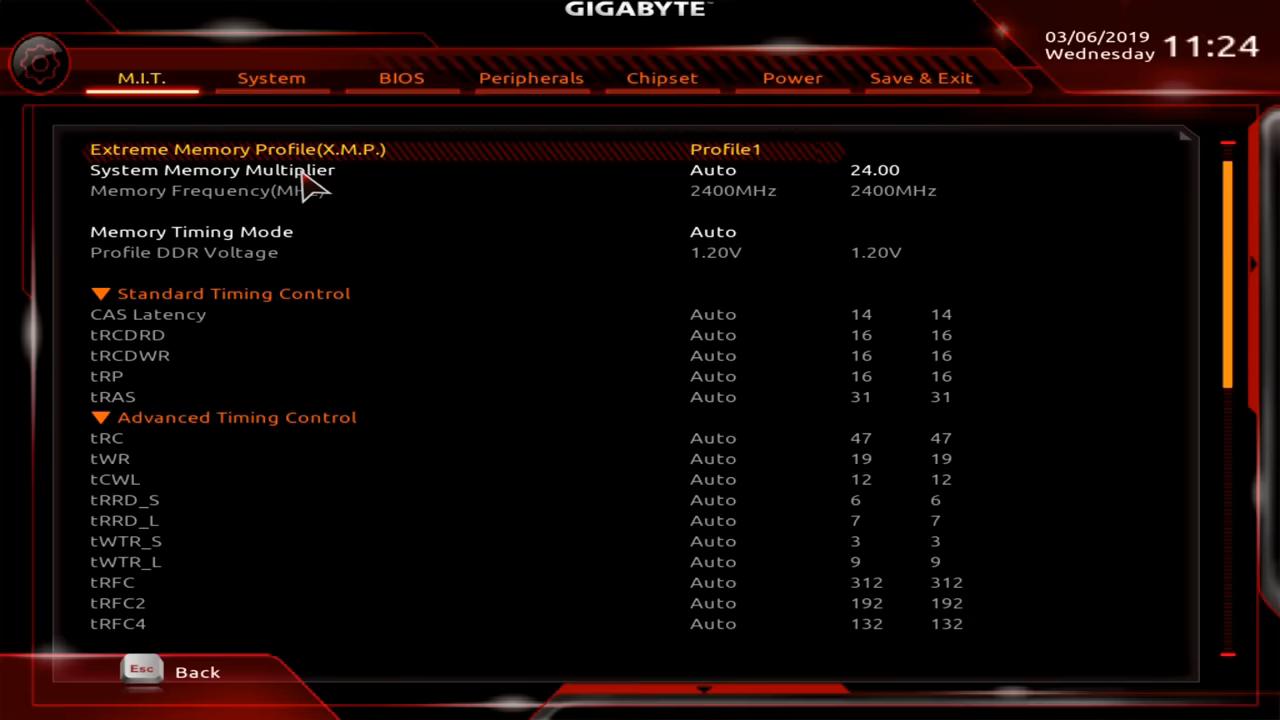
mouse_move(760, 224)
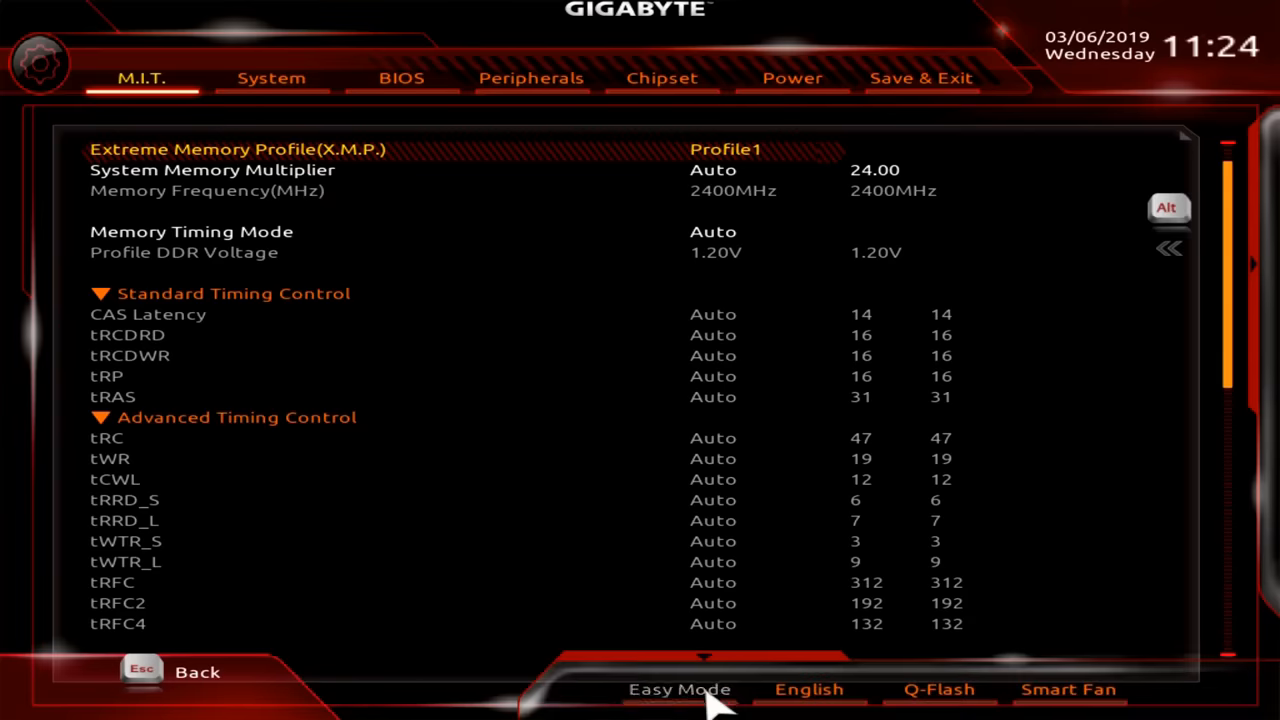
click(680, 688)
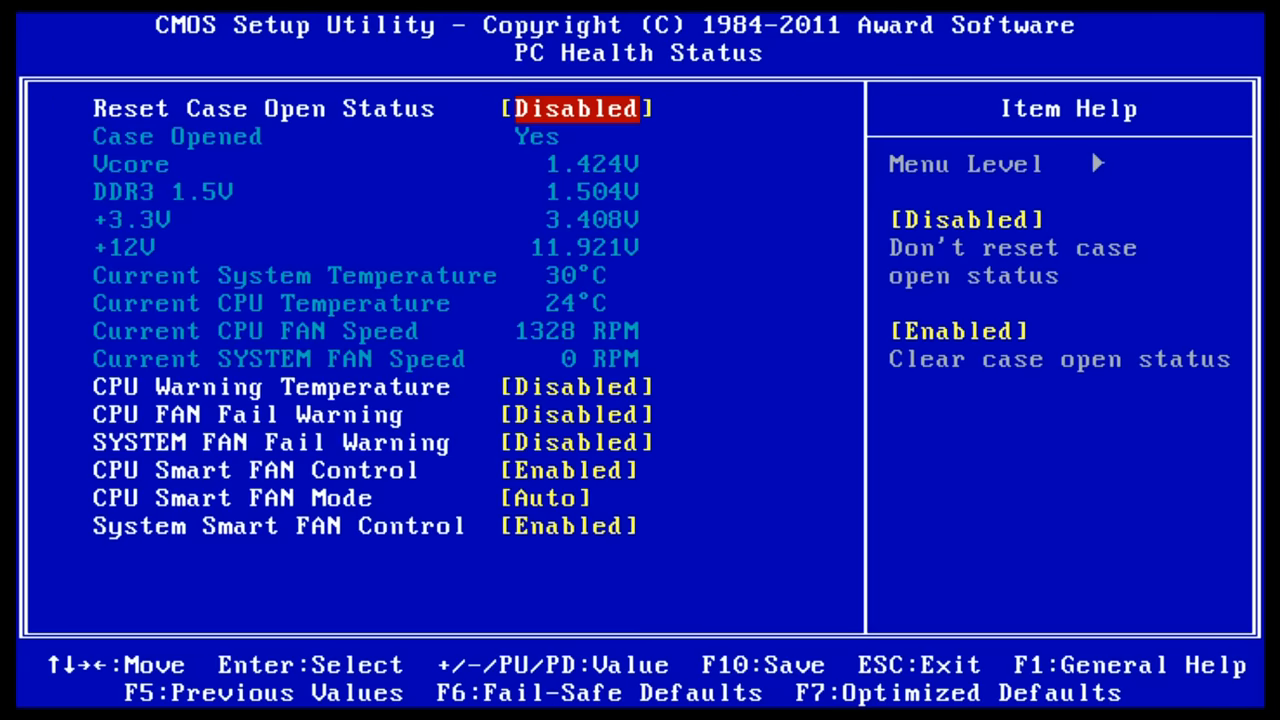
Step: Set CPU Warning Temperature to 70°C/158°F, leaving CPU Smart FAN Control Enabled
key(Down)
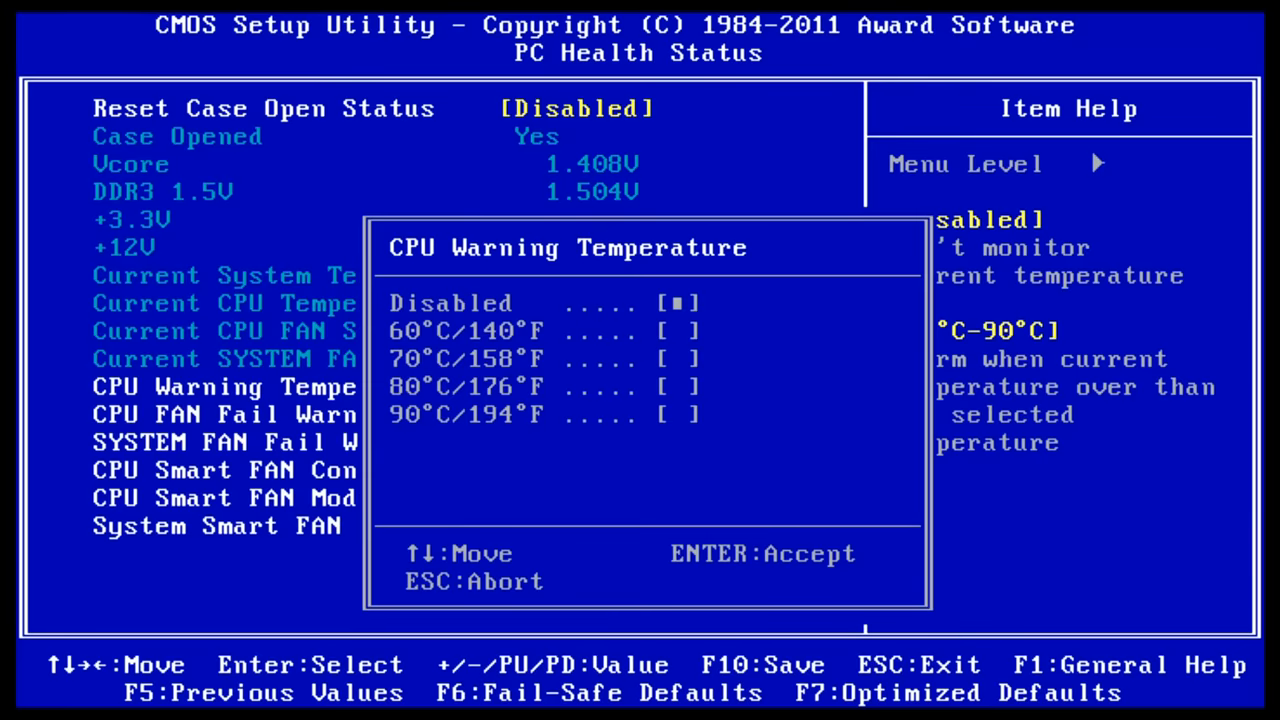
key(down)
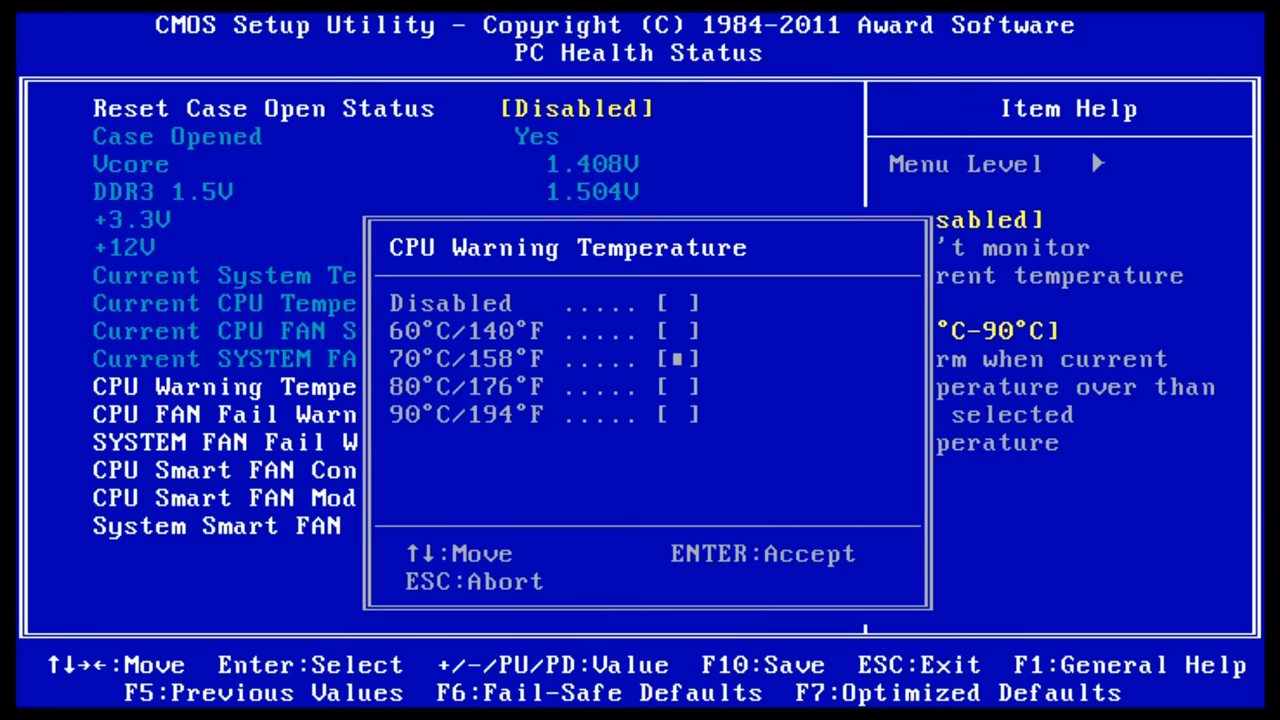
key(enter)
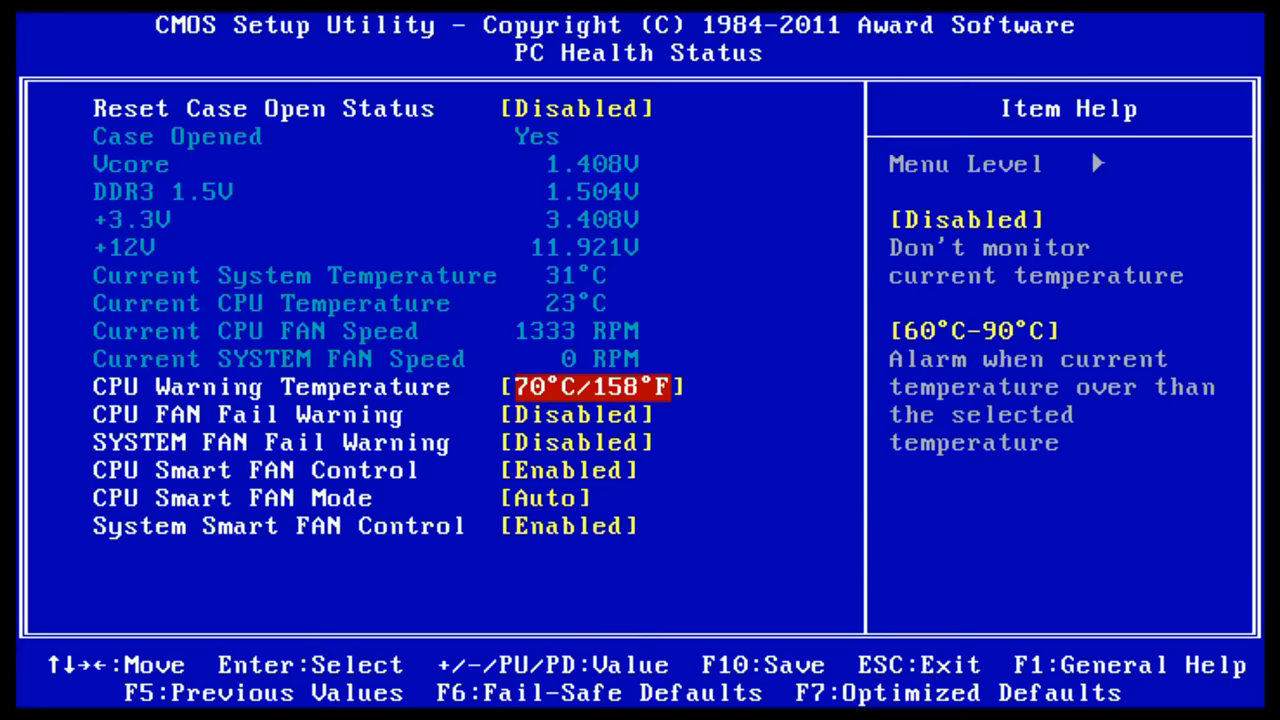
key(Down)
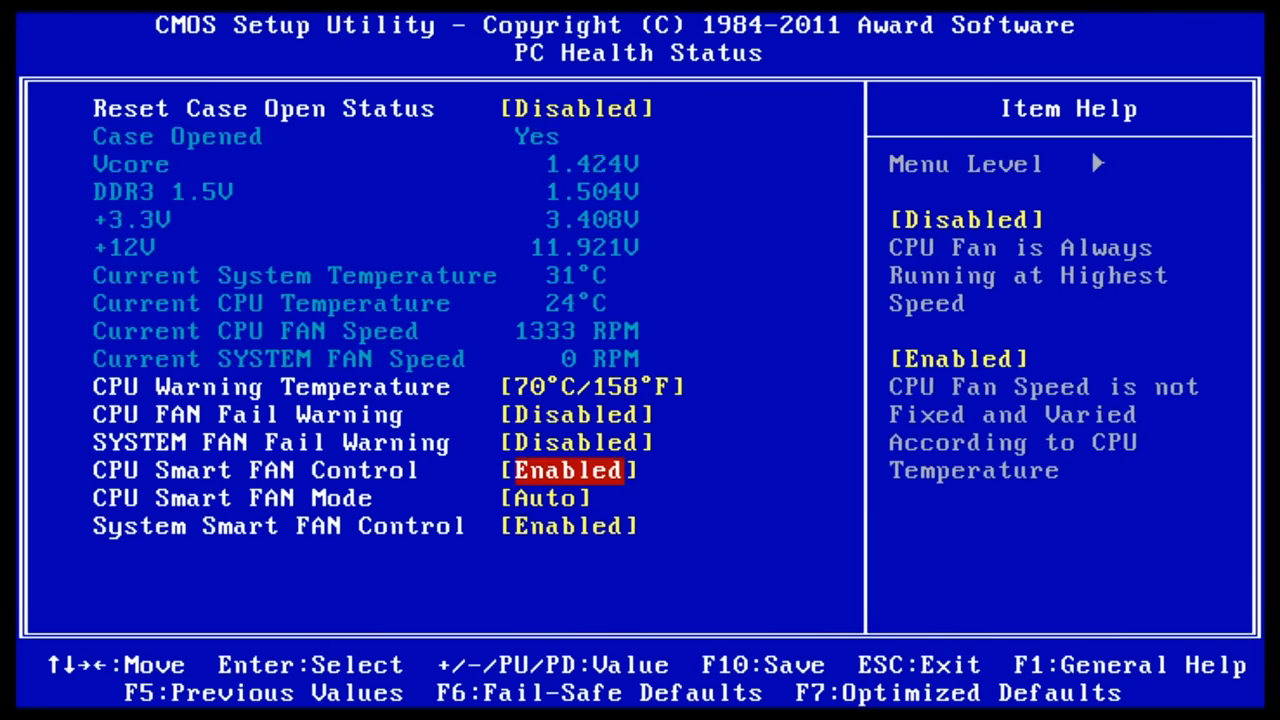
key(Enter)
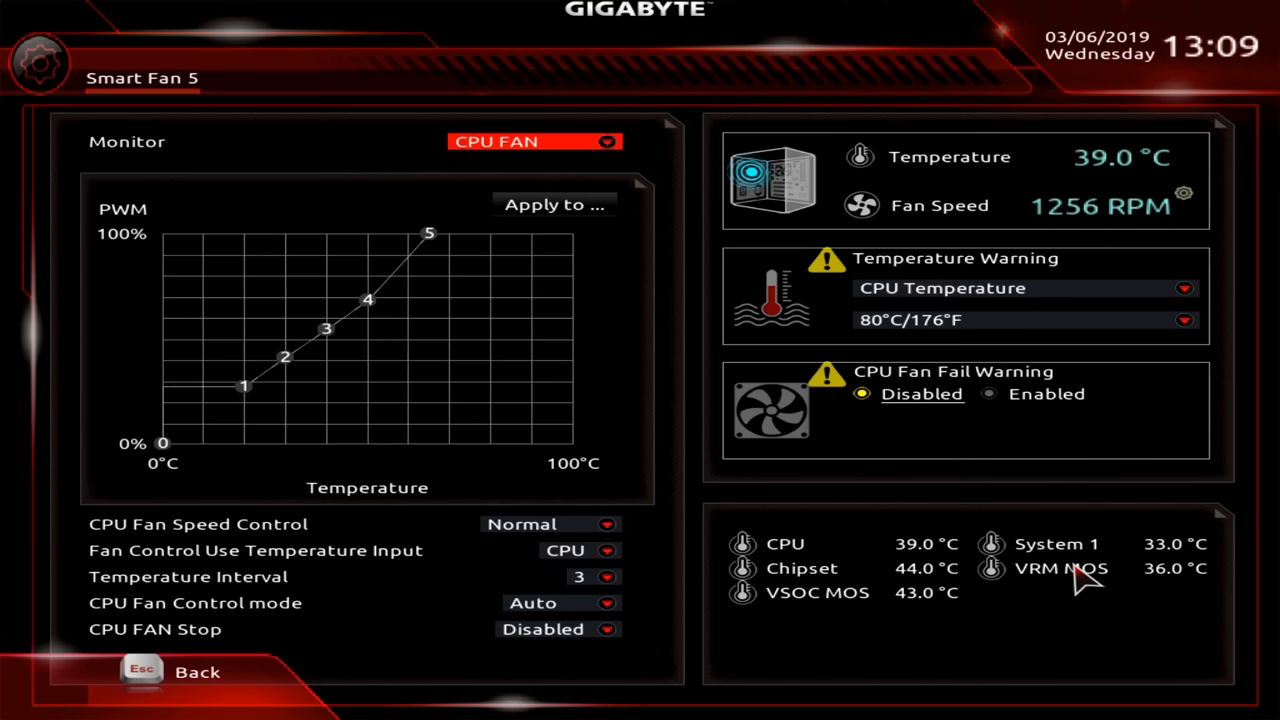
mouse_move(976, 624)
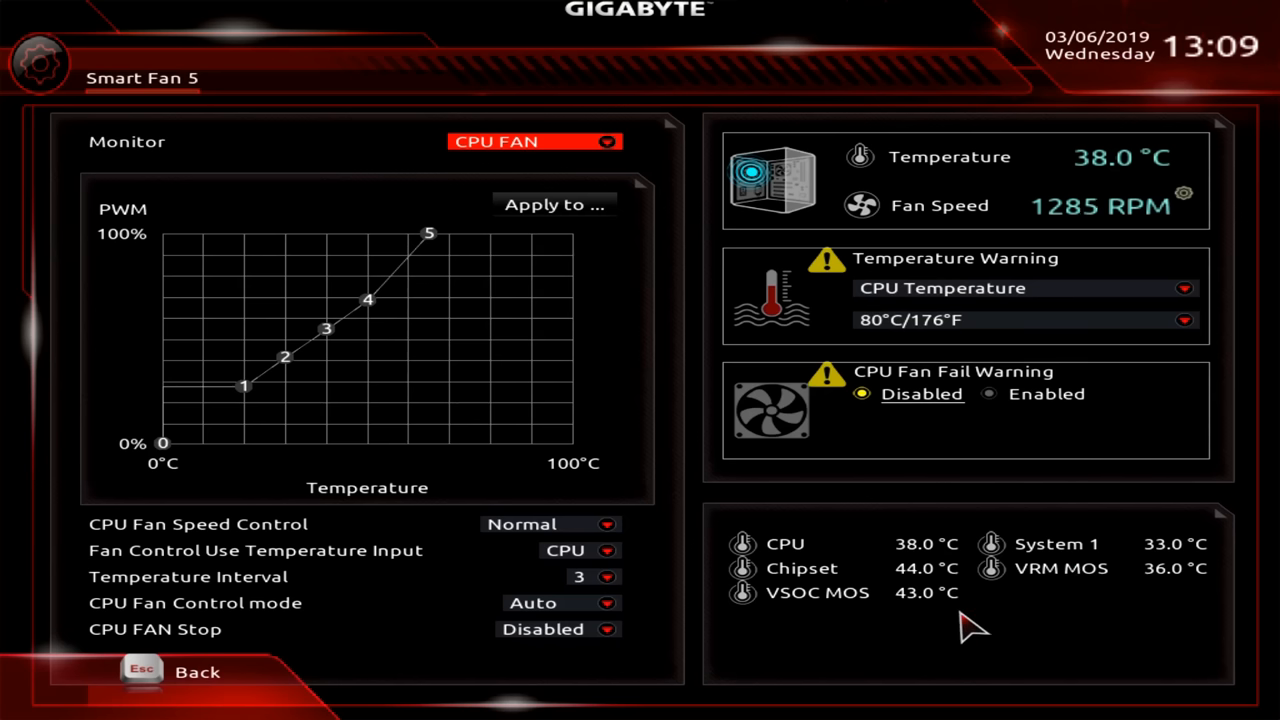
mouse_move(1100, 310)
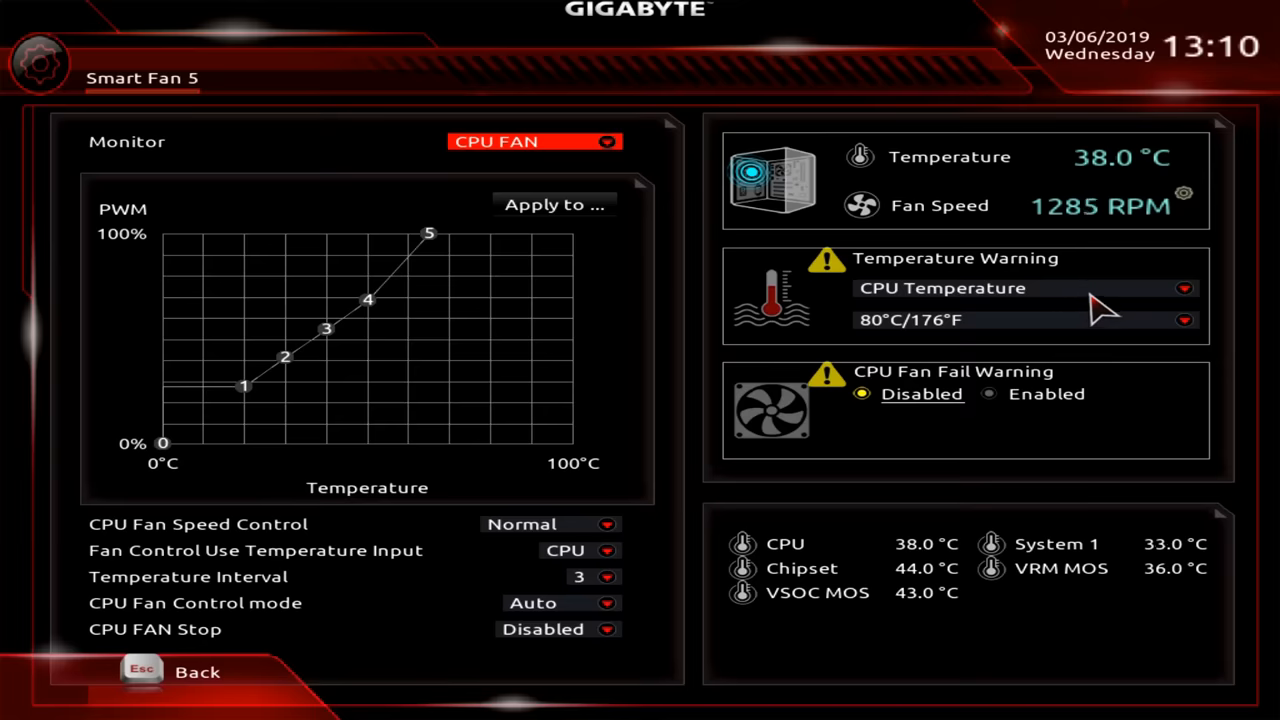
click(1184, 288)
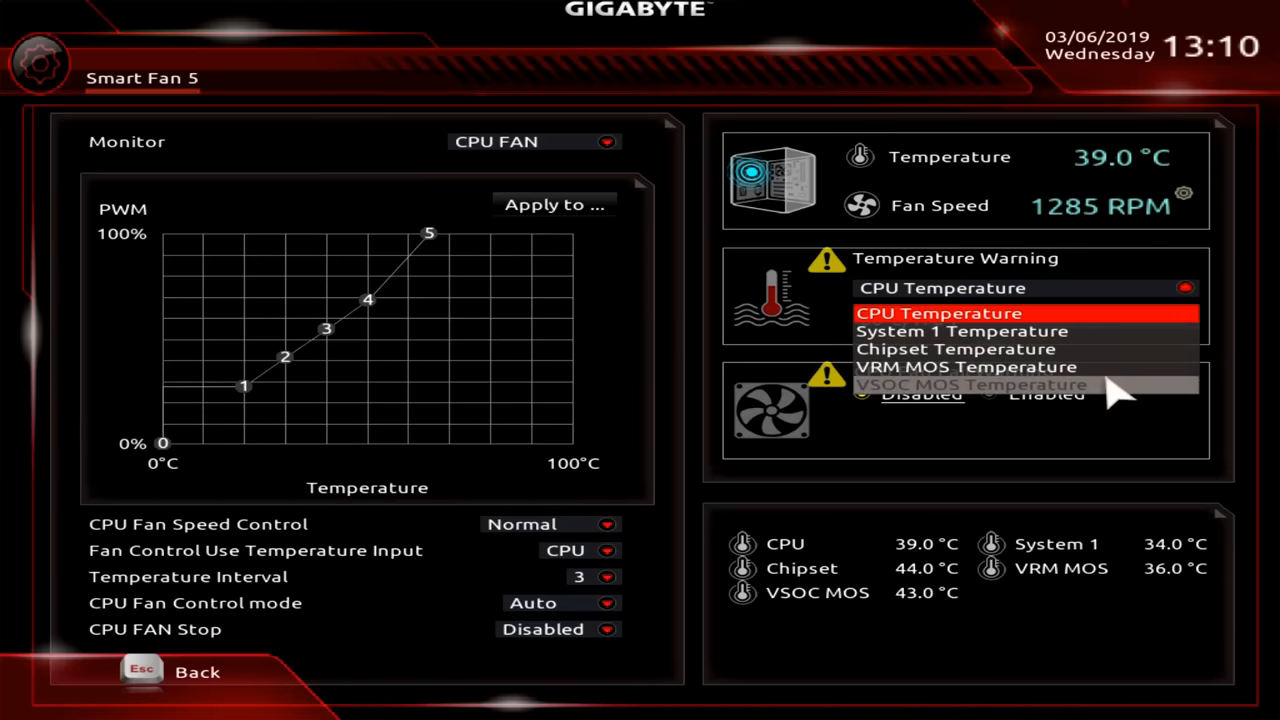
click(938, 312)
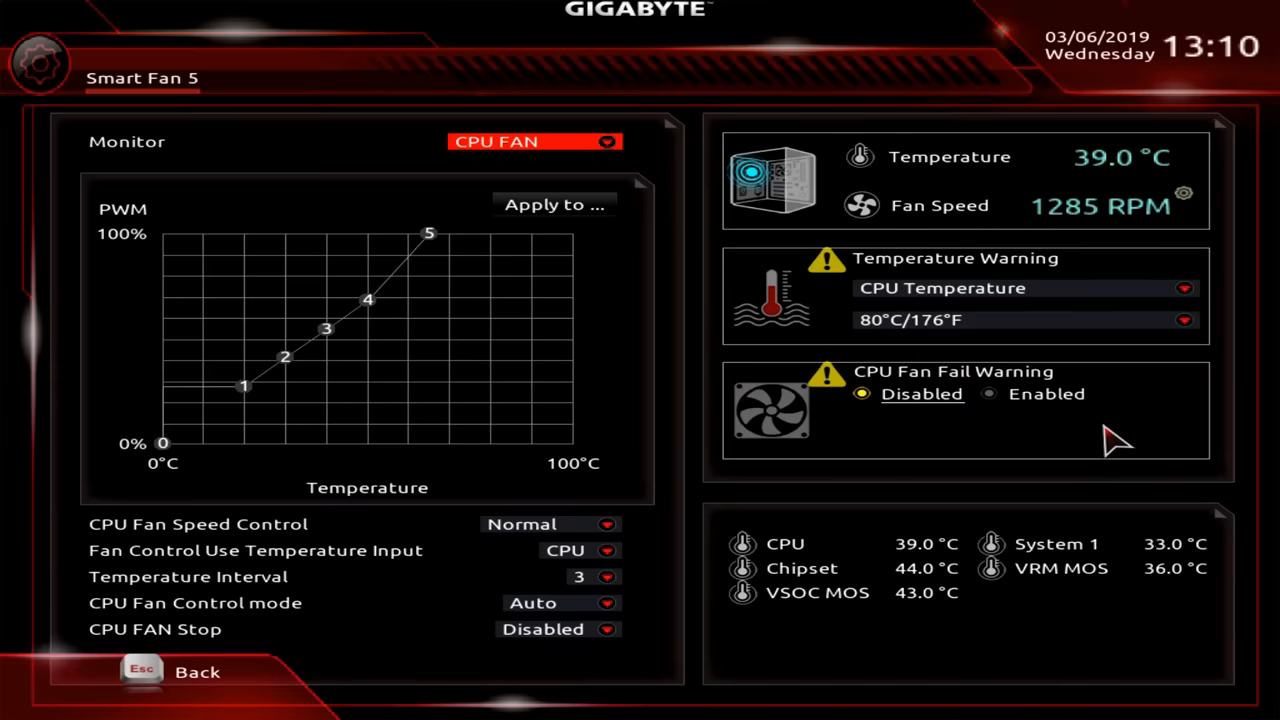
mouse_move(484, 396)
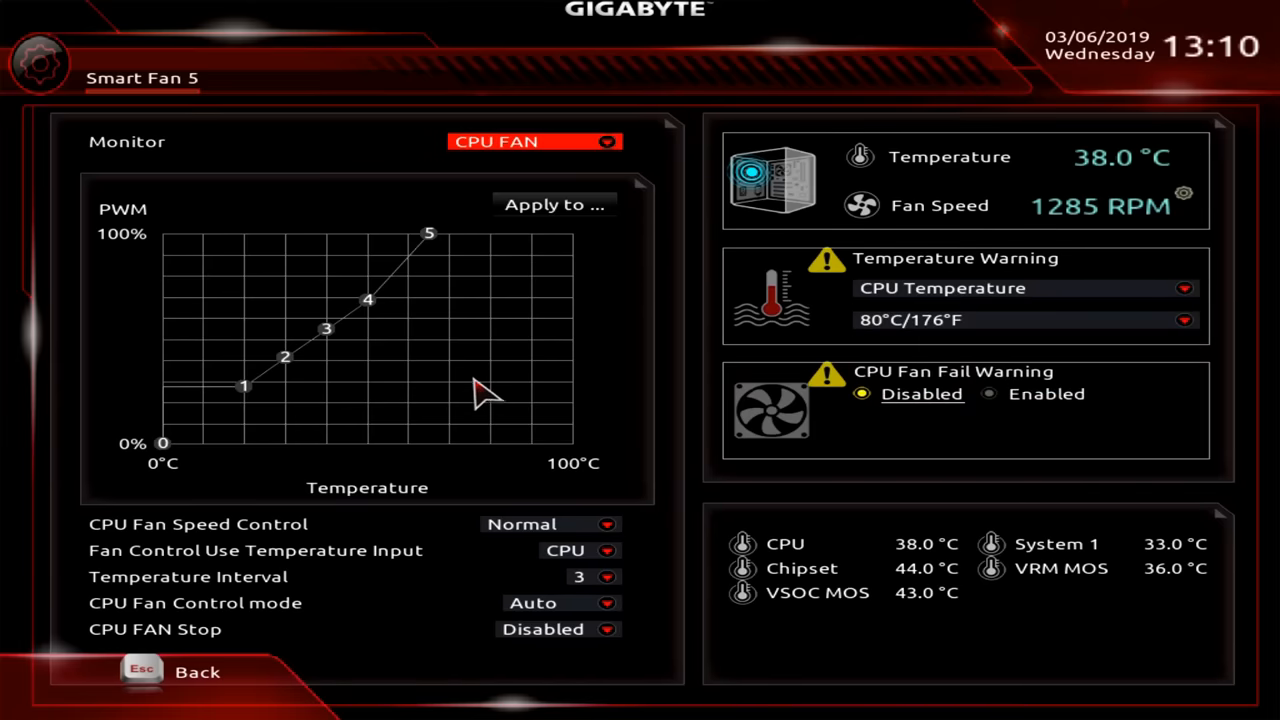
mouse_move(556, 304)
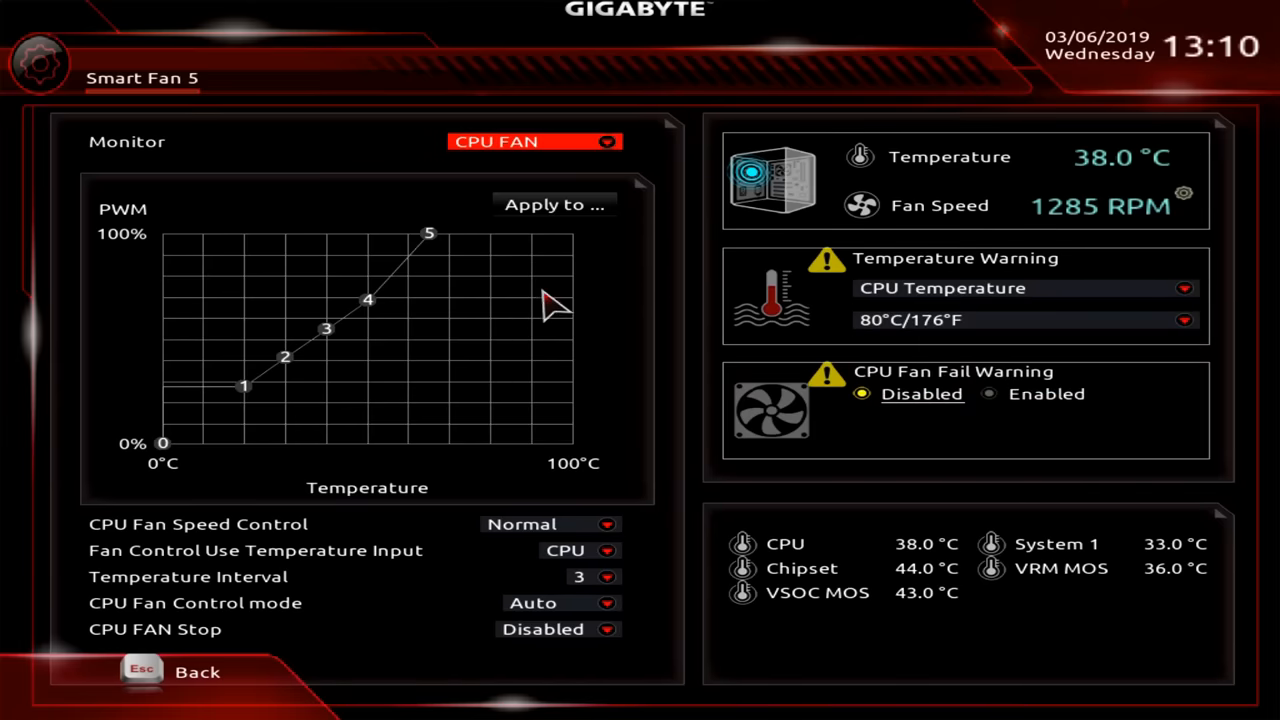
click(536, 140)
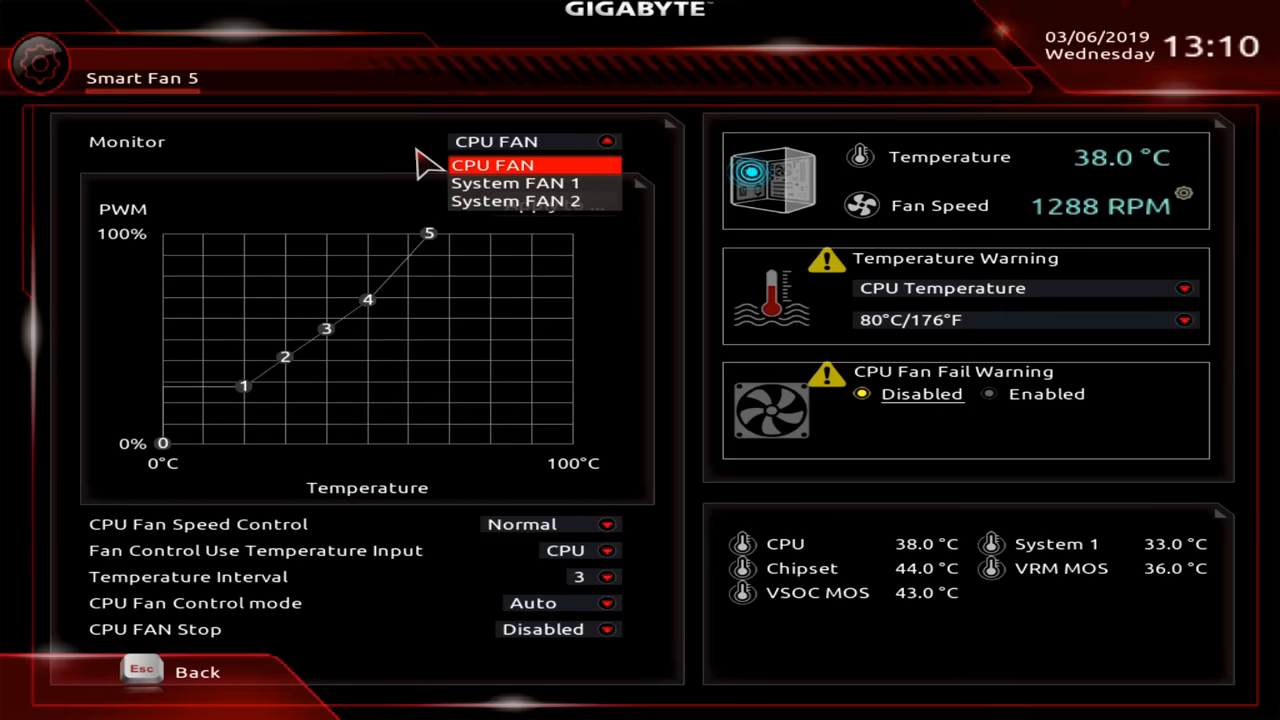
click(492, 164)
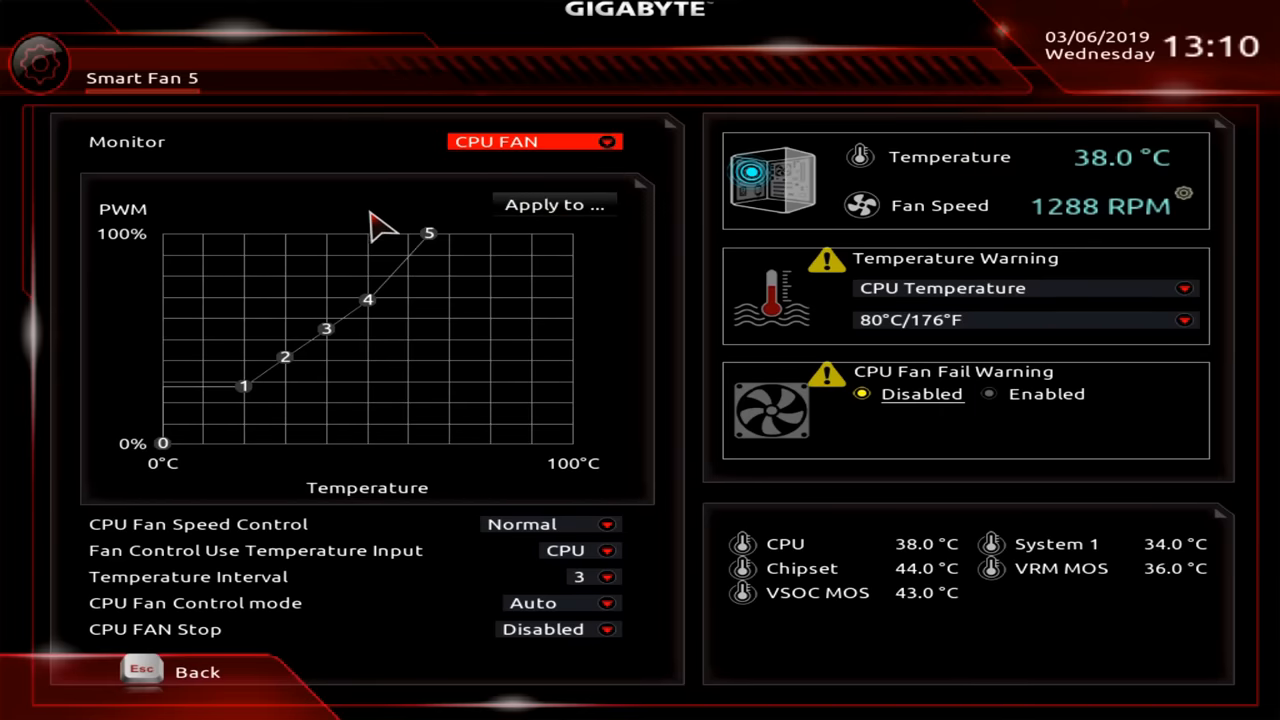
mouse_move(348, 356)
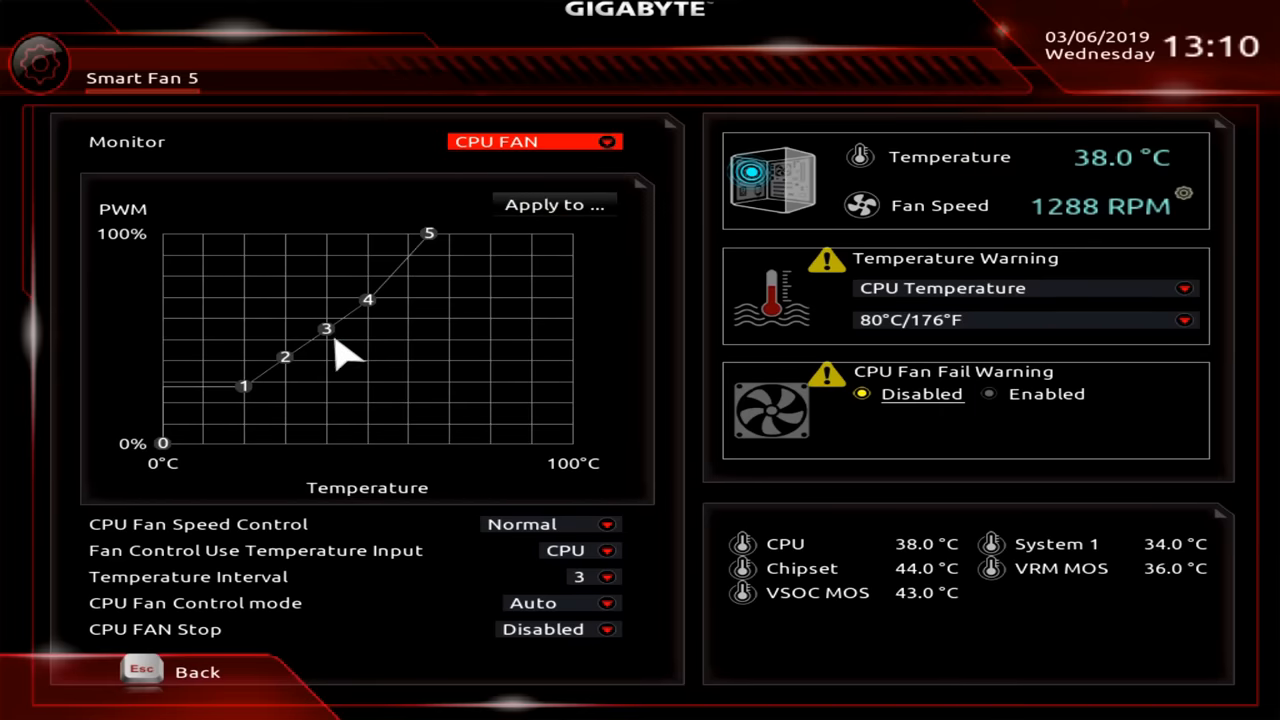
mouse_move(456, 256)
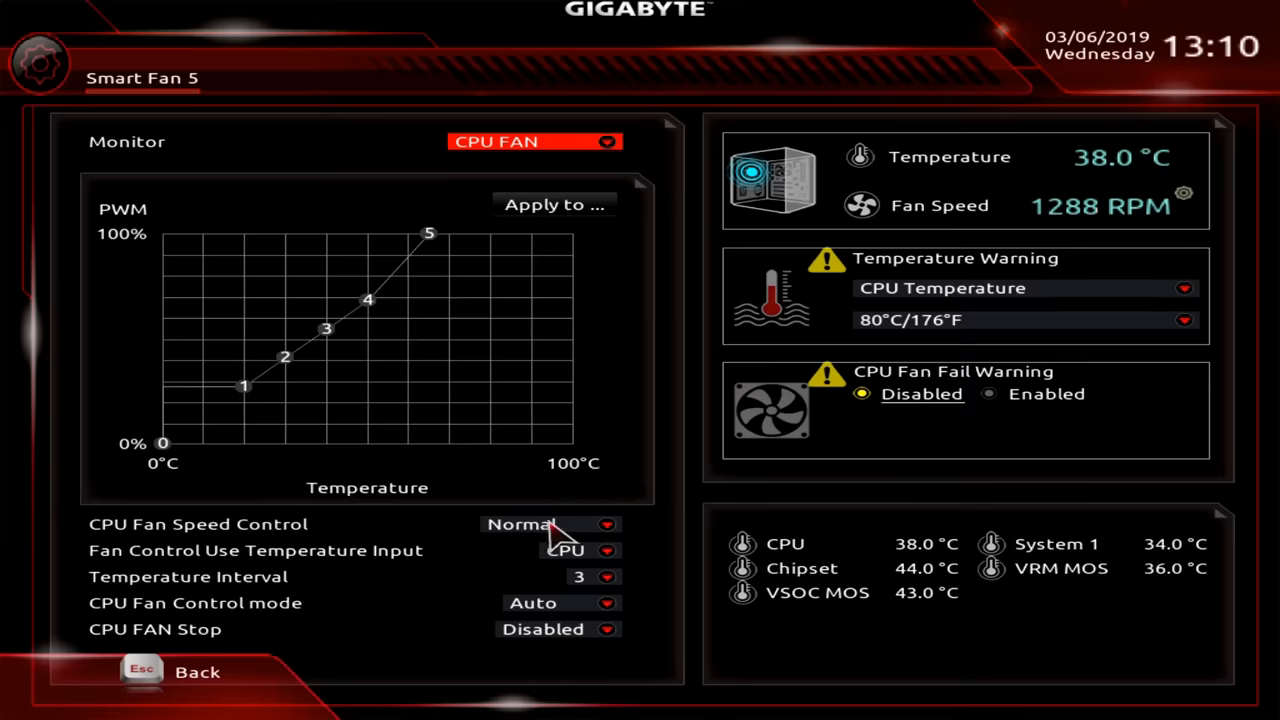
Step: Try the Silent profile, then a Manual curve with point 4 at 50°C, 68%
click(550, 524)
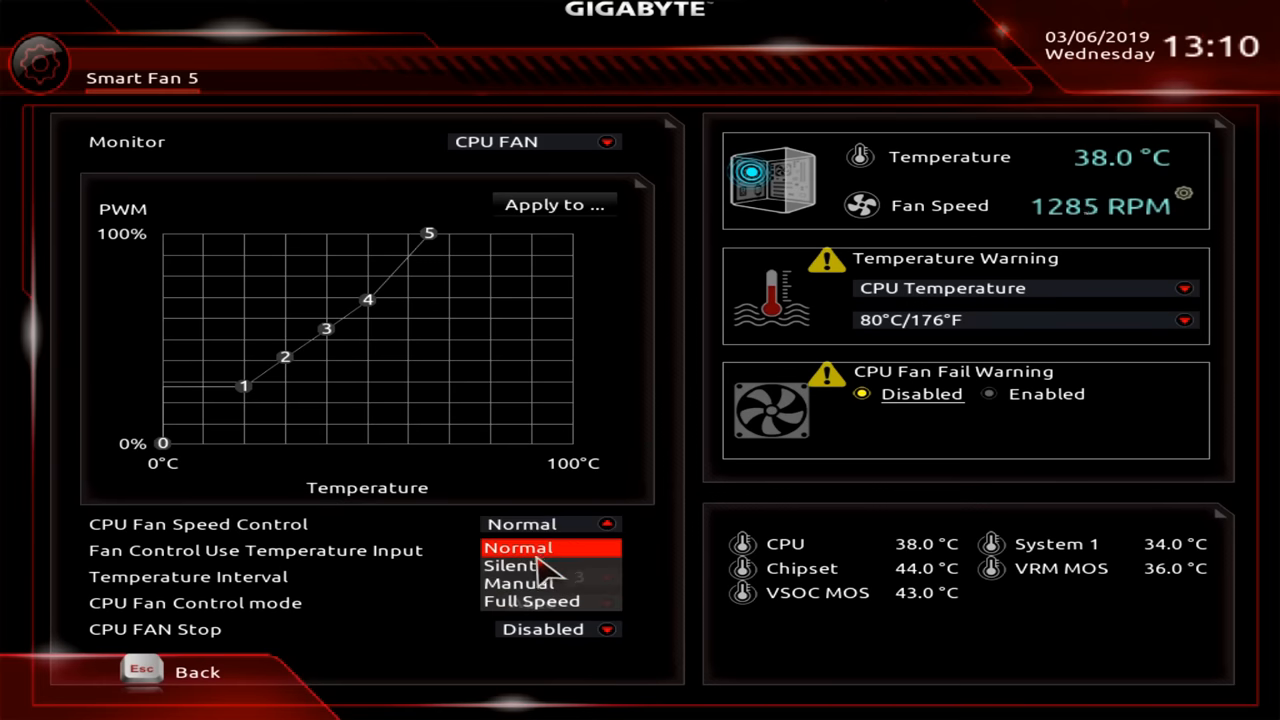
click(512, 564)
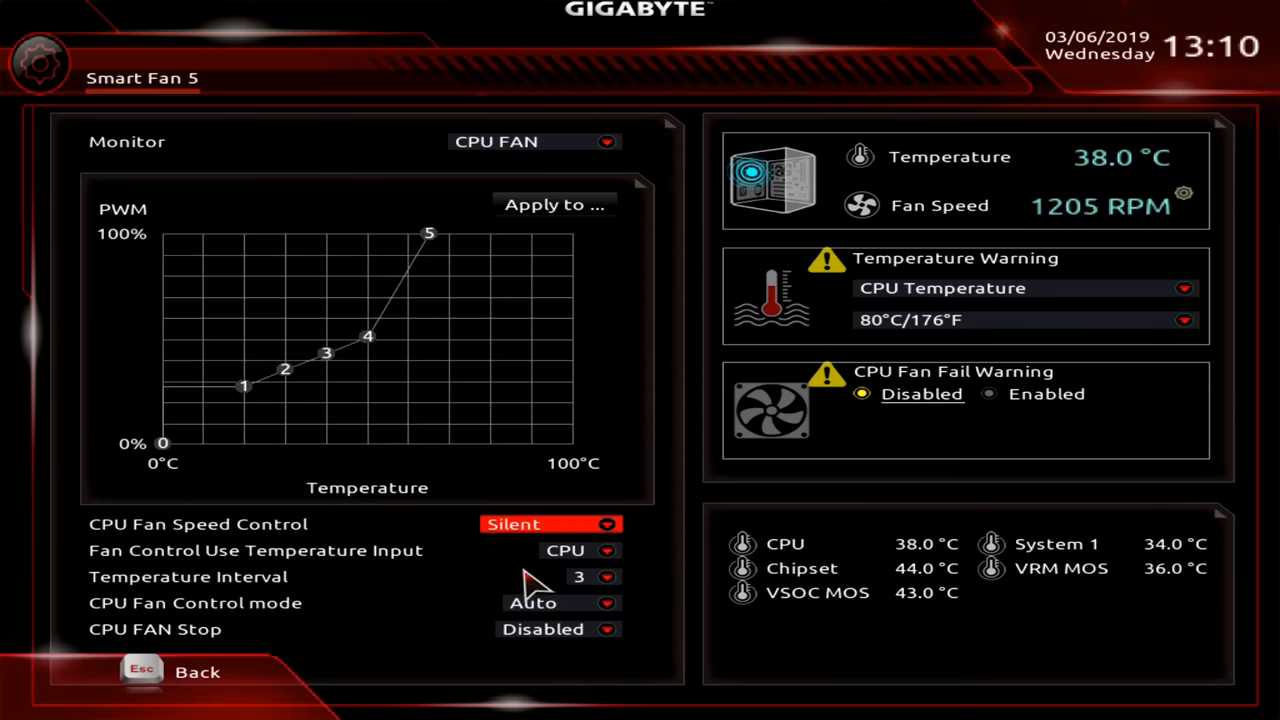
click(550, 524)
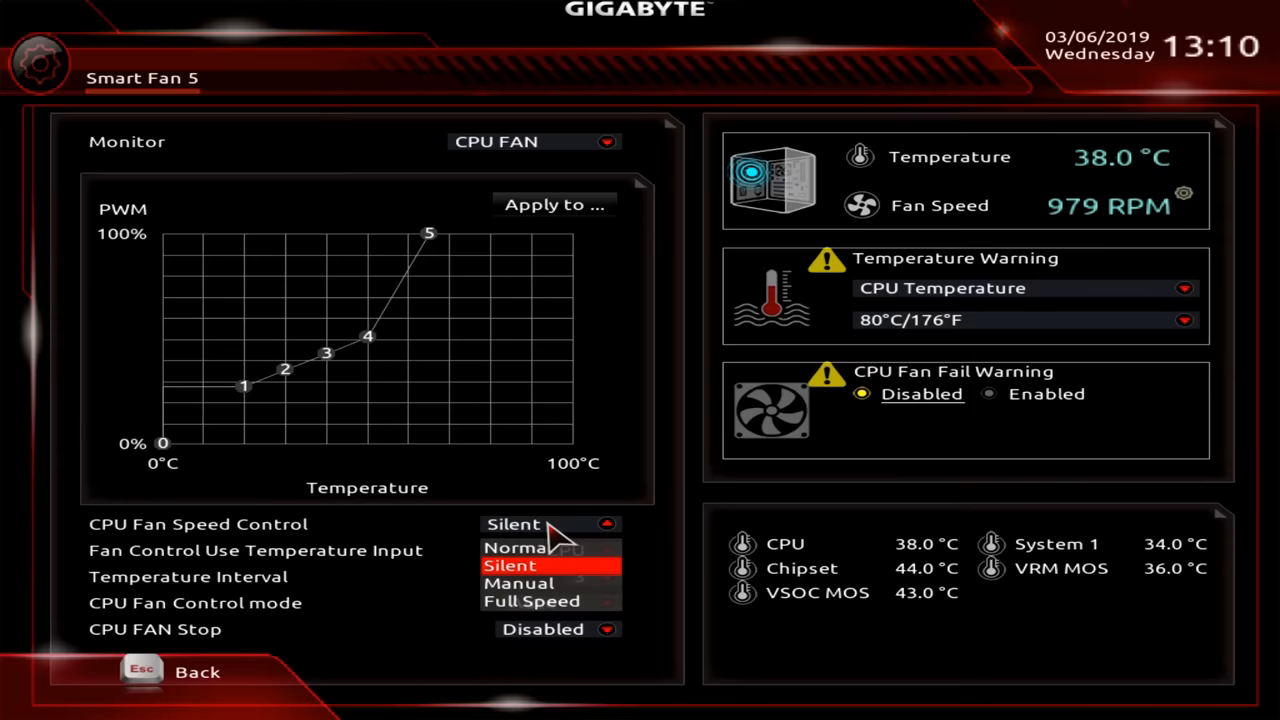
click(518, 584)
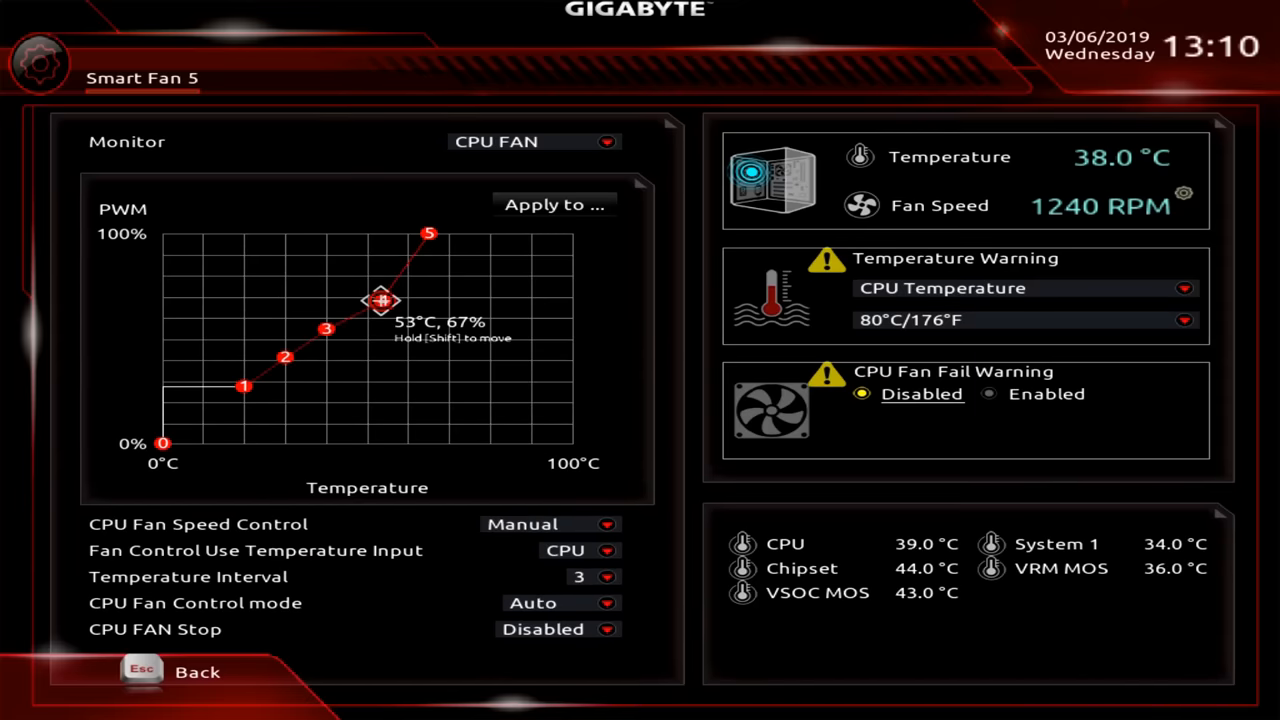
drag(384, 302, 370, 298)
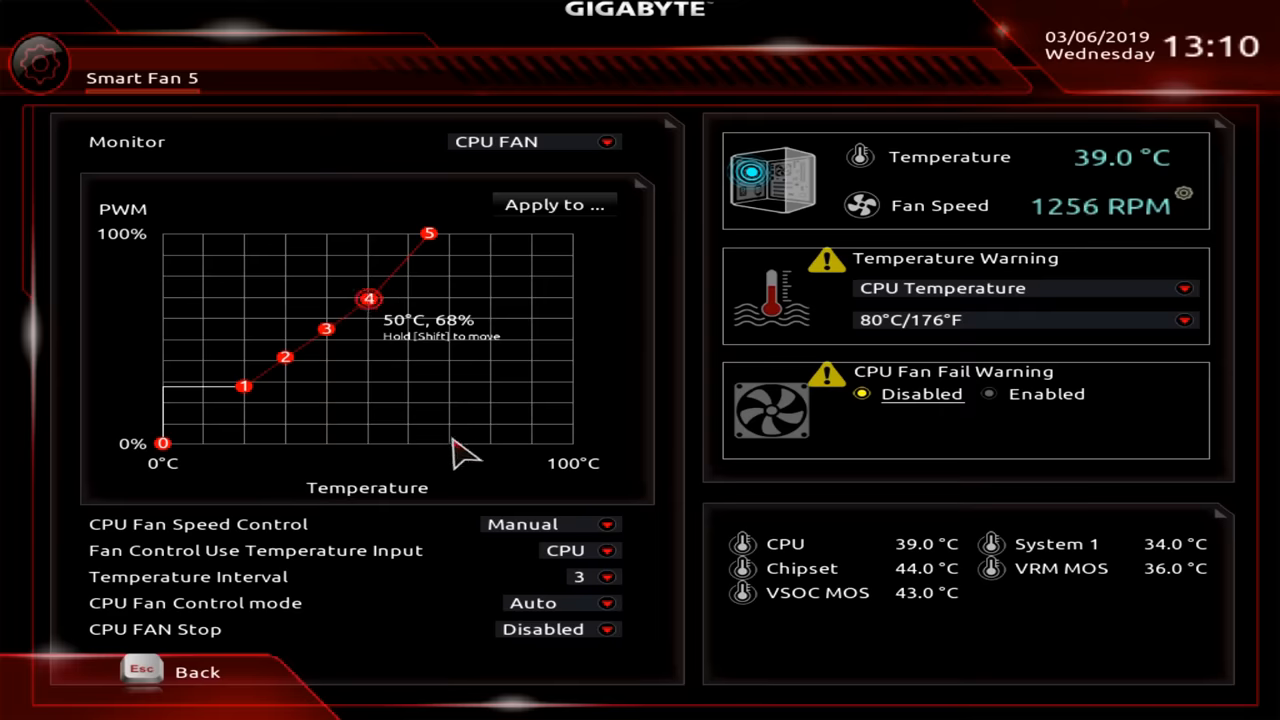
Step: Try Full Speed, then return CPU fan speed control to the Normal profile
click(550, 524)
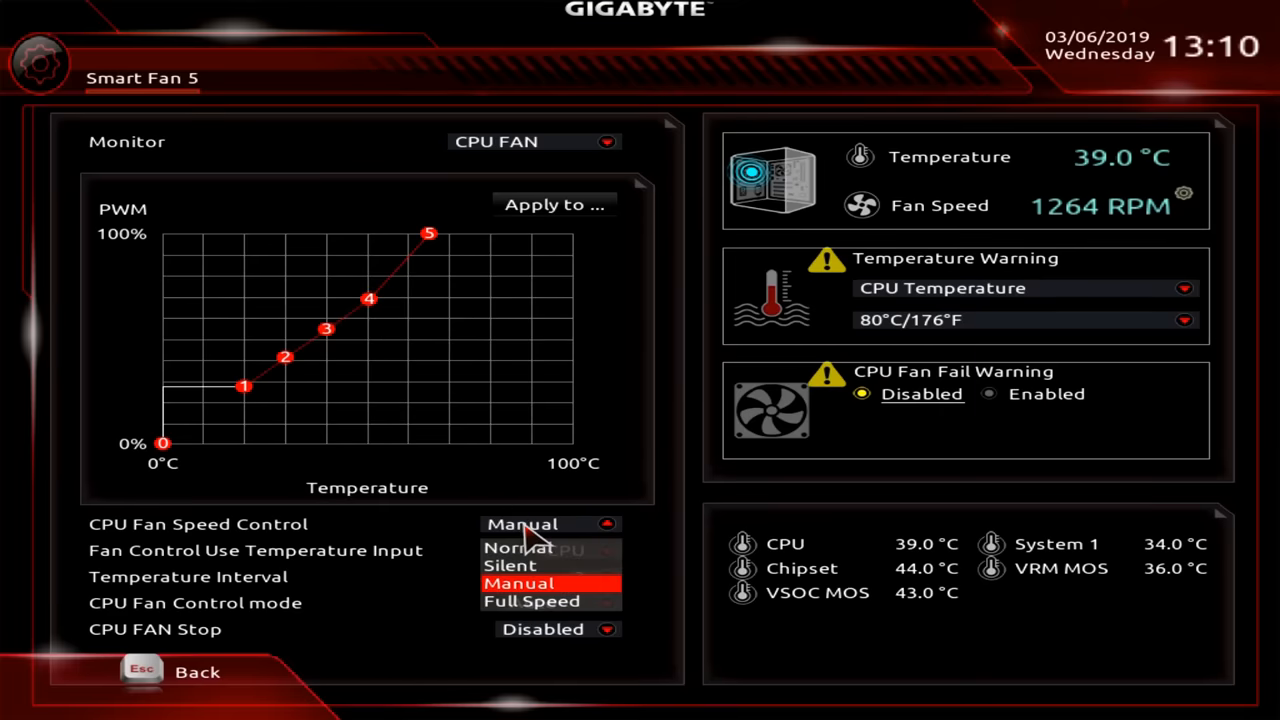
click(532, 600)
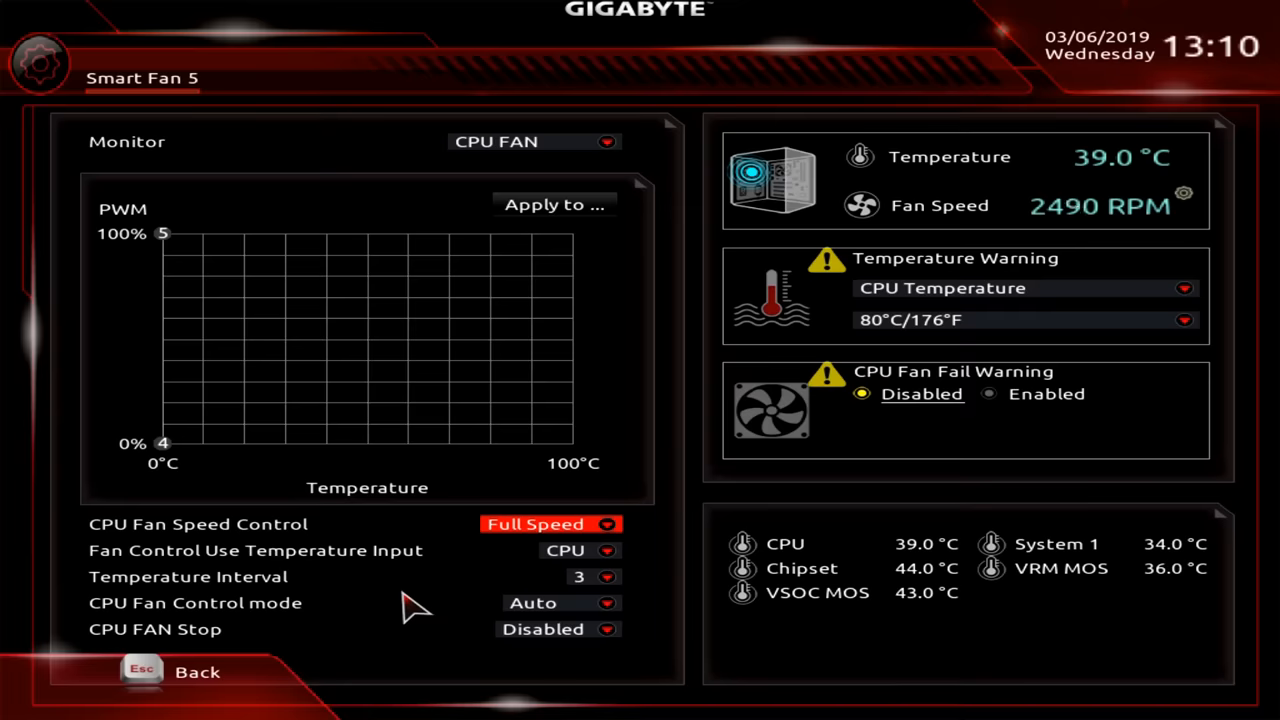
click(550, 524)
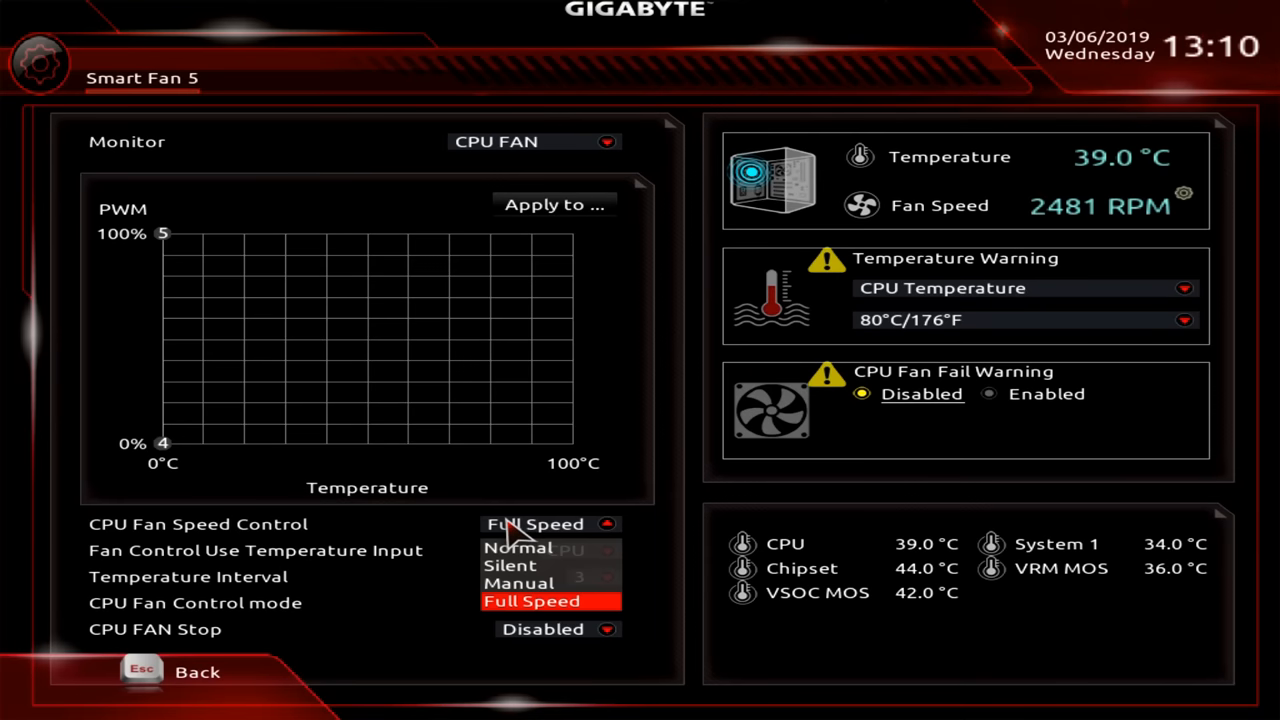
click(516, 548)
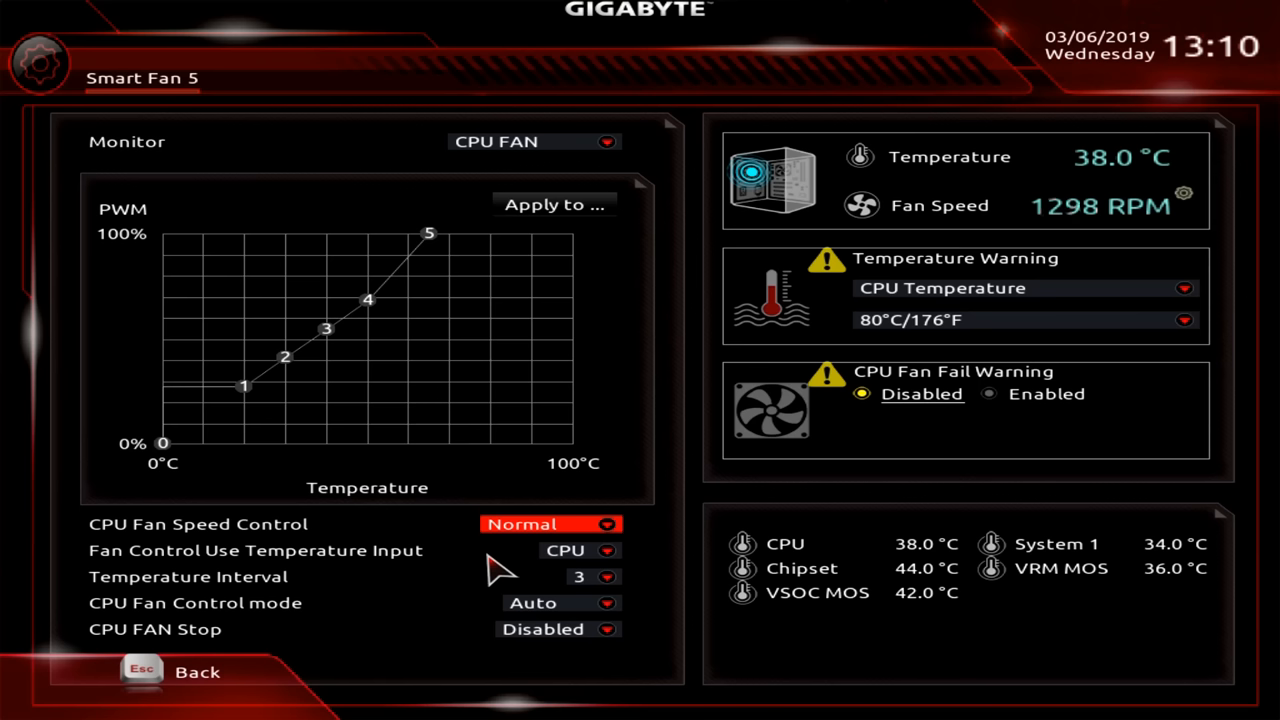
mouse_move(330, 430)
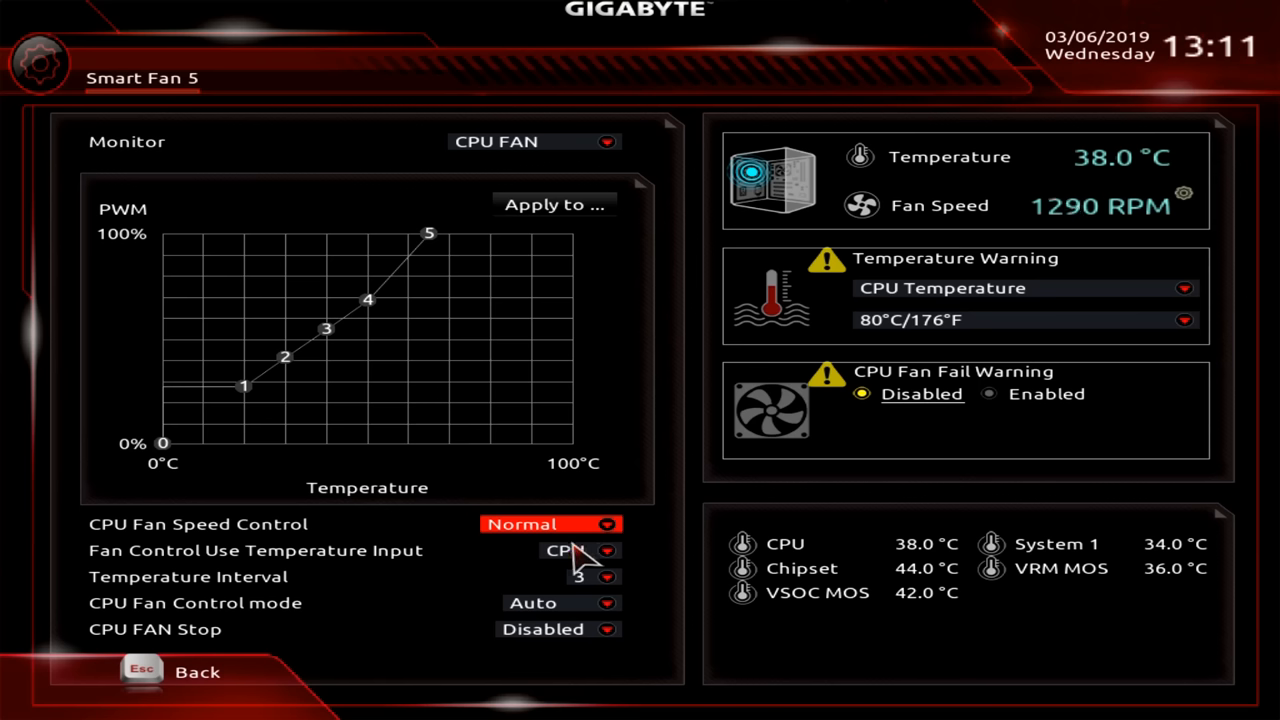
mouse_move(610, 240)
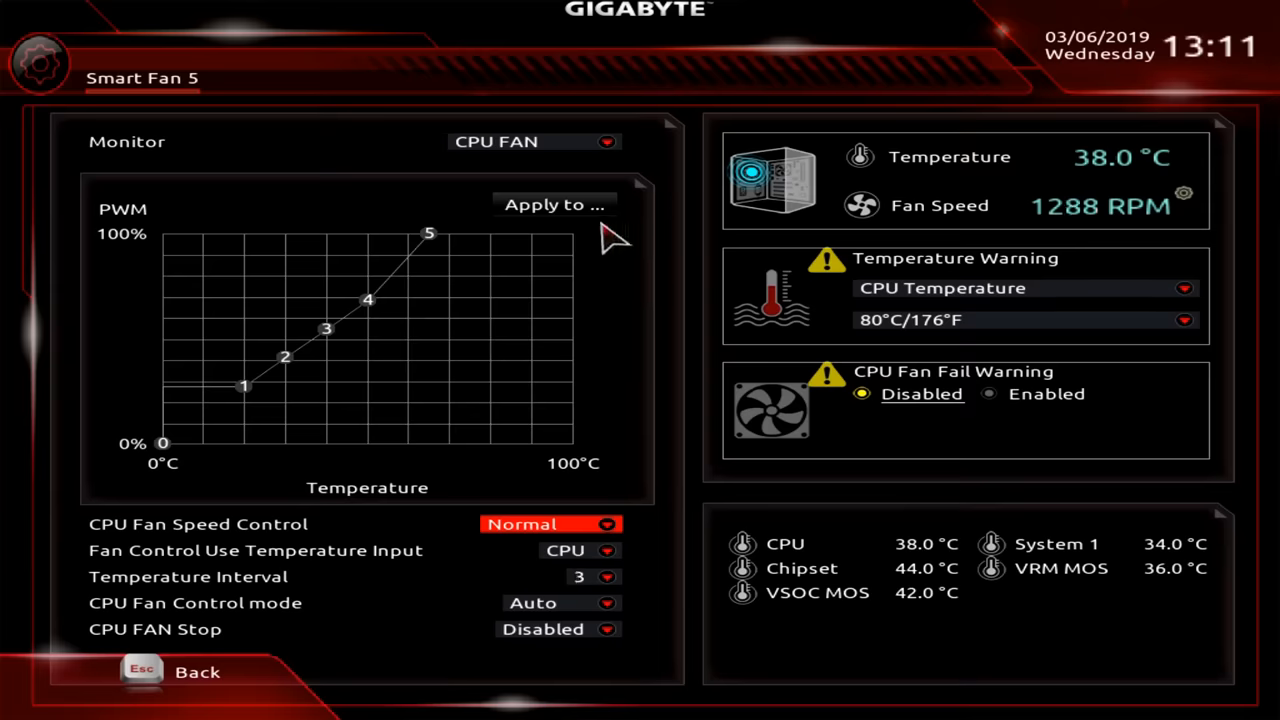
Step: Monitor System FAN 1 and drive it from the System 1 temperature input
click(536, 140)
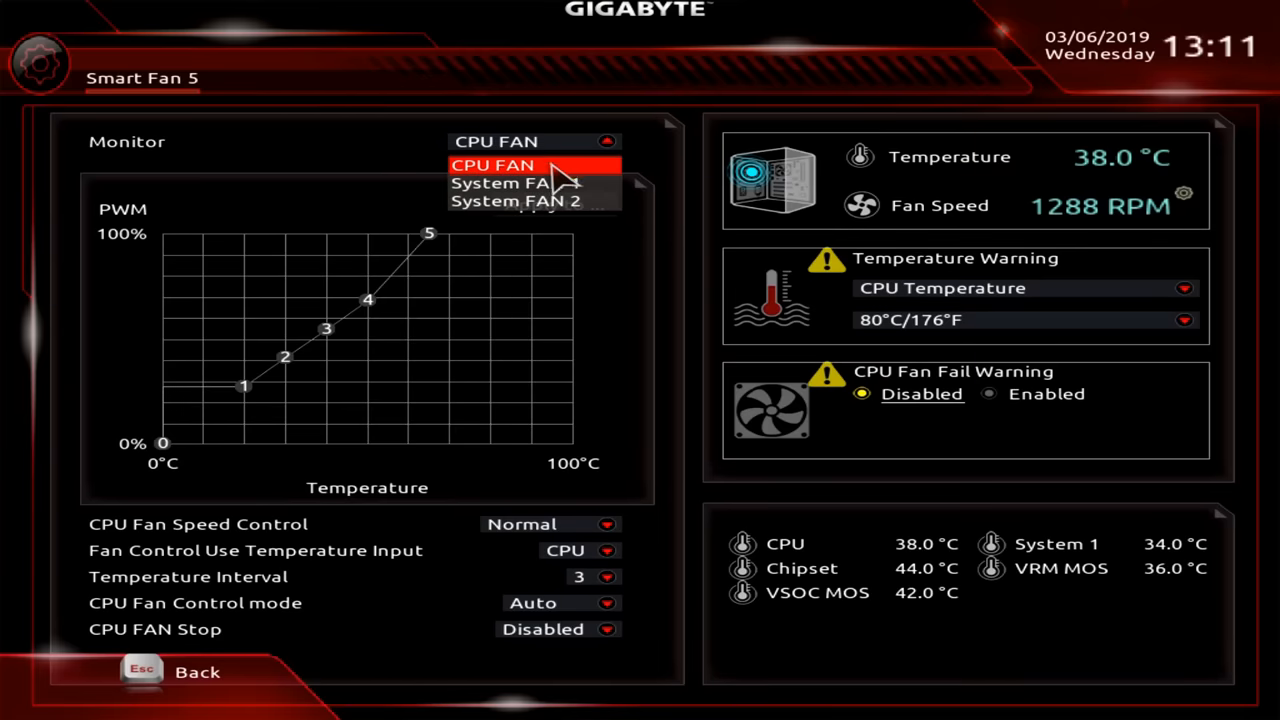
click(516, 184)
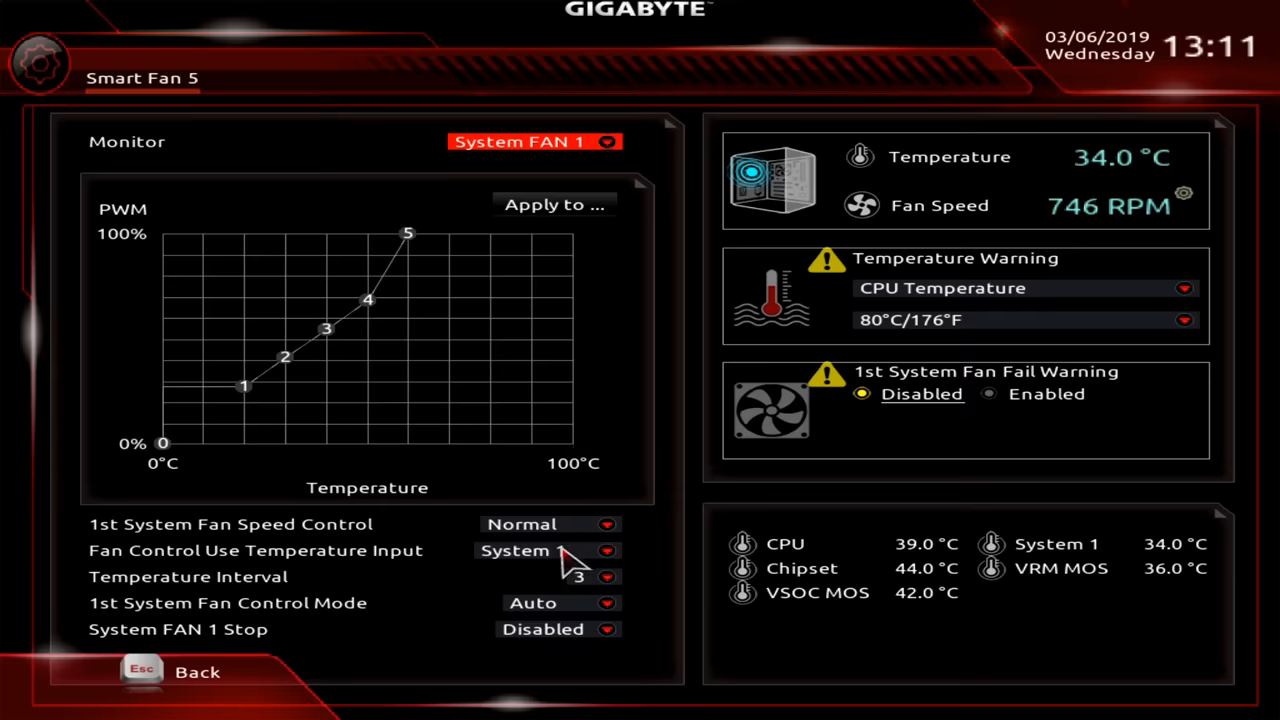
click(548, 550)
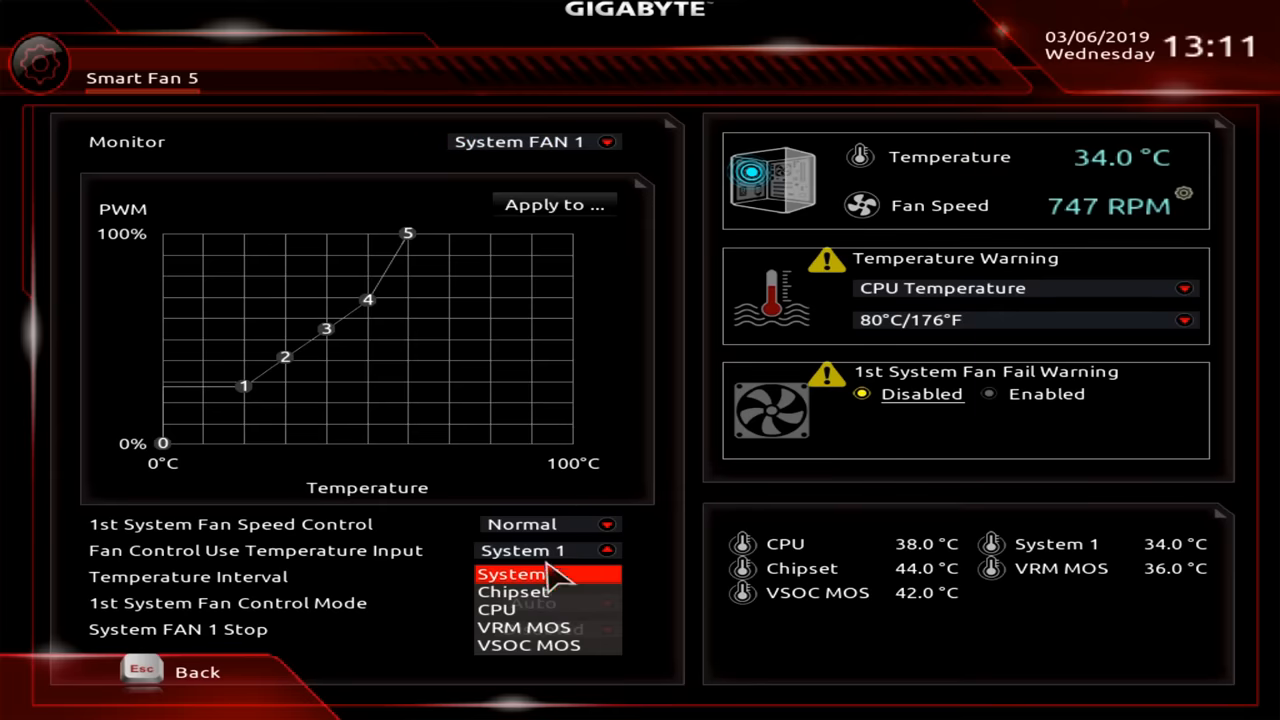
click(496, 608)
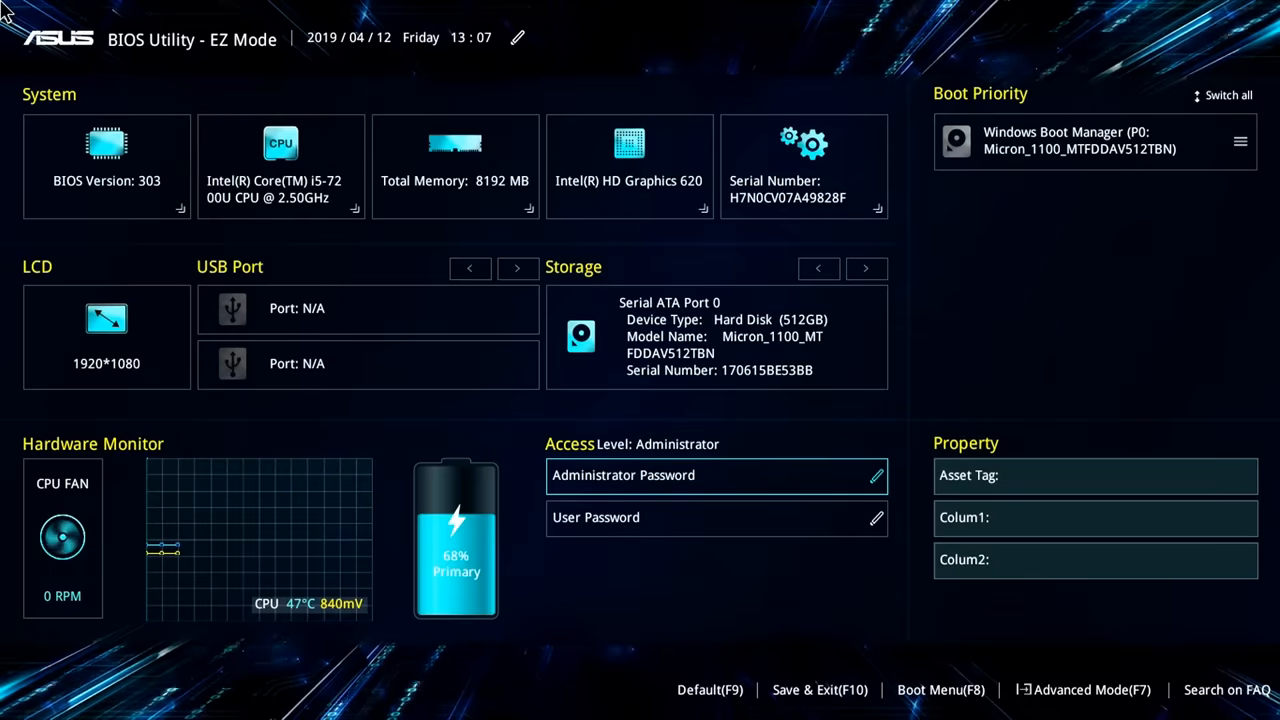
Step: Enter Advanced Mode and view the Security page's administrator and user password status
click(1082, 690)
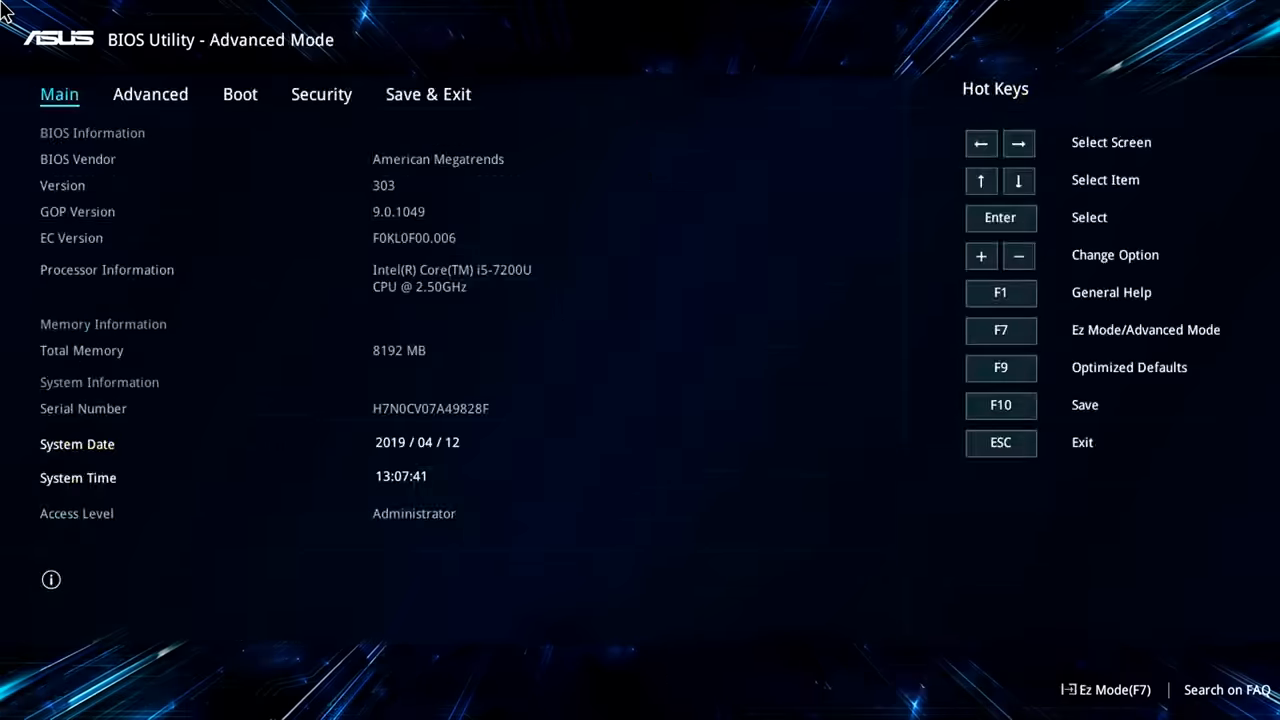
click(150, 94)
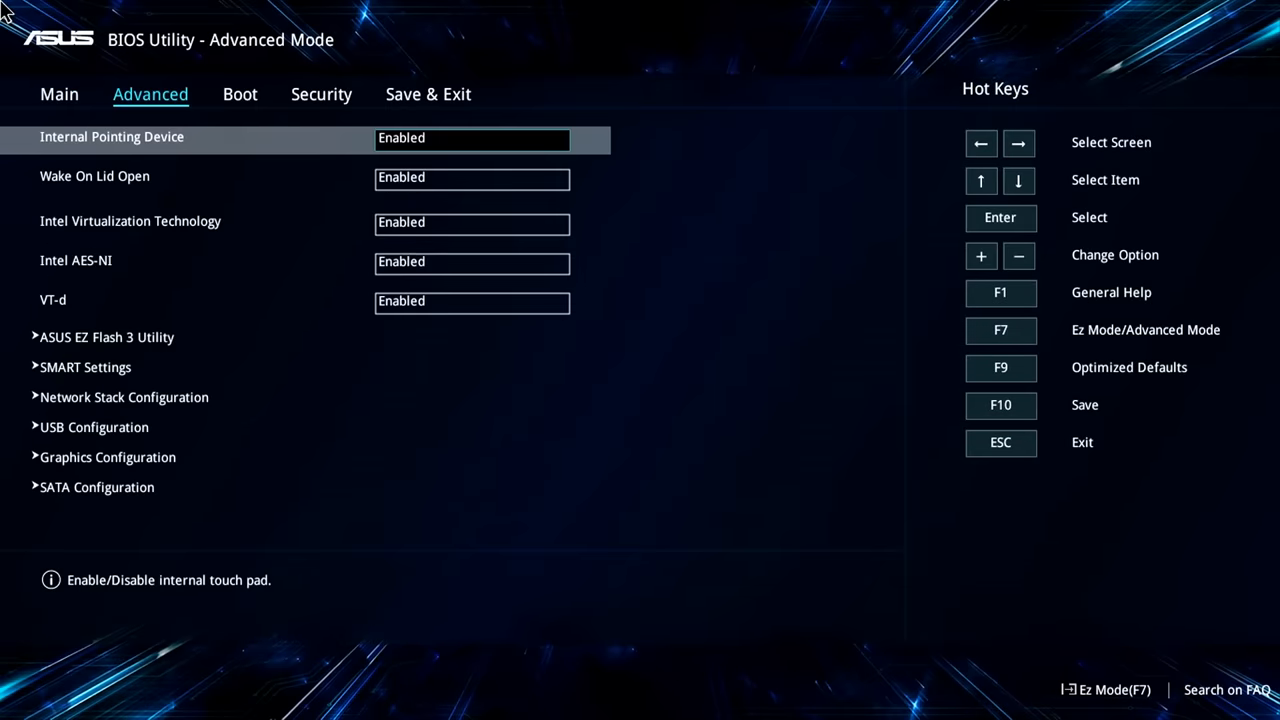
click(320, 94)
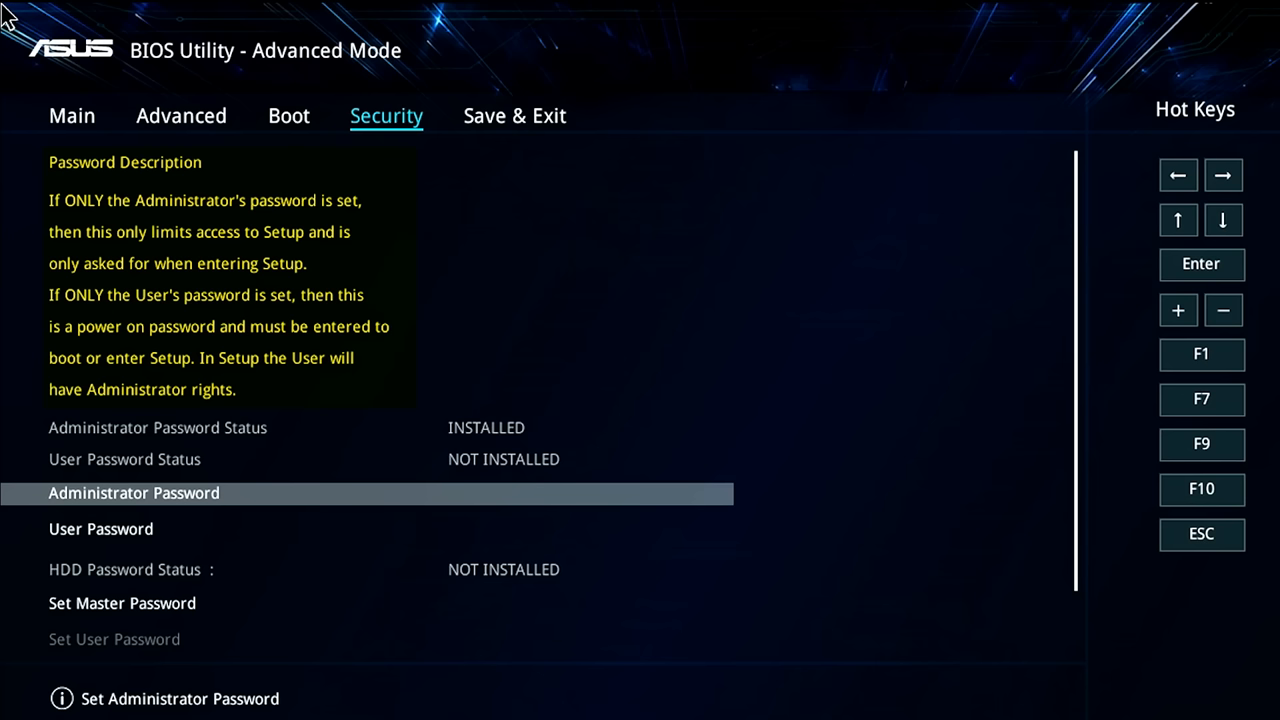
click(132, 492)
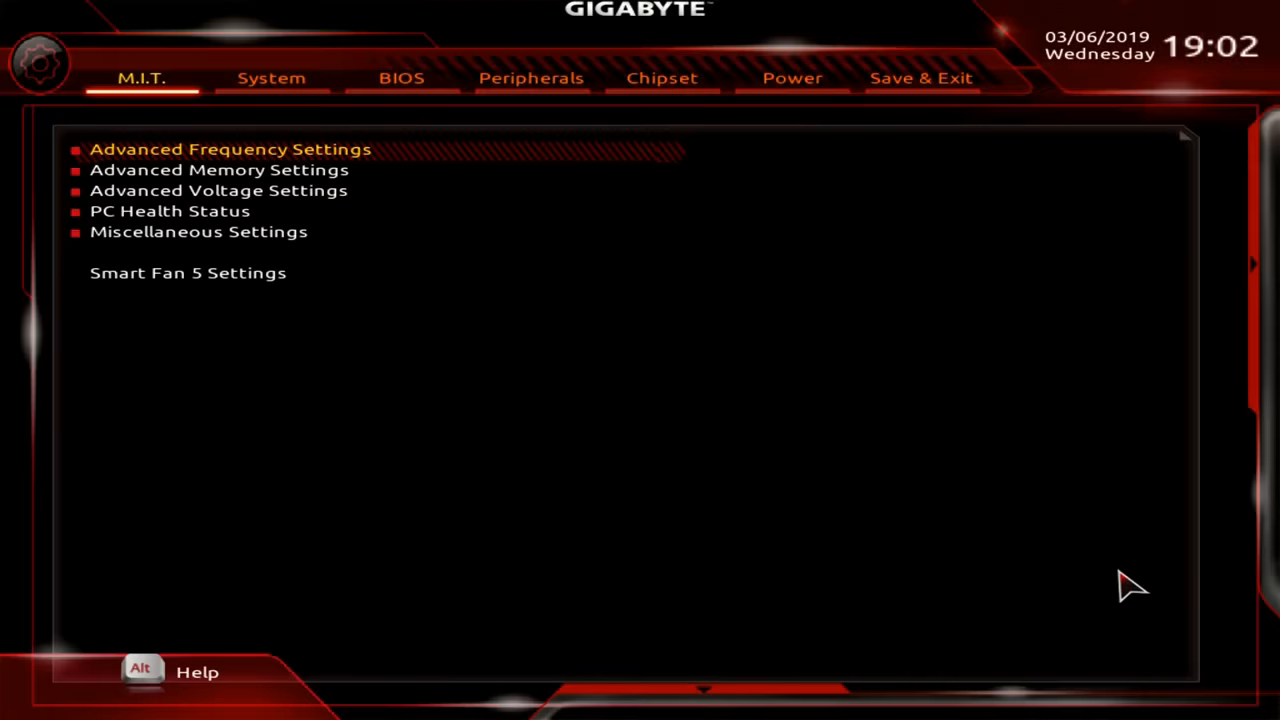
Step: Move through M.I.T. entries and switch to the Peripherals settings page
key(Down)
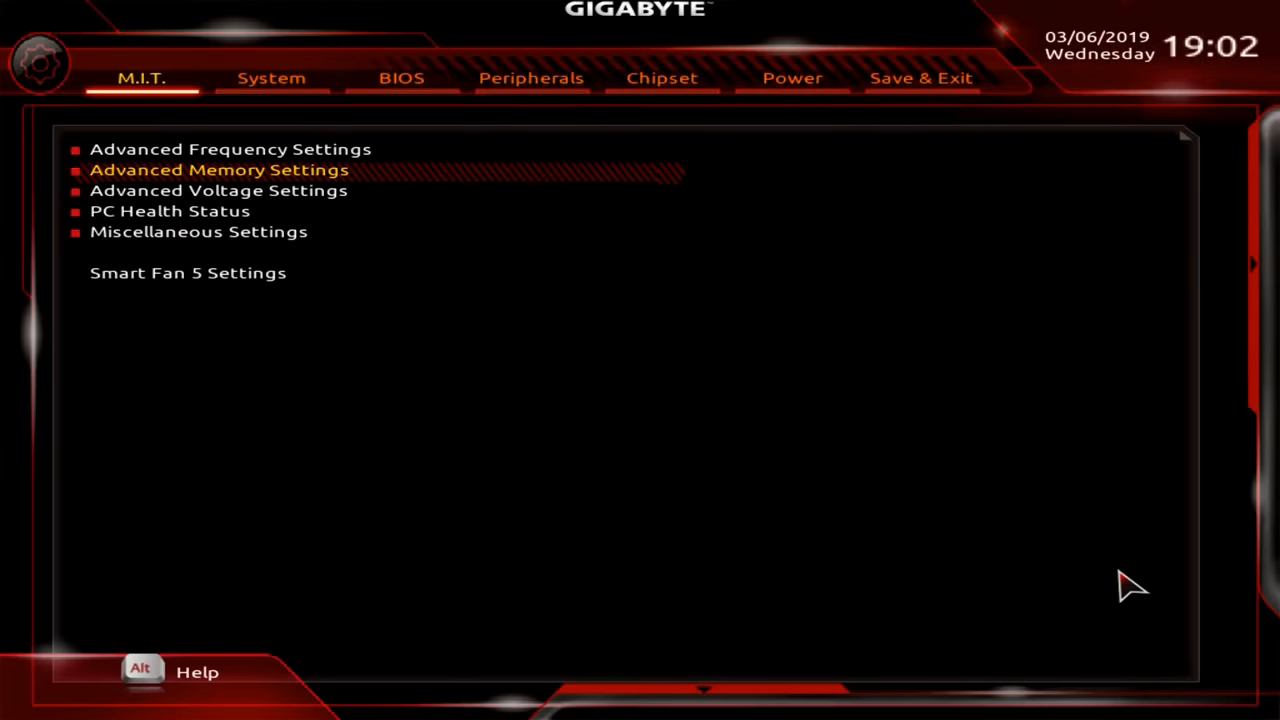
click(220, 168)
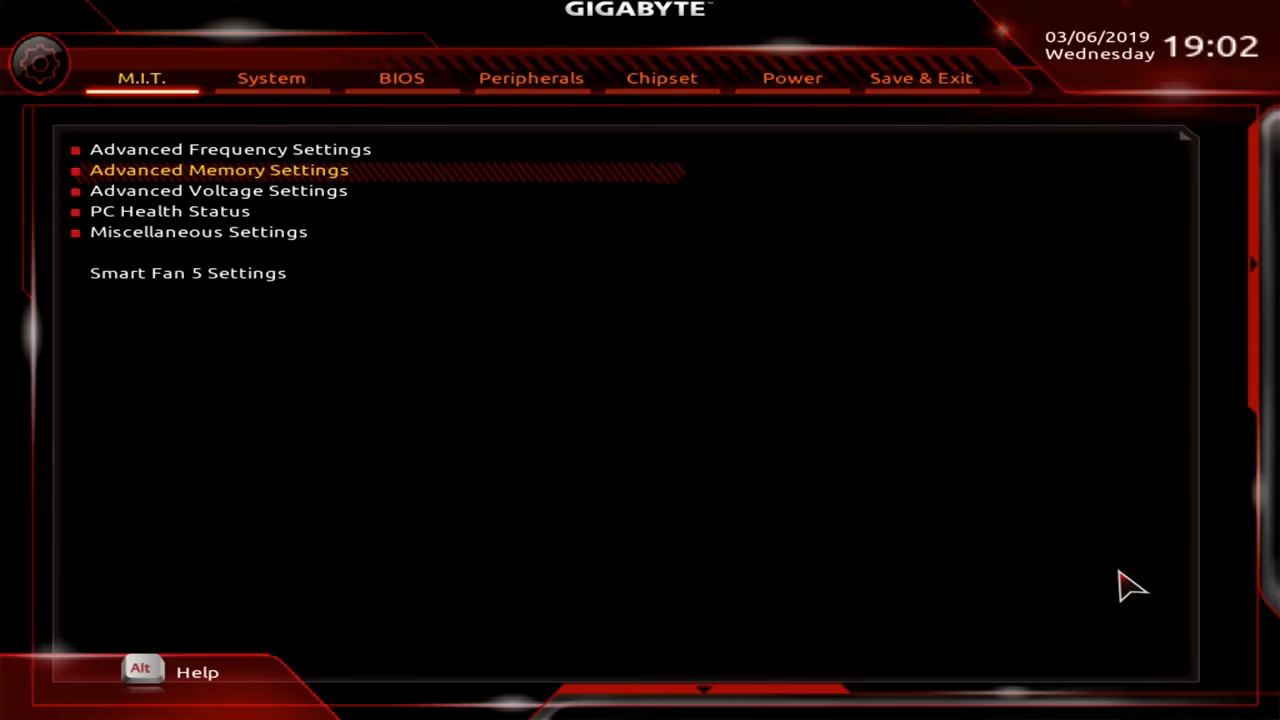
click(532, 78)
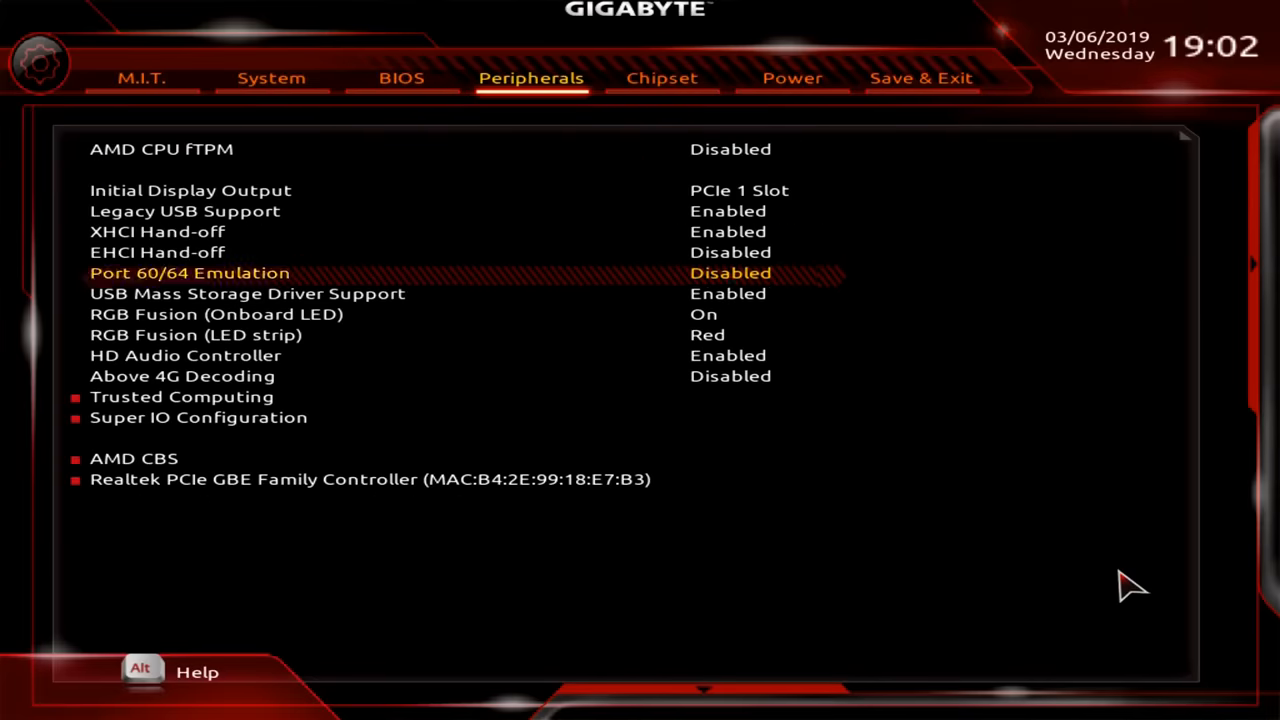
Step: Keep the RGB Fusion LED strip Red, view Power, and choose Exit Without Saving
click(196, 334)
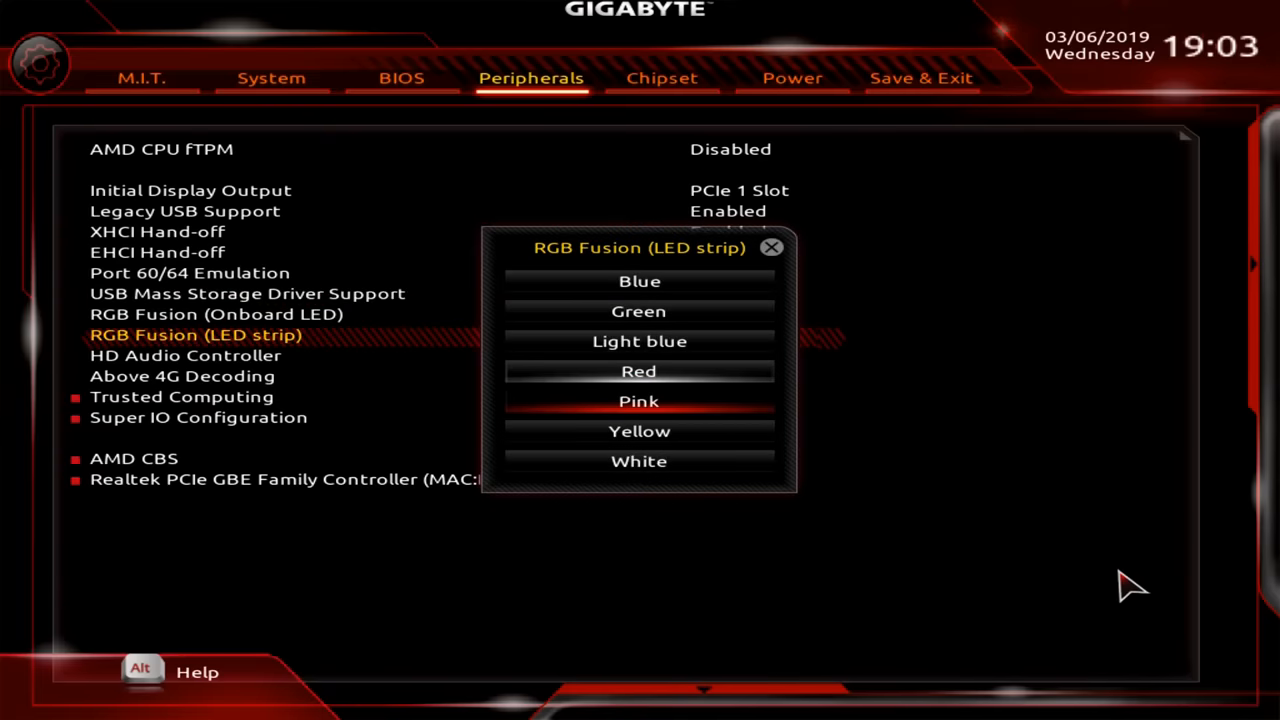
click(638, 370)
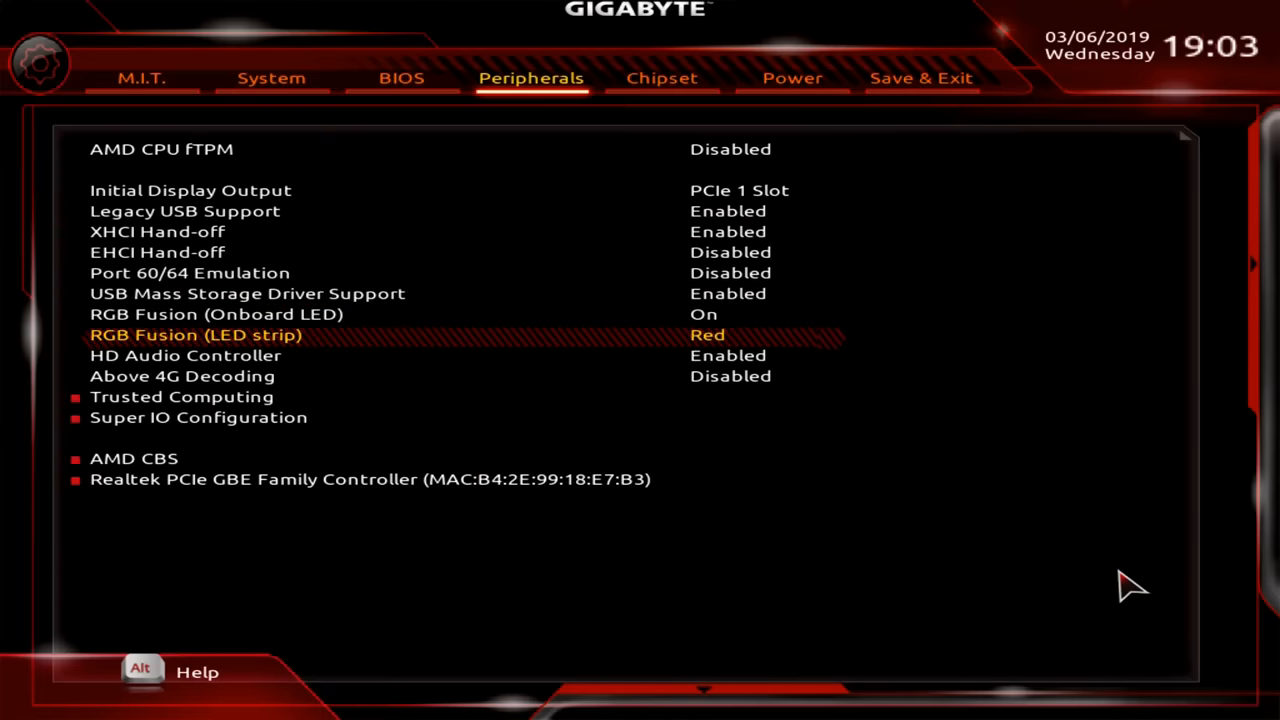
click(792, 78)
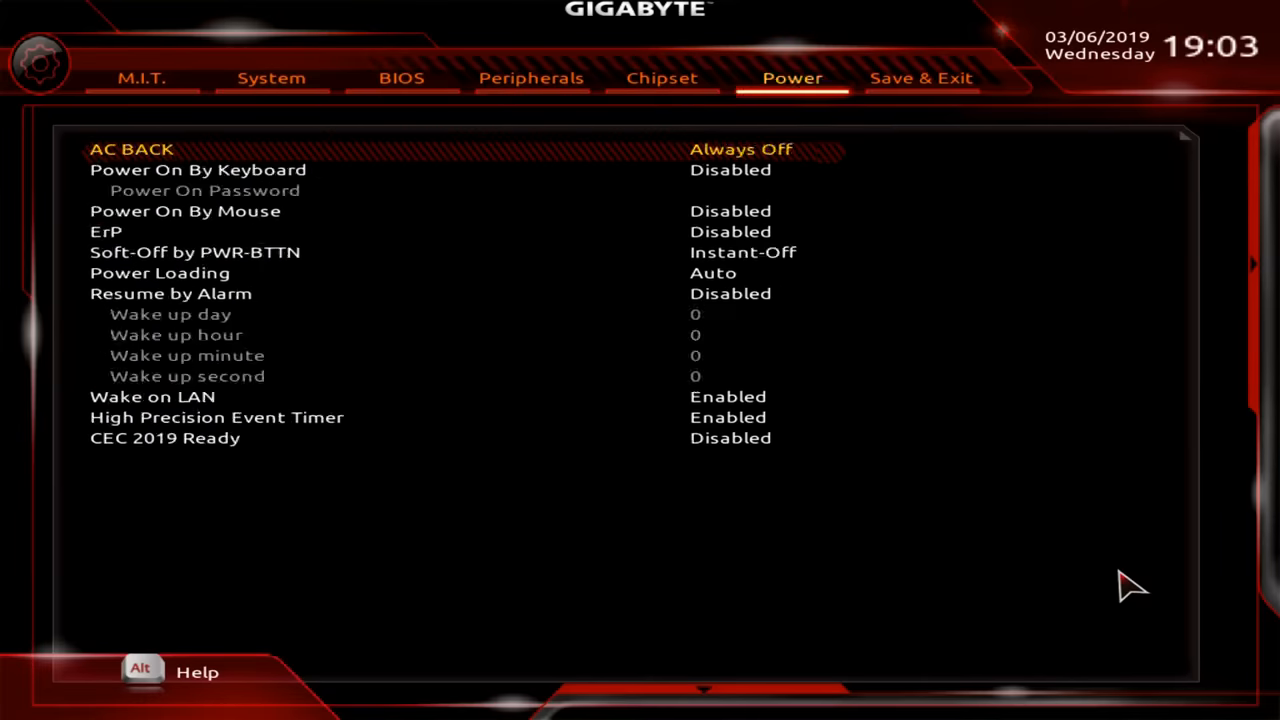
click(920, 78)
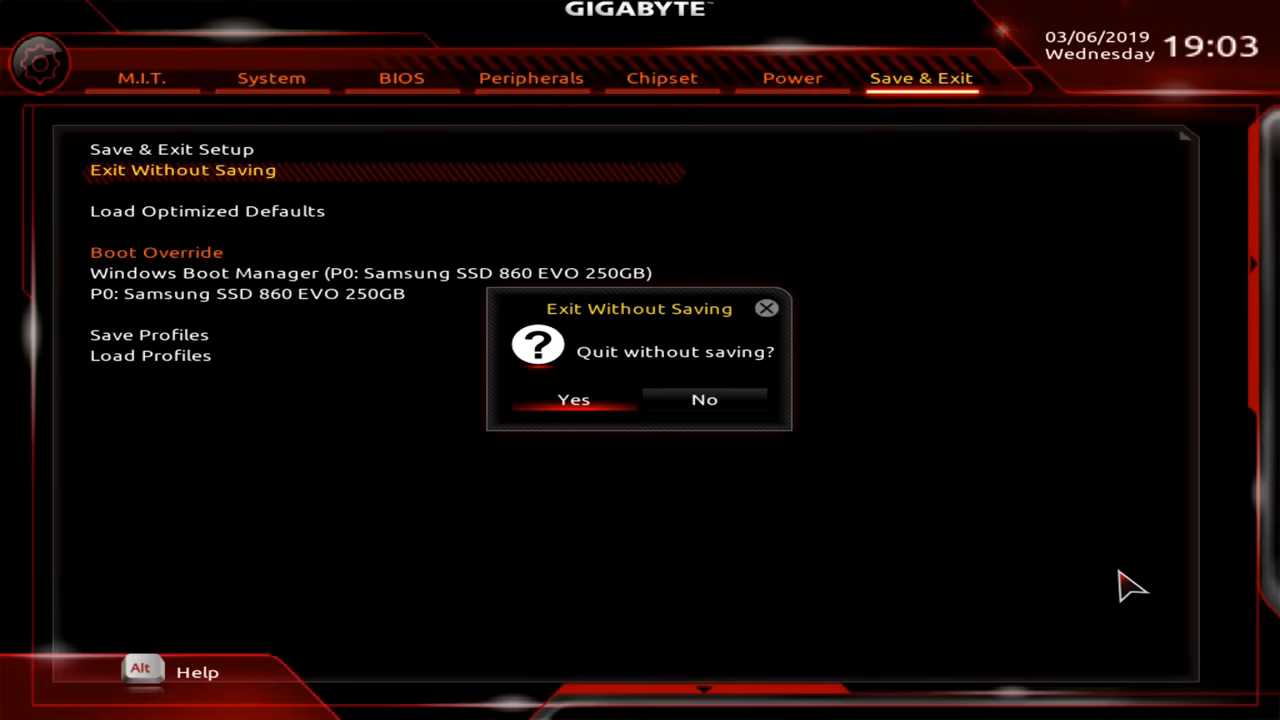